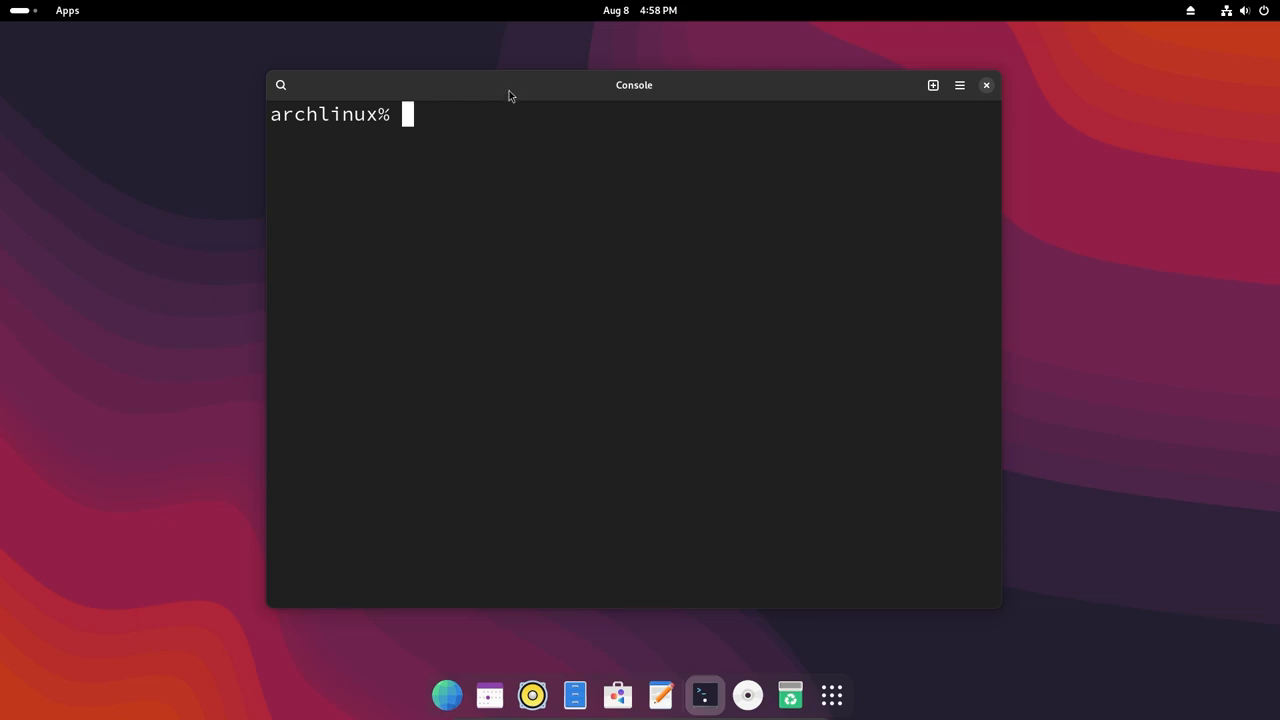
{"action": "mouse_move", "coordinate": [558, 92]}
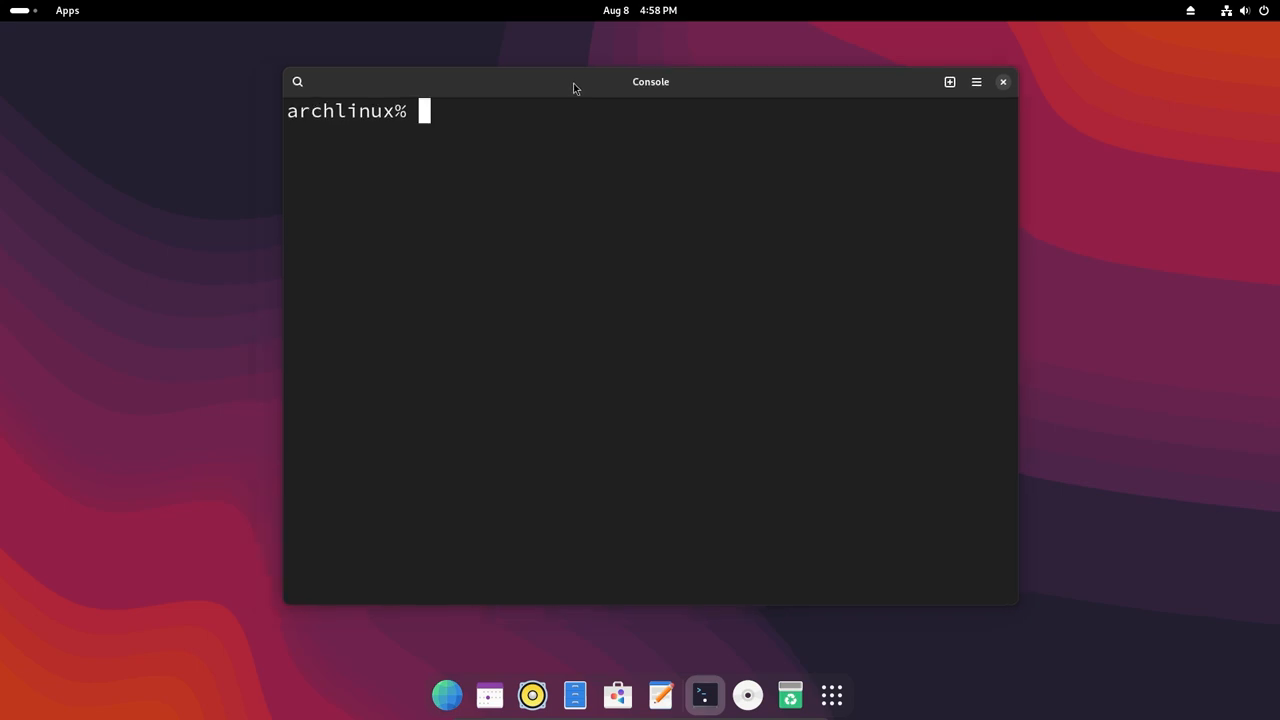
{"action": "mouse_move", "coordinate": [552, 138]}
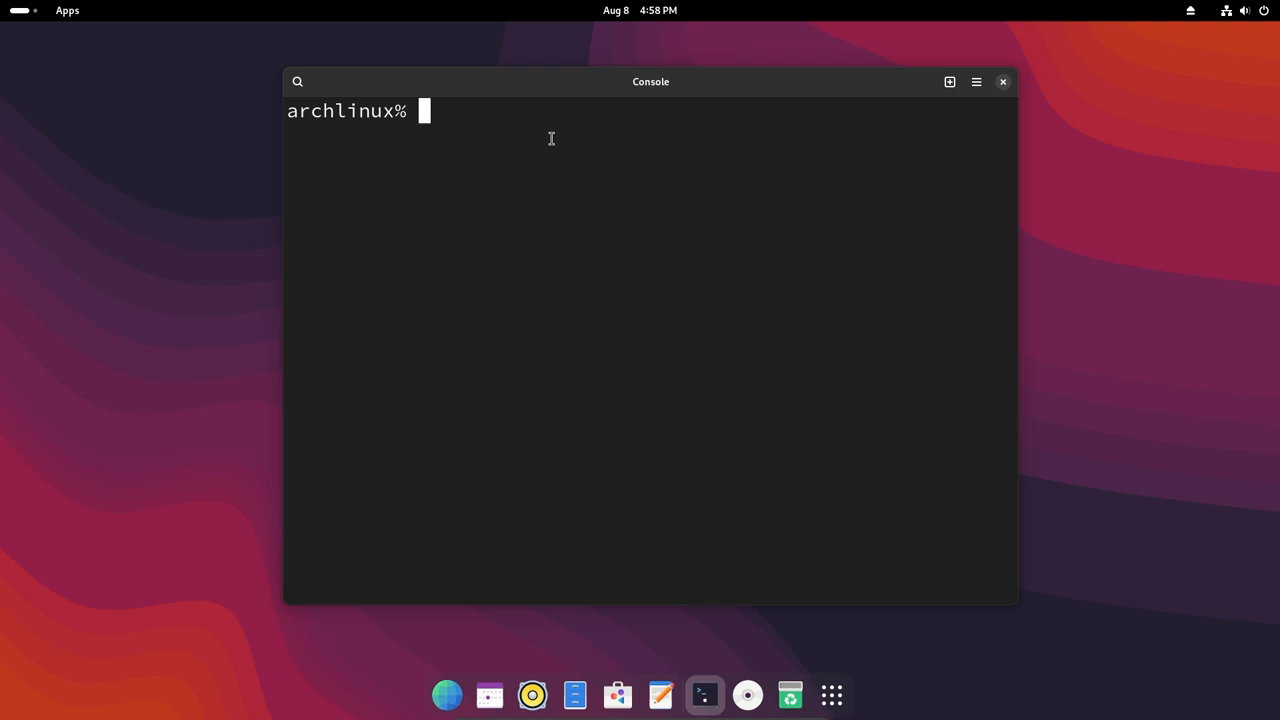
Step: Install nano with 'sudo pacman -S nano', confirm, then clear the terminal
{"action": "type", "text": "s"}
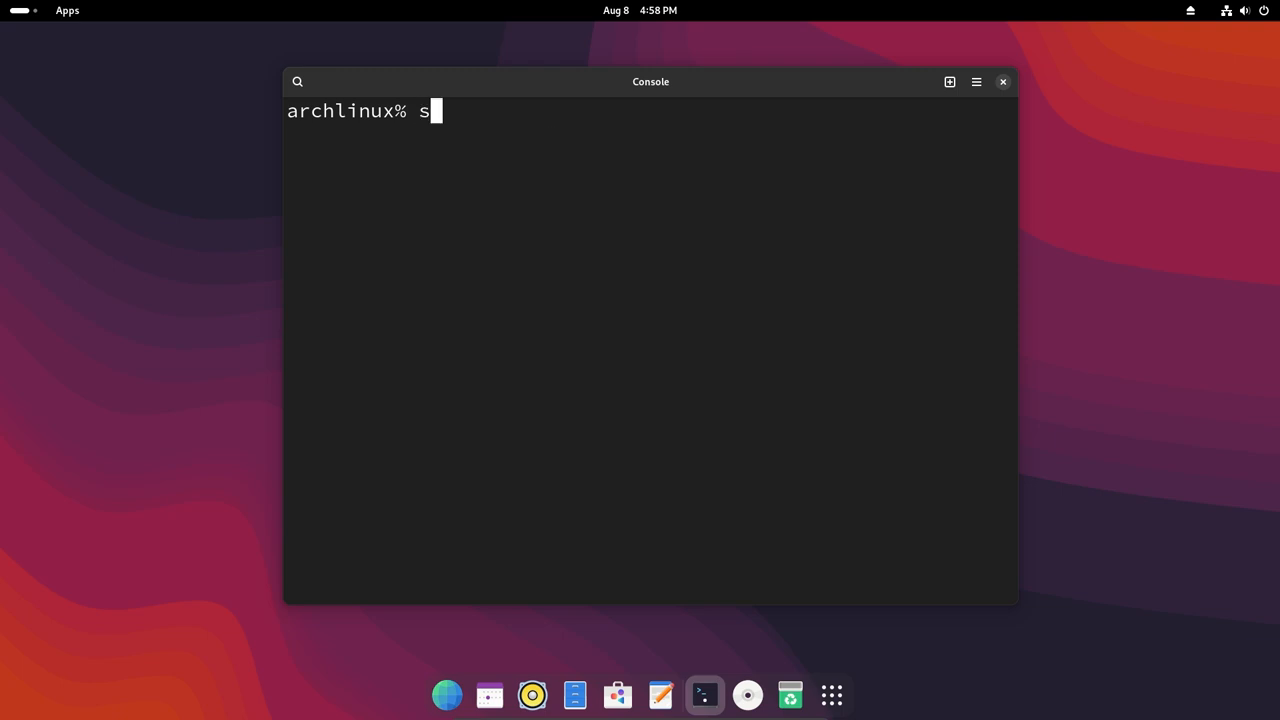
{"action": "type", "text": "udo"}
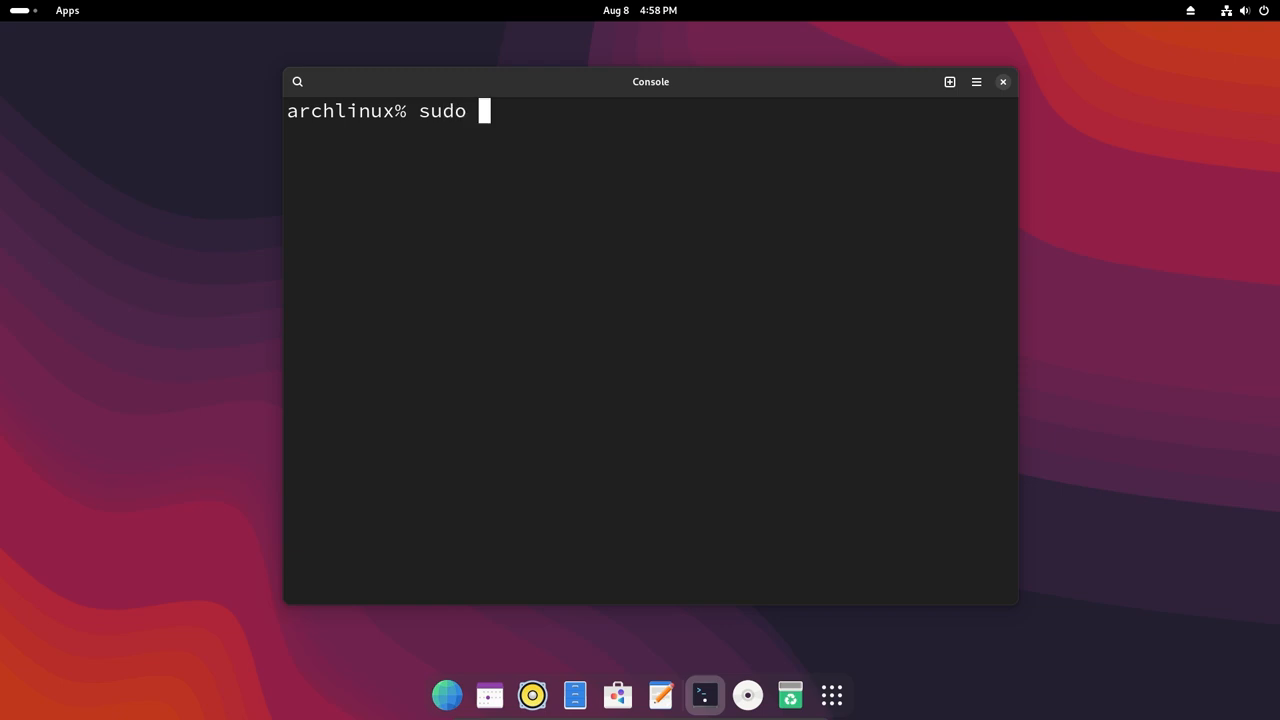
{"action": "type", "text": "pac"}
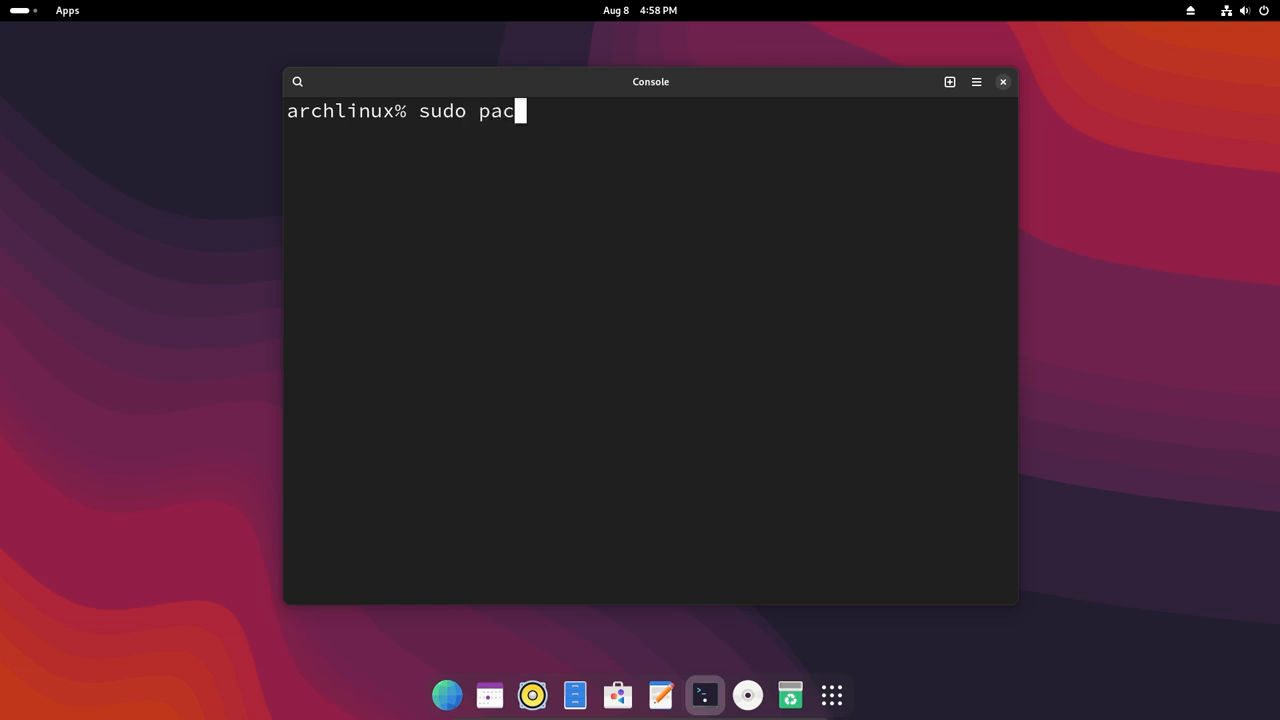
{"action": "type", "text": "man -S nan"}
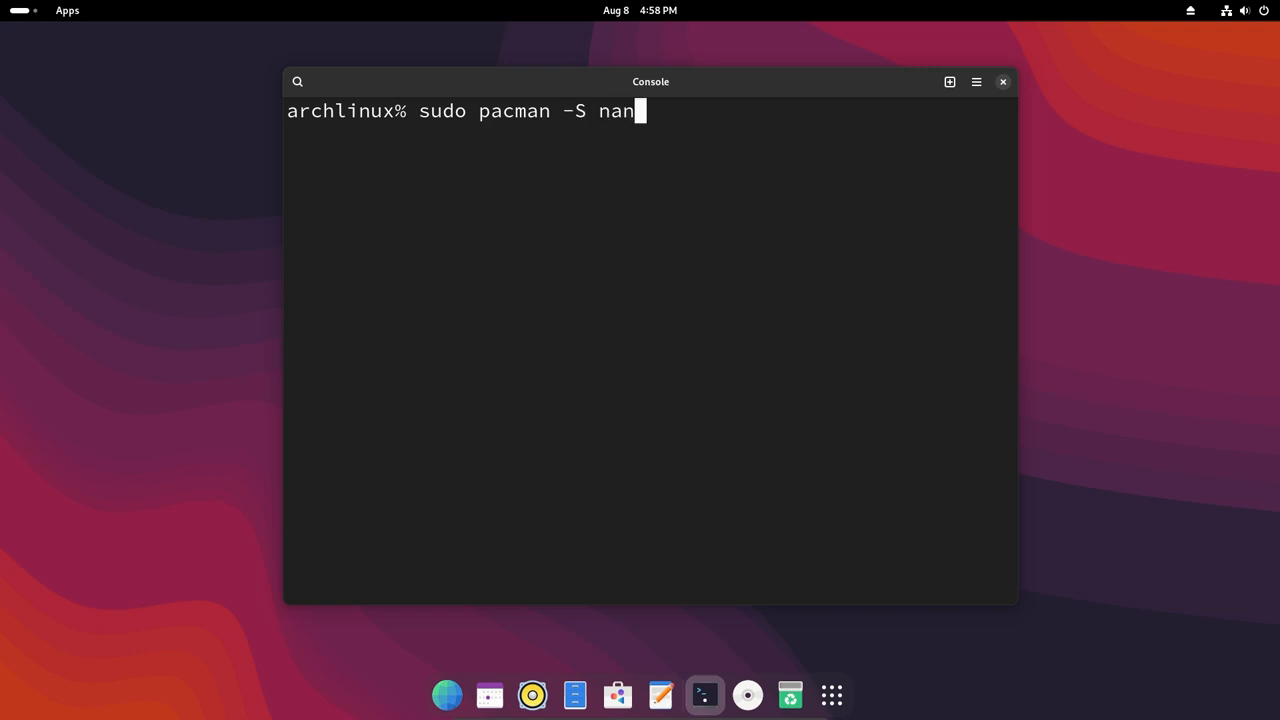
{"action": "type", "text": "o"}
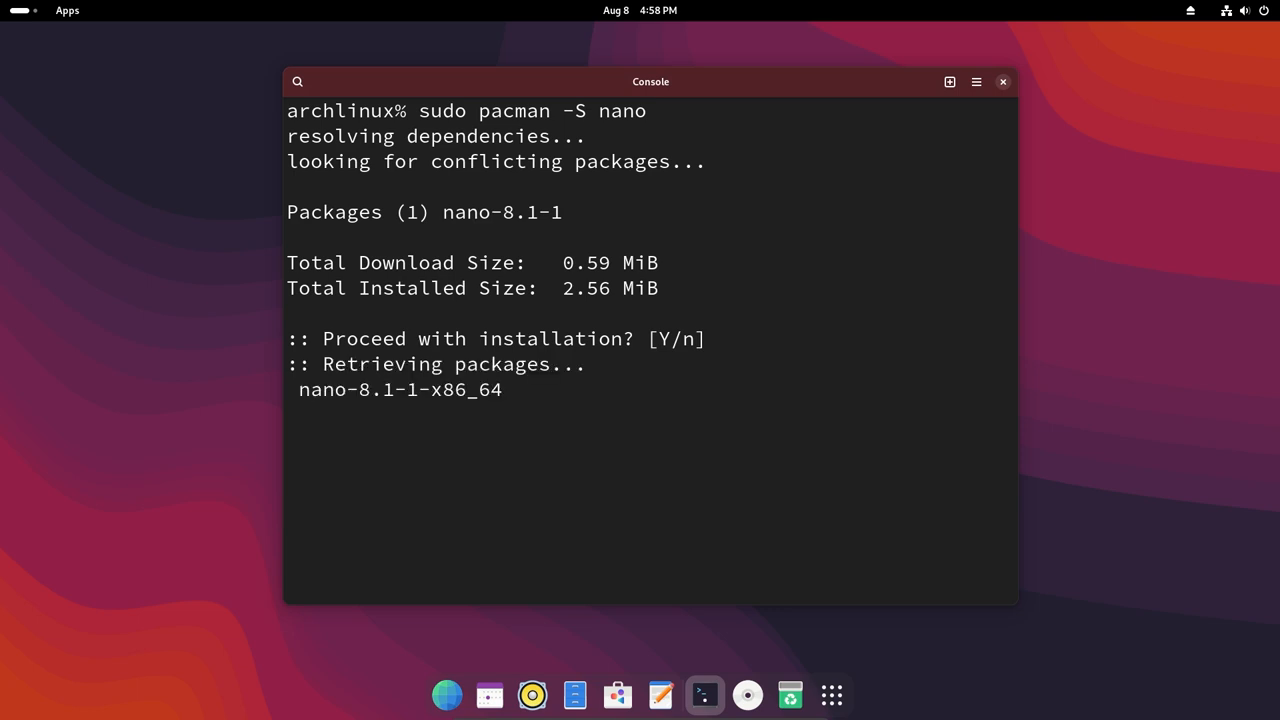
{"action": "key", "text": "Return"}
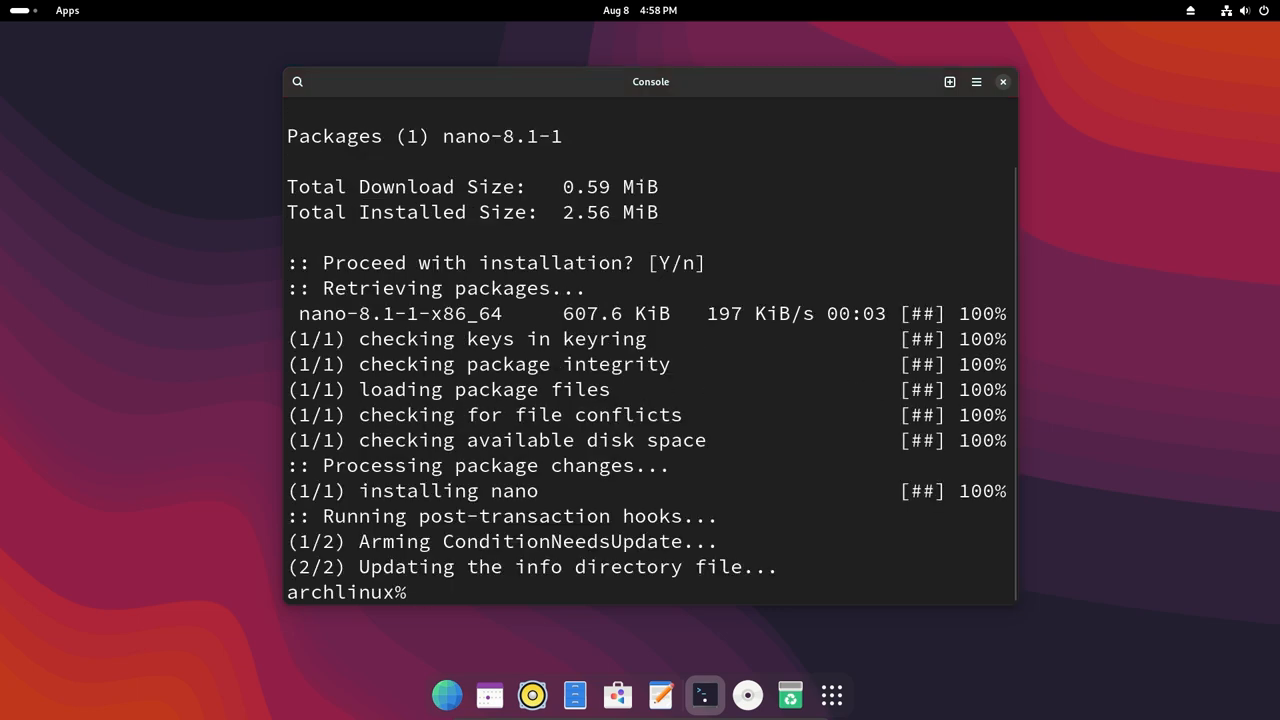
{"action": "type", "text": "cle"}
{"action": "type", "text": "su"}
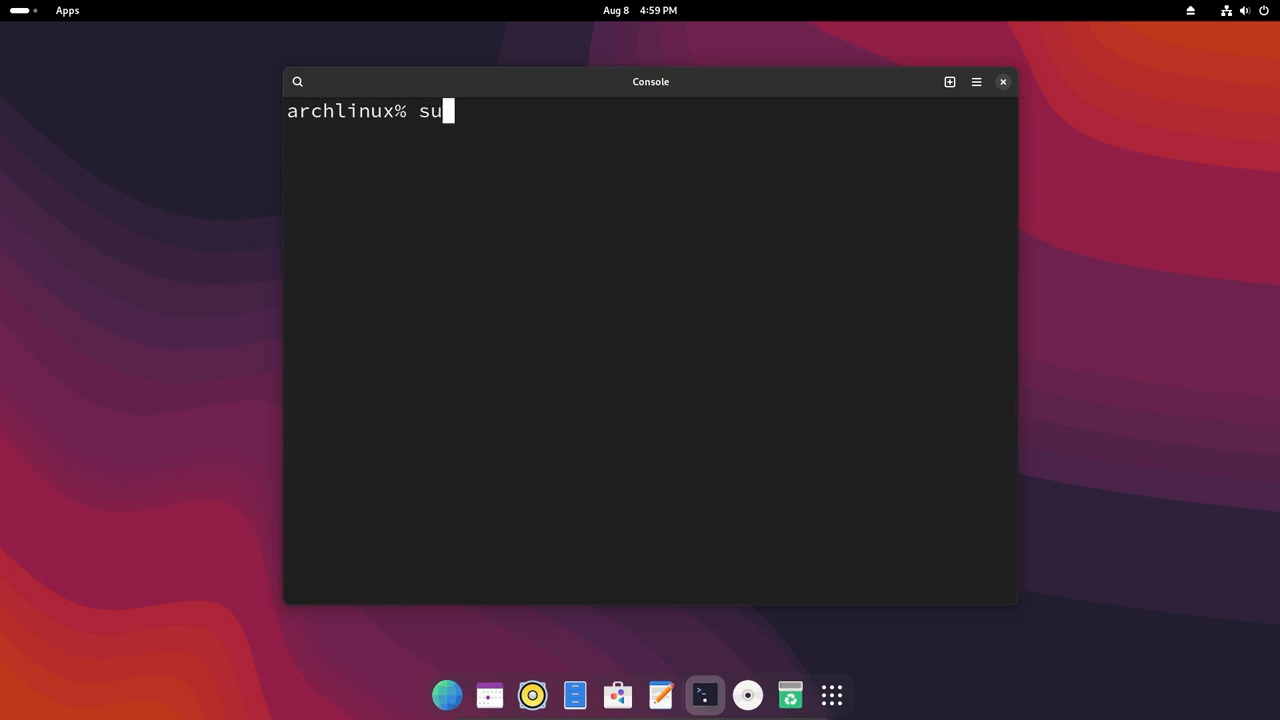
Step: Edit /etc/pacman.conf with sudo nano, uncomment [multilib] and its Include line, save and exit
{"action": "type", "text": "do nano"}
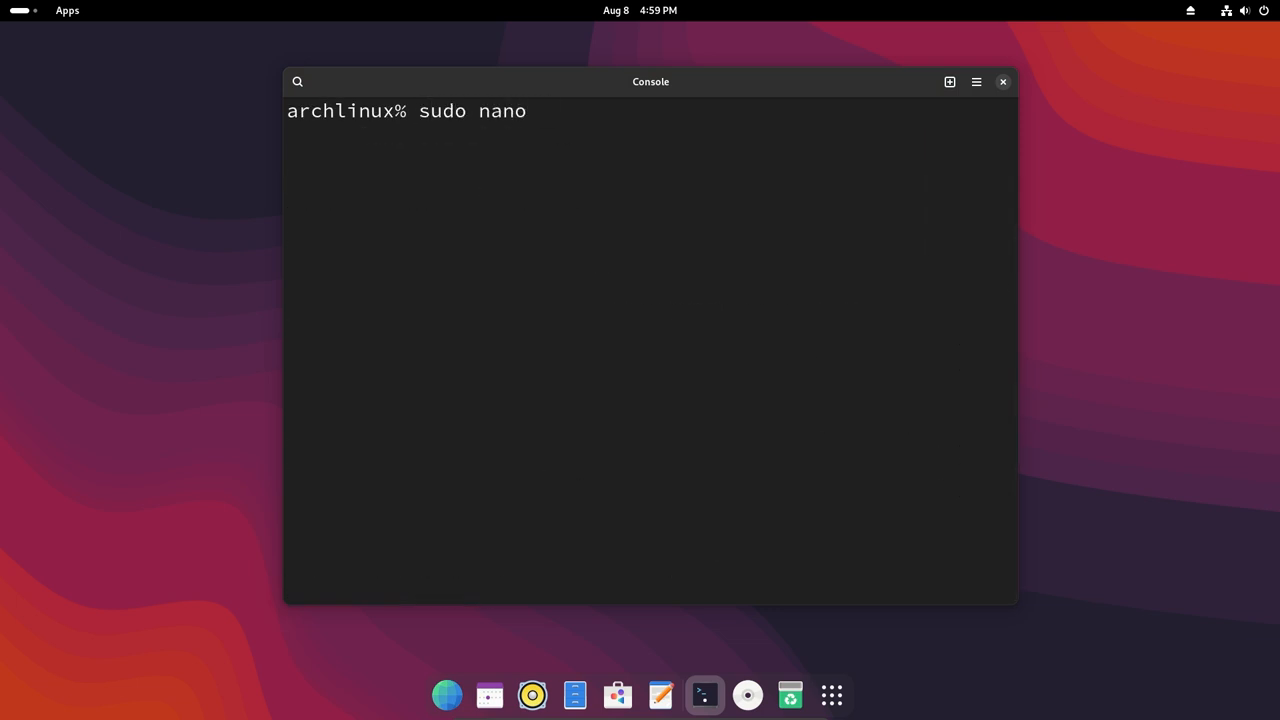
{"action": "type", "text": "/etc/pacman.conf"}
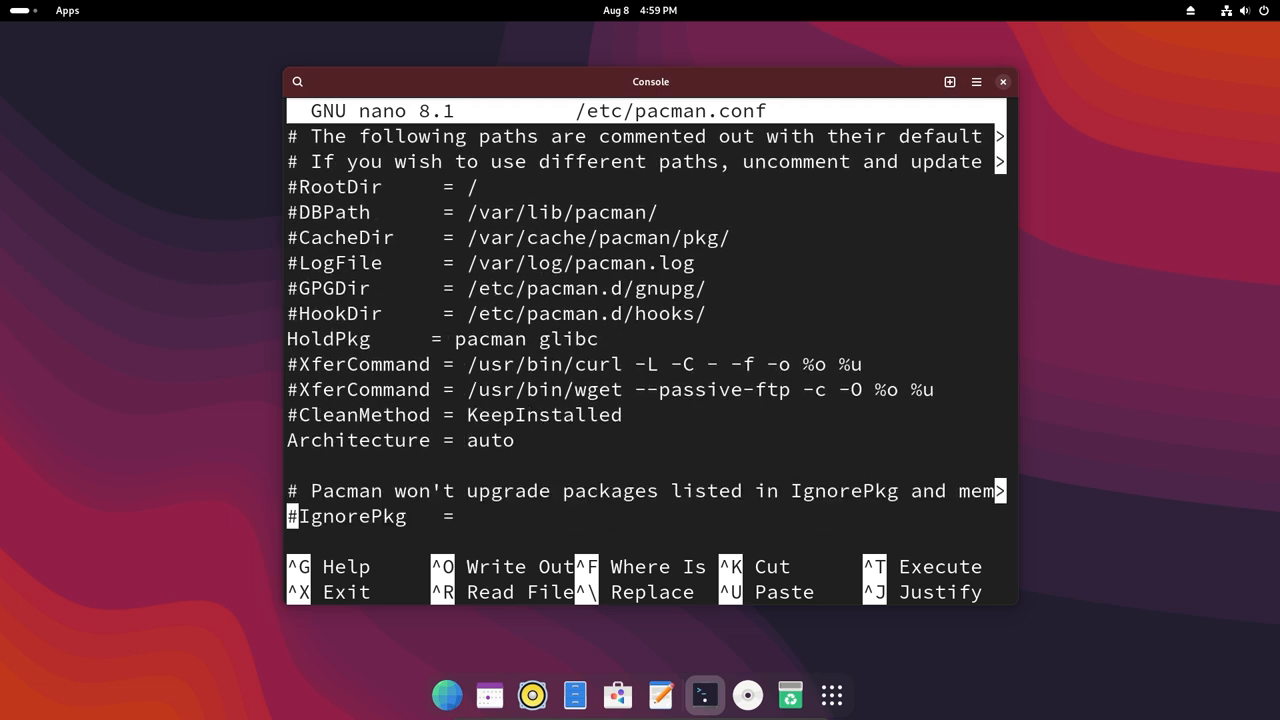
{"action": "scroll", "scroll_direction": "down", "scroll_amount": 3}
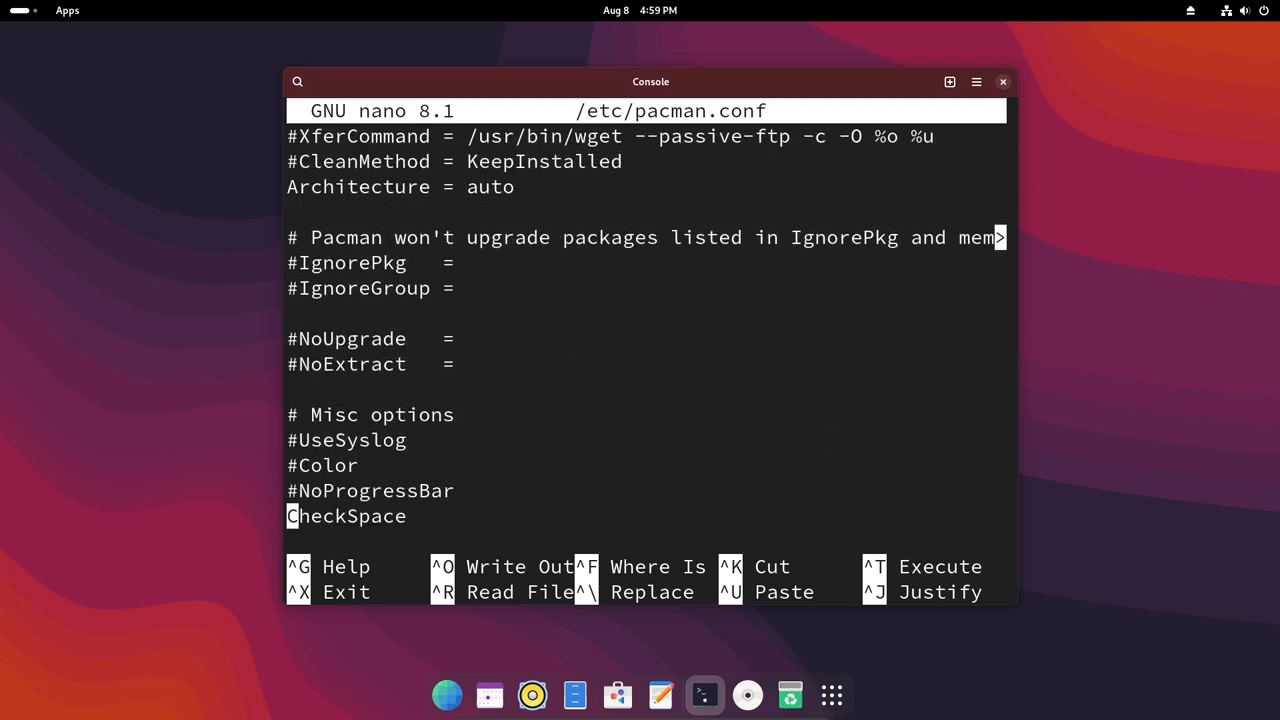
{"action": "scroll", "scroll_direction": "down", "scroll_amount": 3}
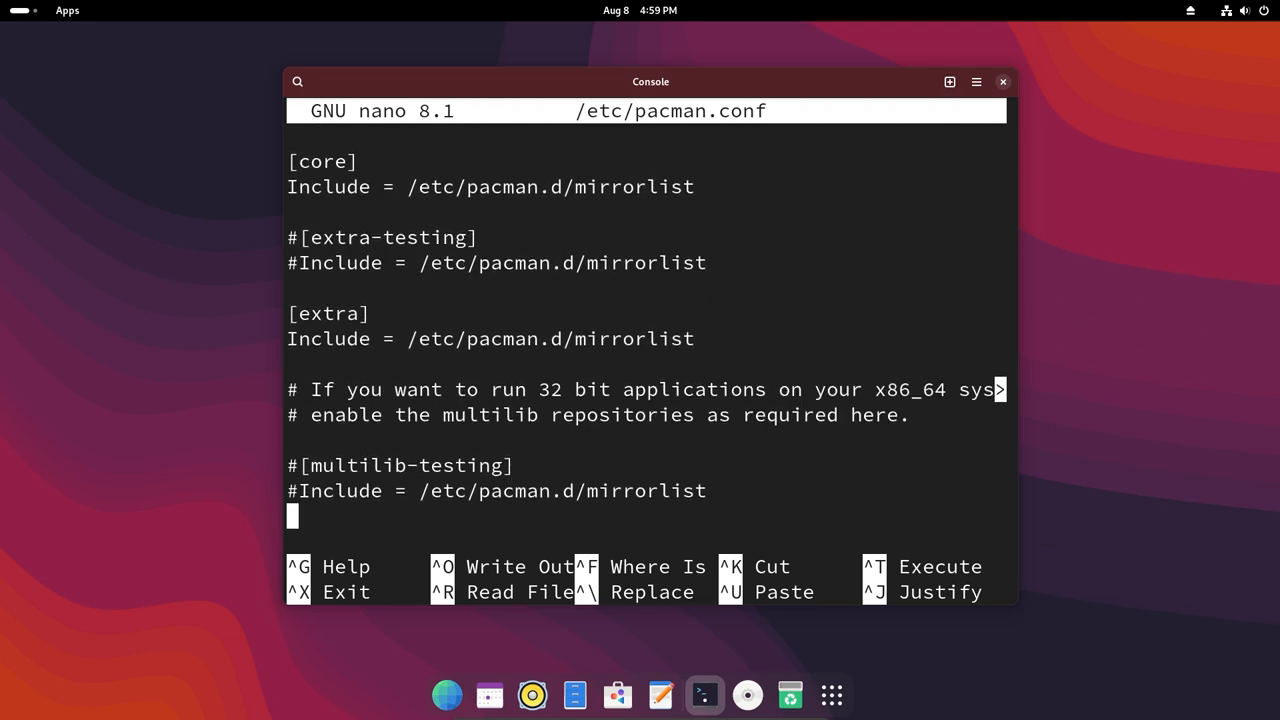
{"action": "scroll", "scroll_direction": "down", "scroll_amount": 3}
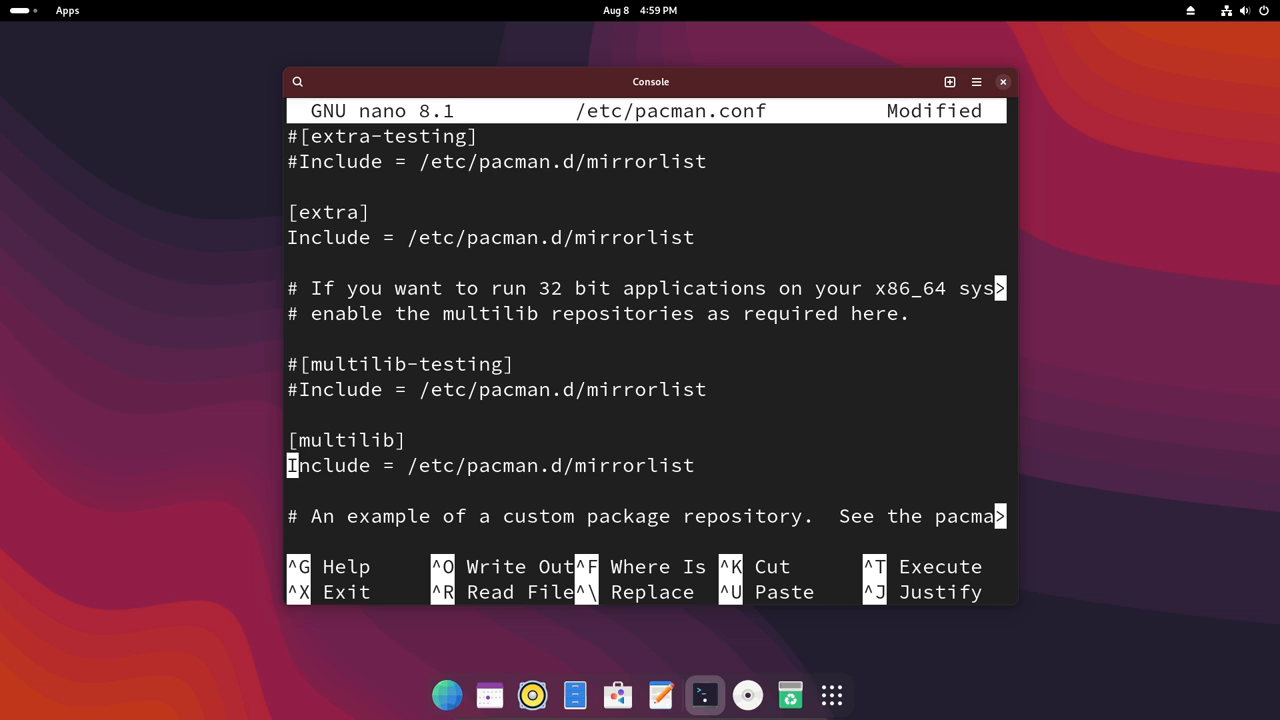
{"action": "key", "text": "ctrl+o"}
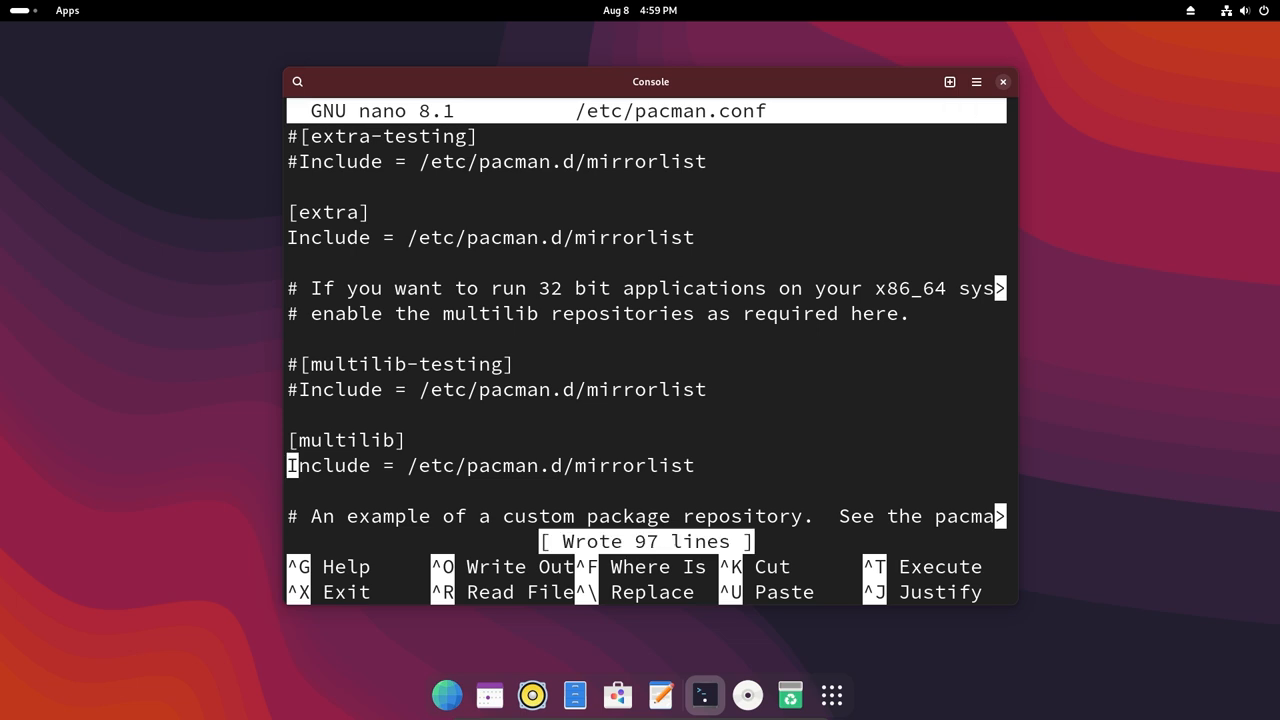
{"action": "key", "text": "ctrl+x"}
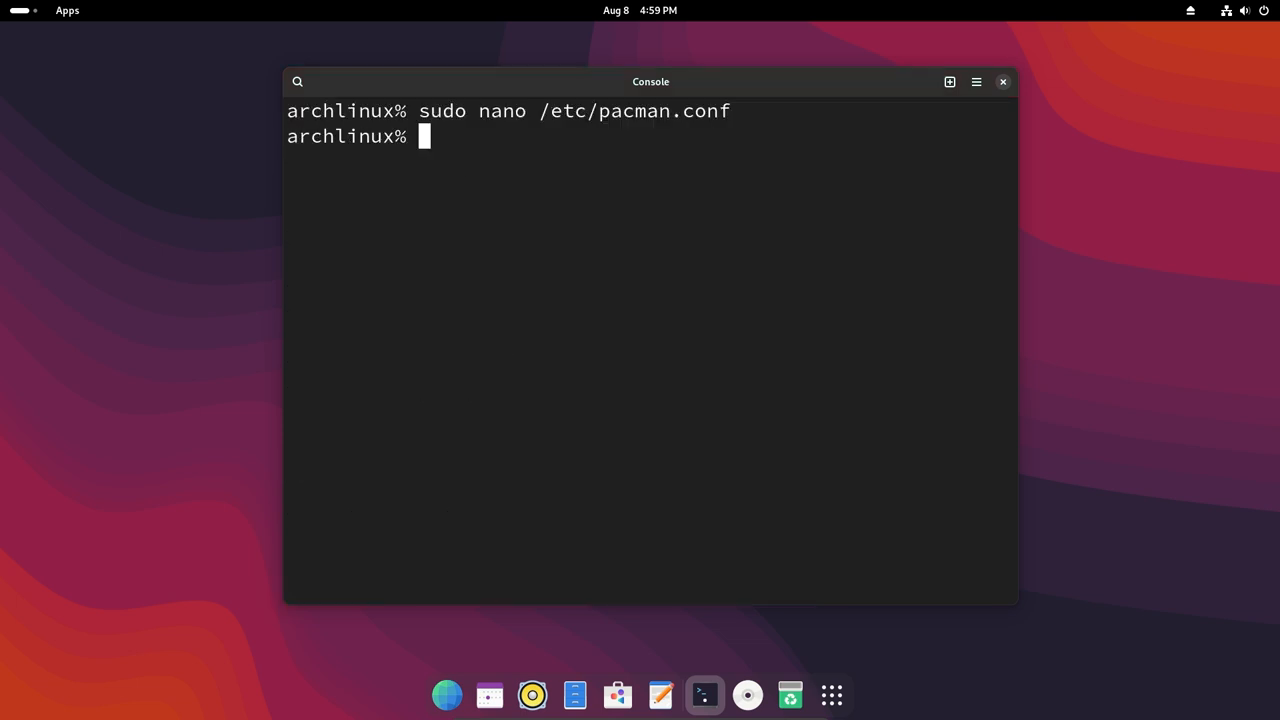
Step: Run an incomplete 'sudo pacman -S' command that returns to the prompt
{"action": "type", "text": "sudo"}
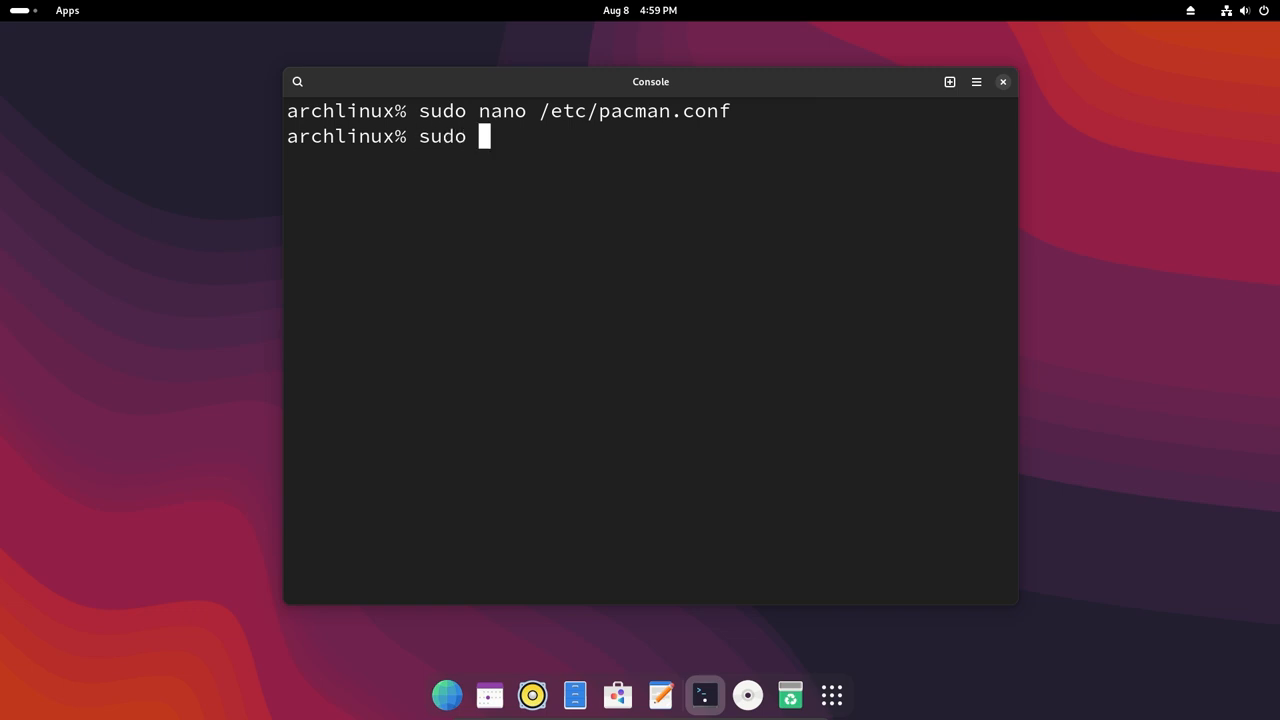
{"action": "type", "text": "pacman -S"}
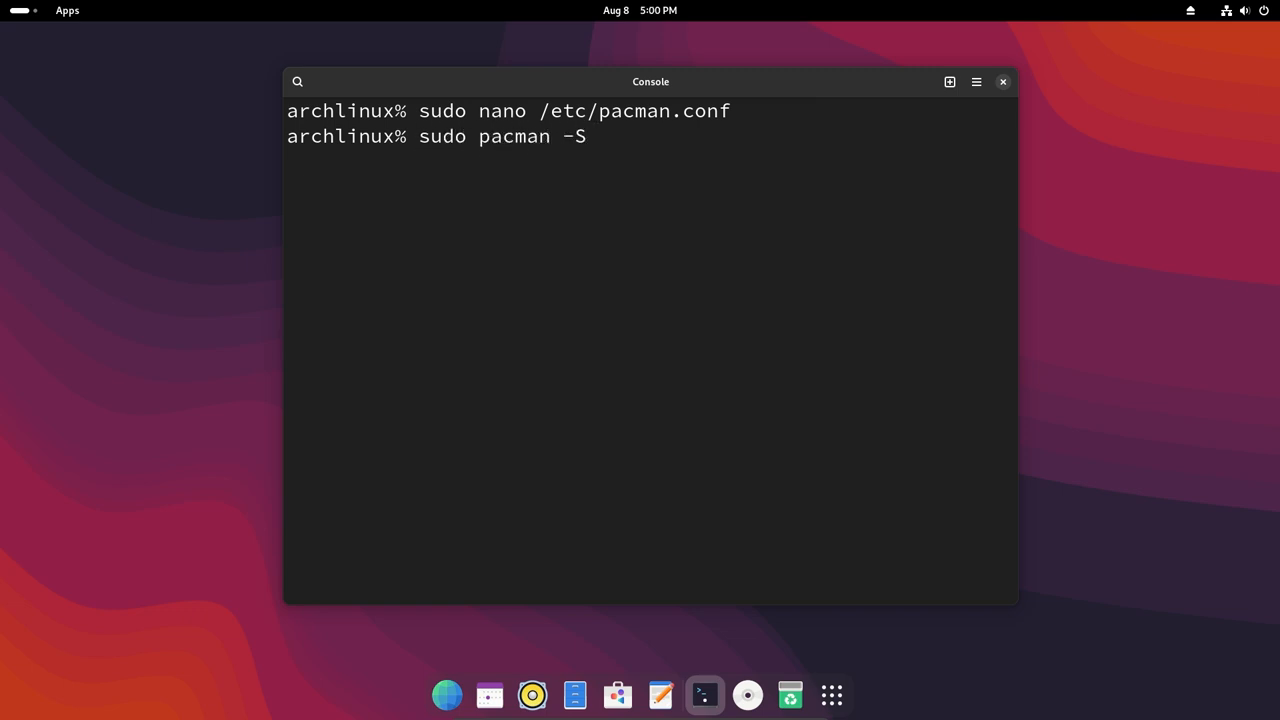
{"action": "key", "text": "Return"}
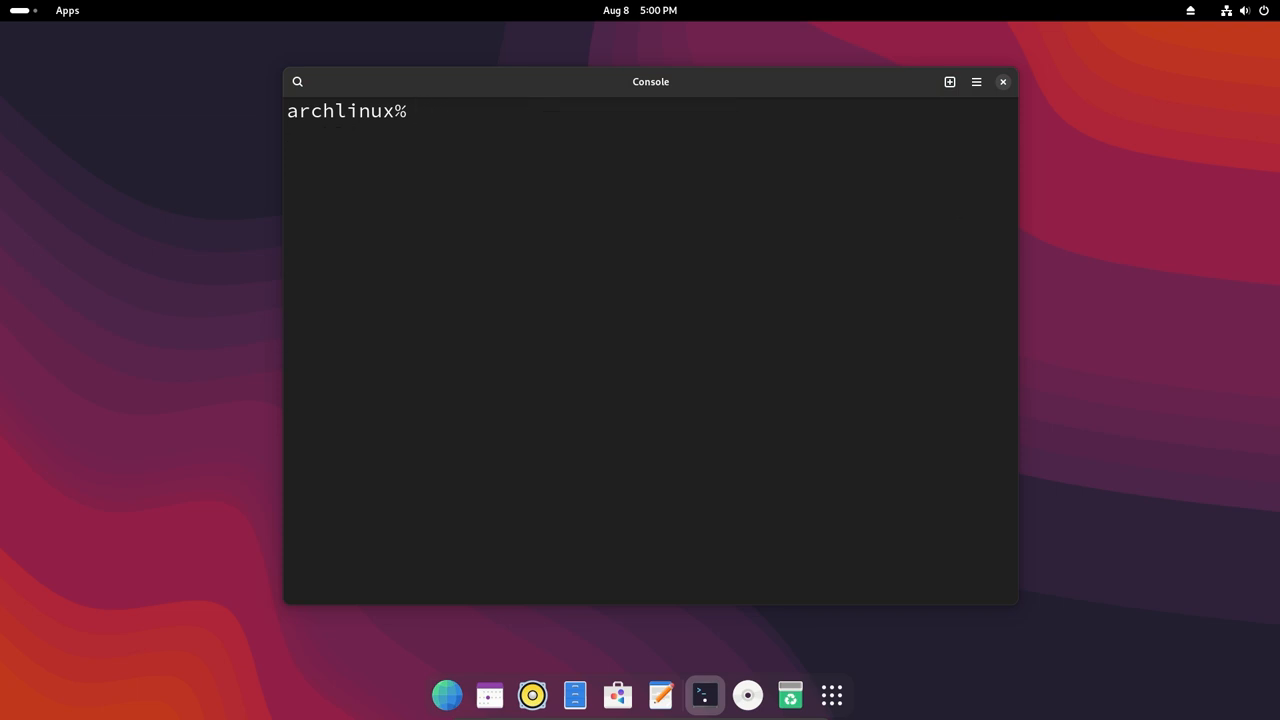
Step: Install wine, wine-mono, wine-gecko and winetricks via pacman and confirm
{"action": "type", "text": "sudo pacman"}
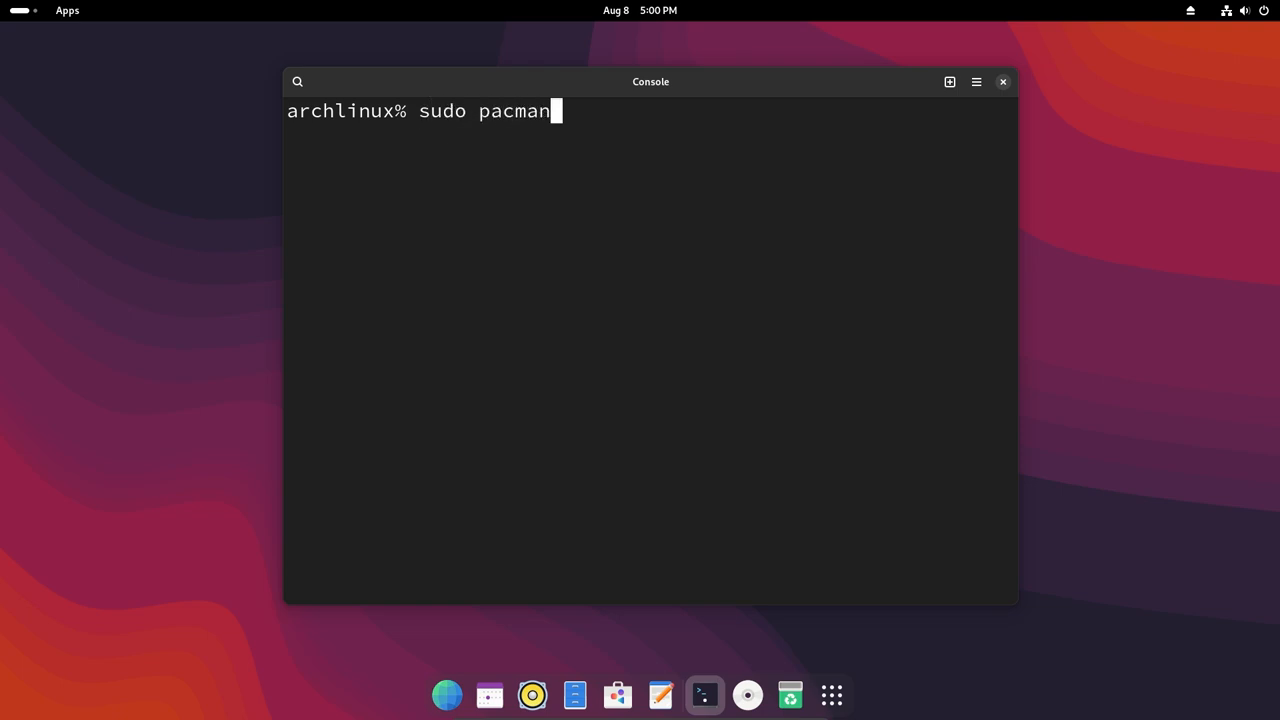
{"action": "type", "text": "-S"}
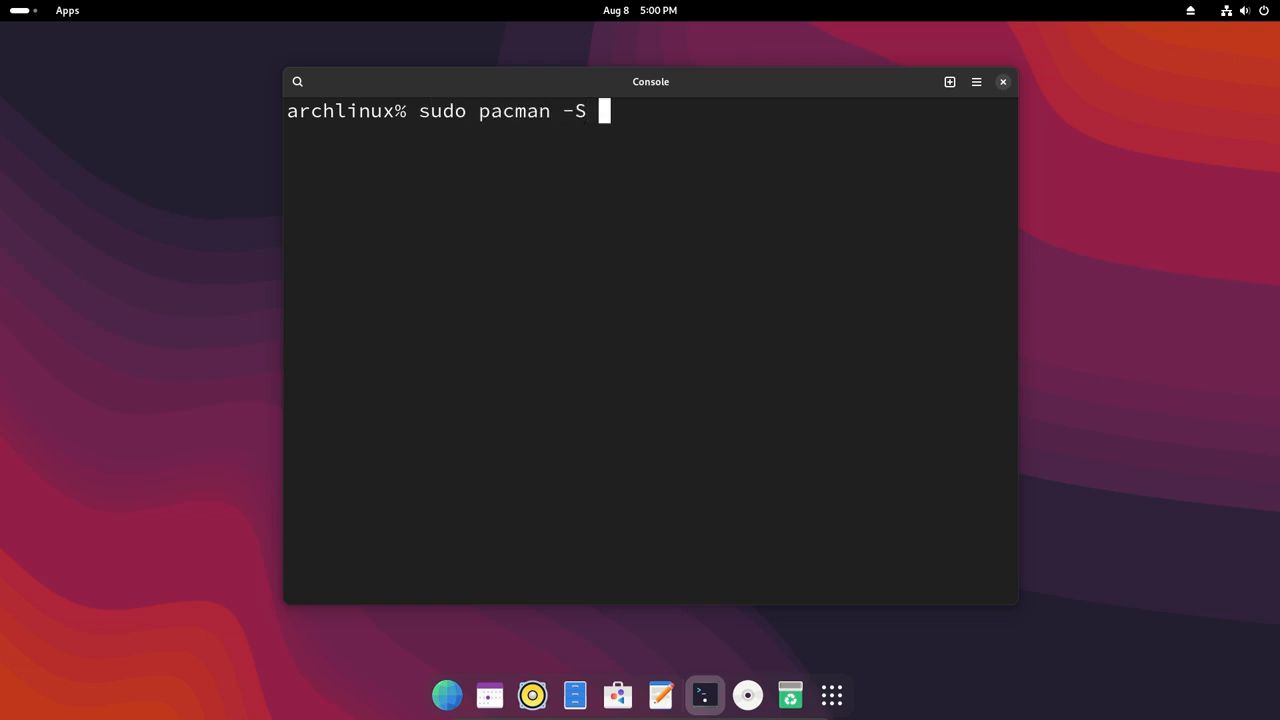
{"action": "type", "text": "wine"}
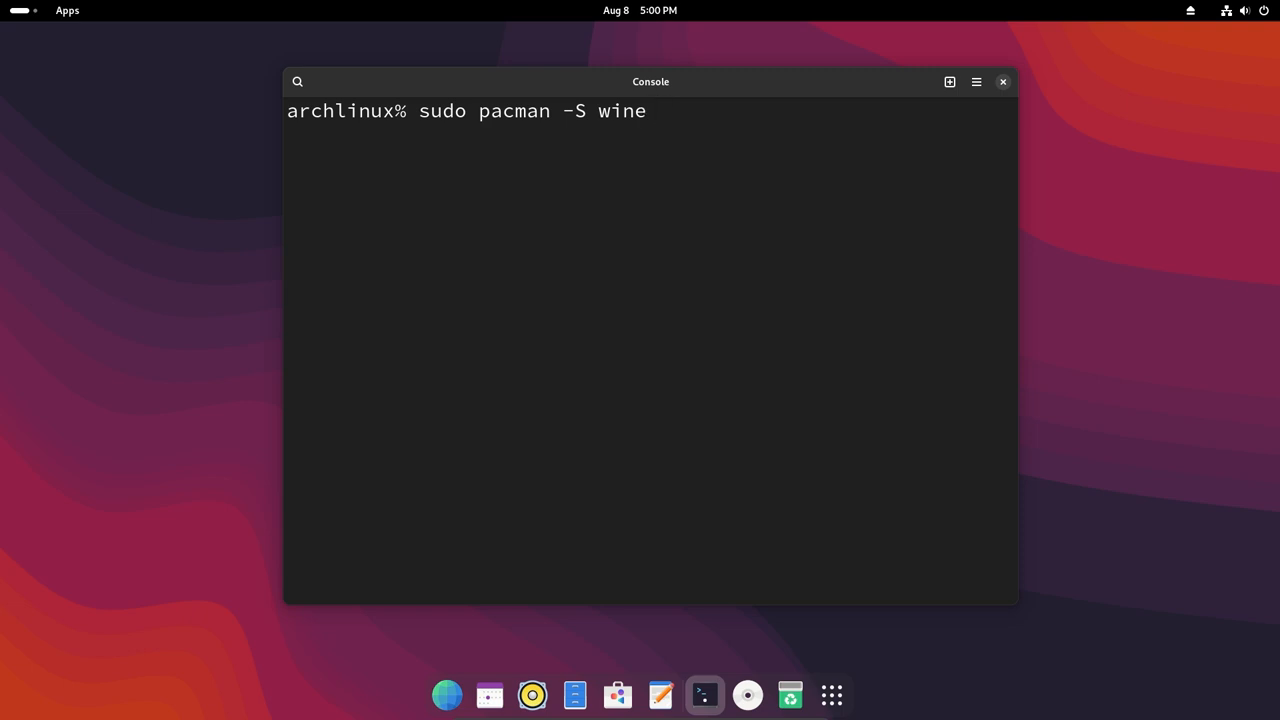
{"action": "type", "text": "wine-"}
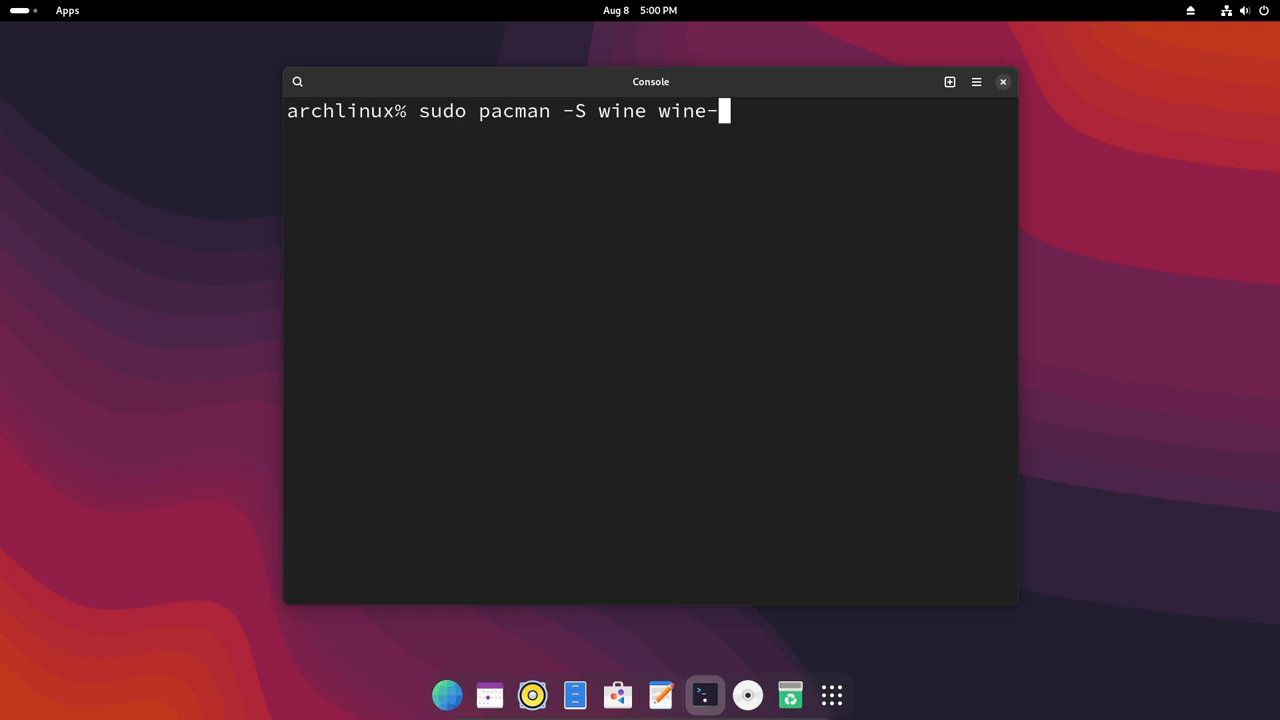
{"action": "type", "text": "mono win"}
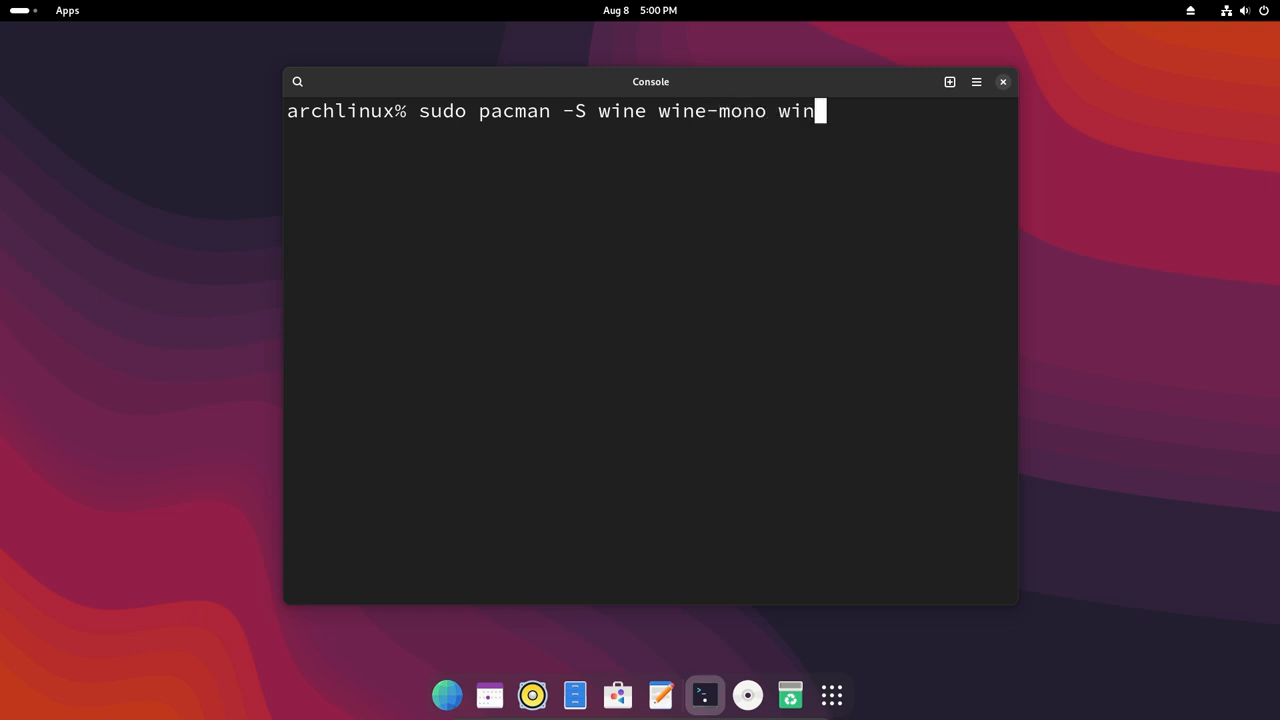
{"action": "type", "text": "e-geck"}
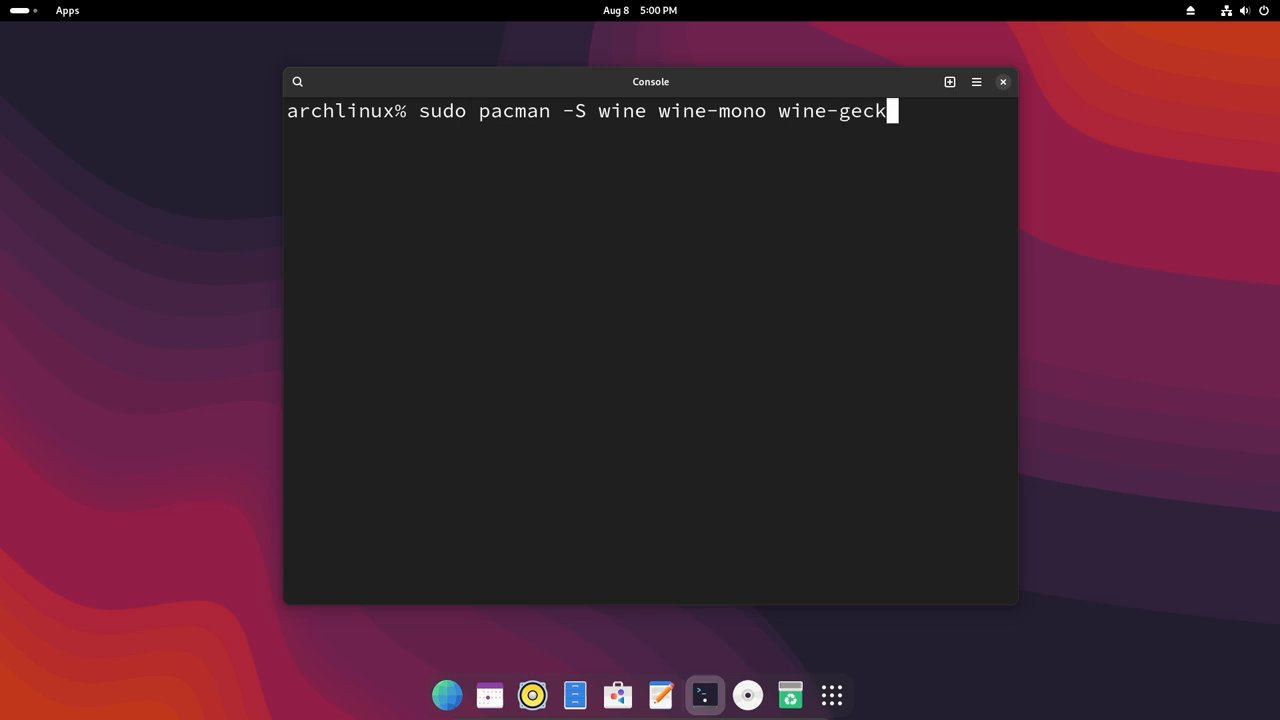
{"action": "type", "text": "o"}
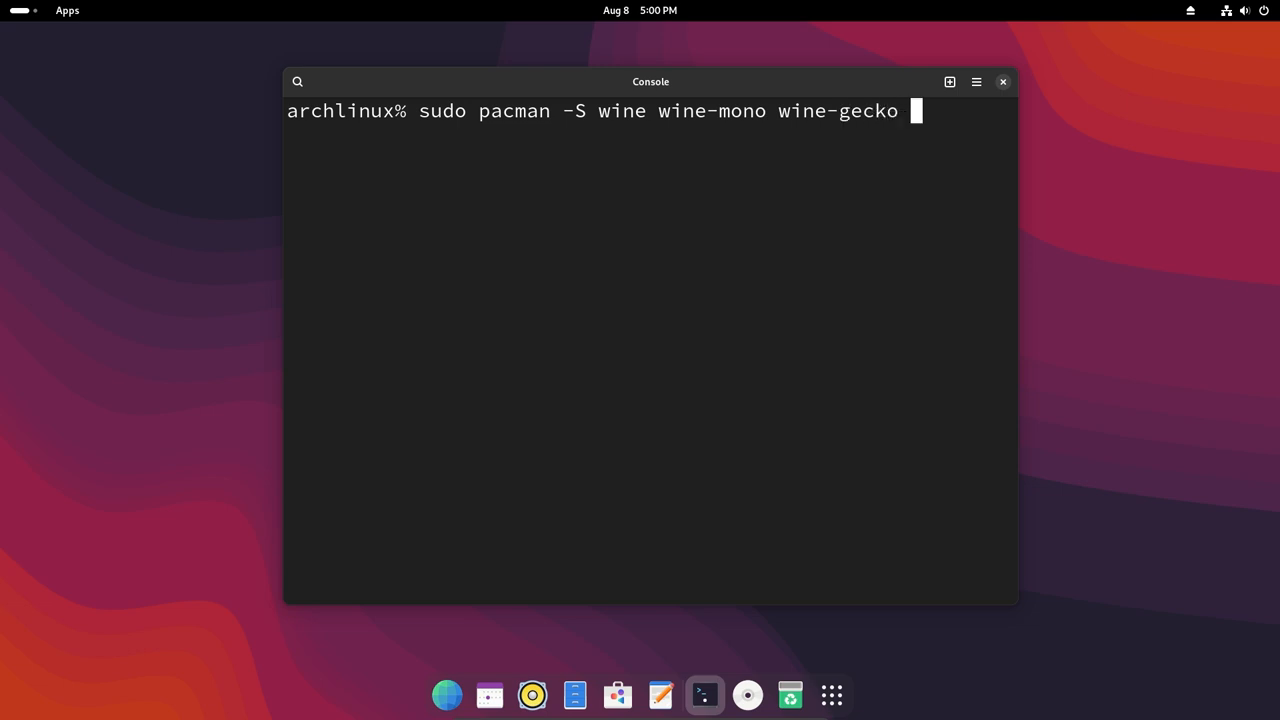
{"action": "type", "text": "winetricks"}
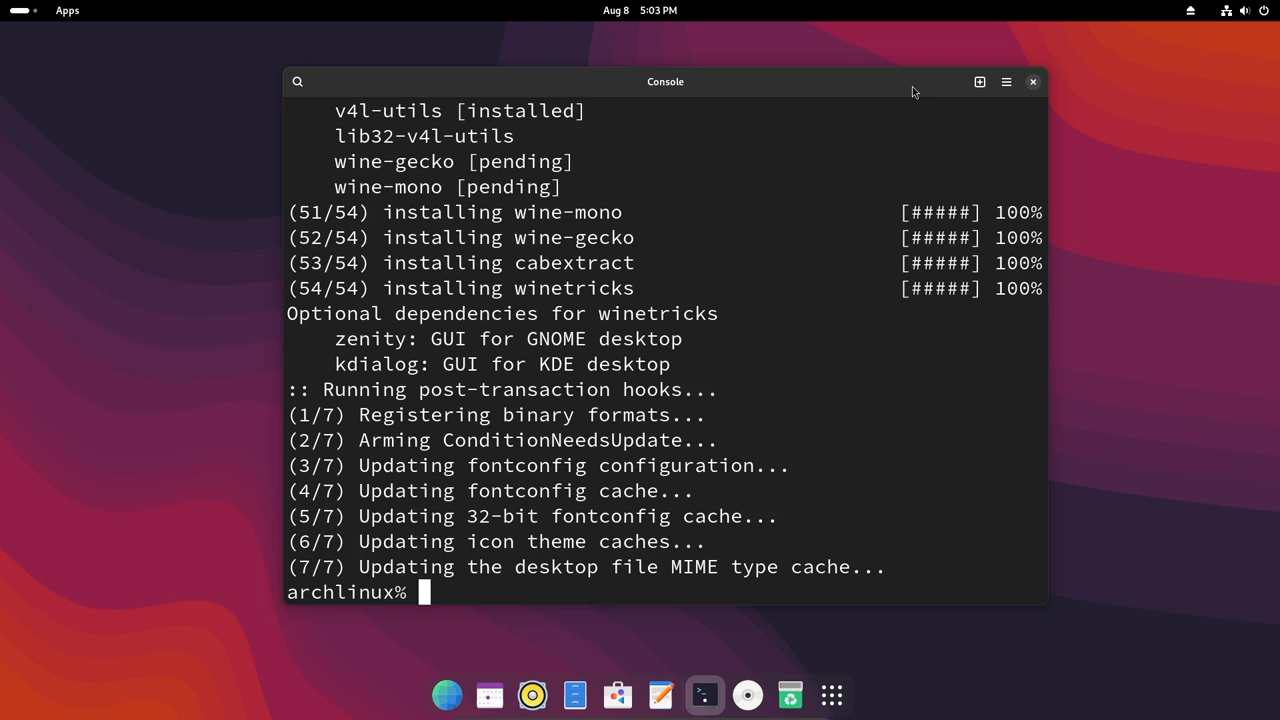
{"action": "type", "text": "c"}
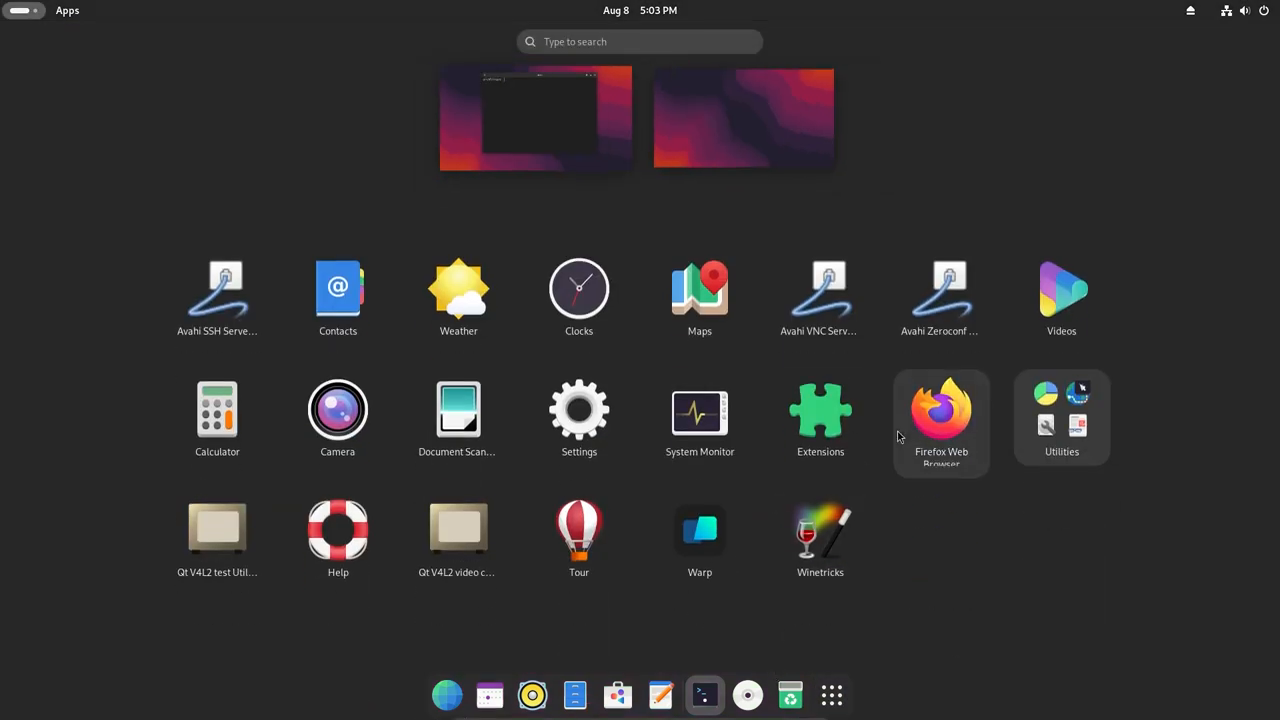
Step: Launch Firefox and search for Audacity to reach its Downloads page
{"action": "left_click", "coordinate": [940, 410]}
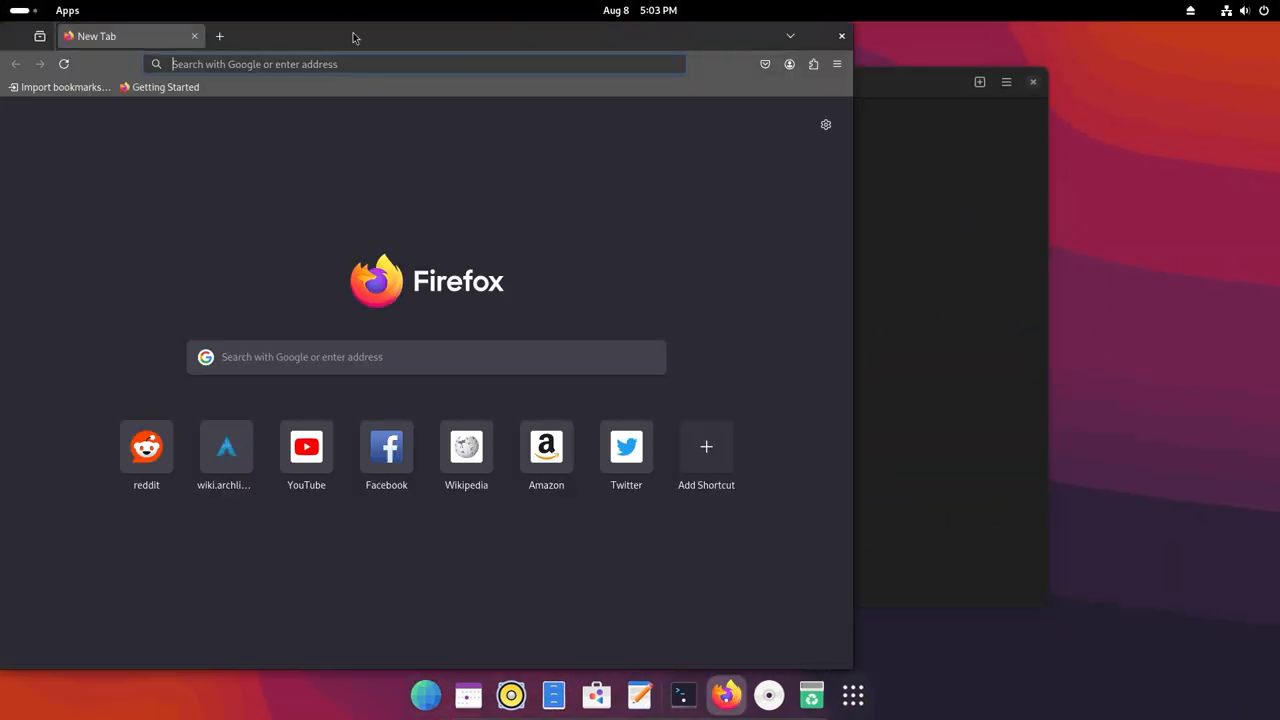
{"action": "type", "text": "audacity"}
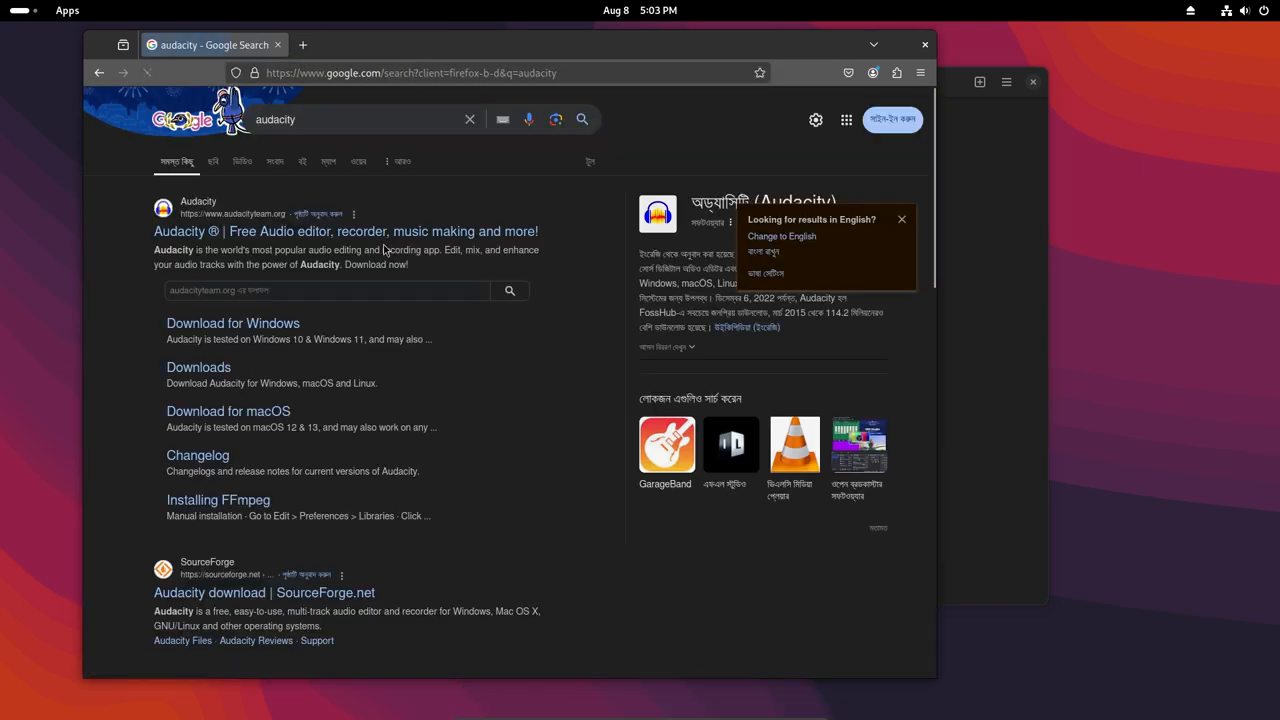
{"action": "left_click", "coordinate": [348, 232]}
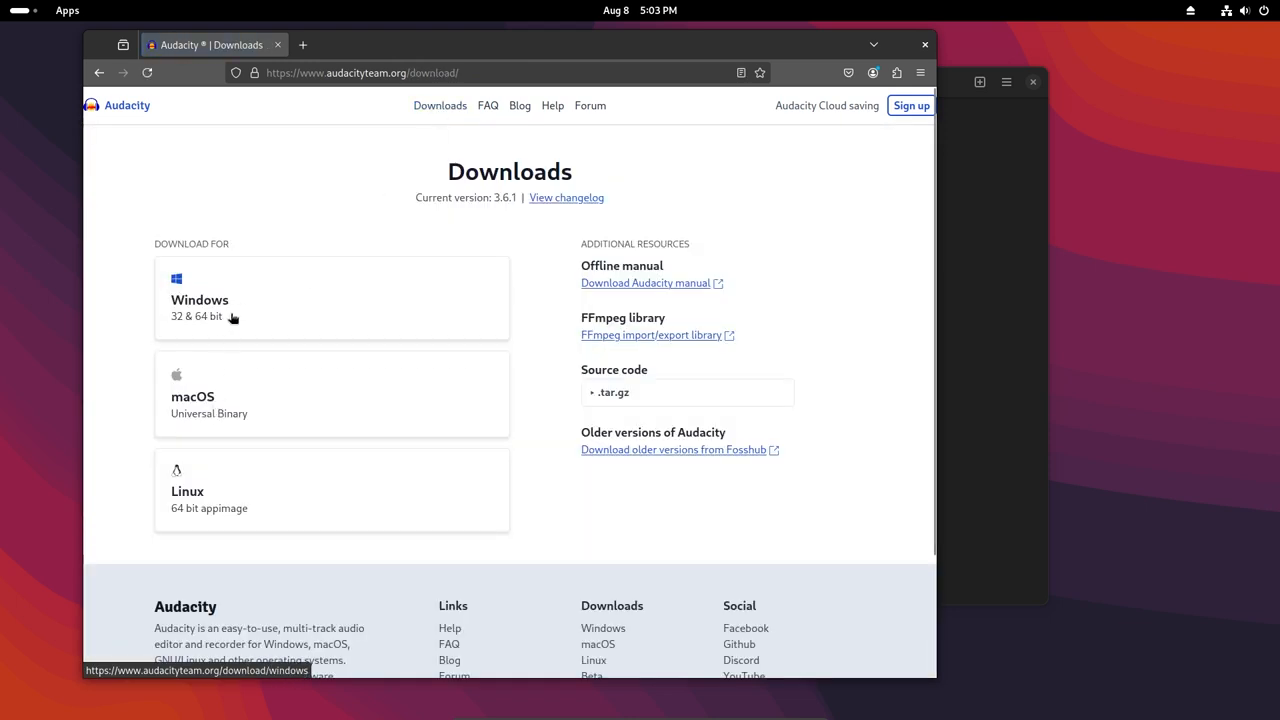
Step: Download the Audacity 3.6.1 64-bit Windows installer, then close Firefox
{"action": "left_click", "coordinate": [200, 300]}
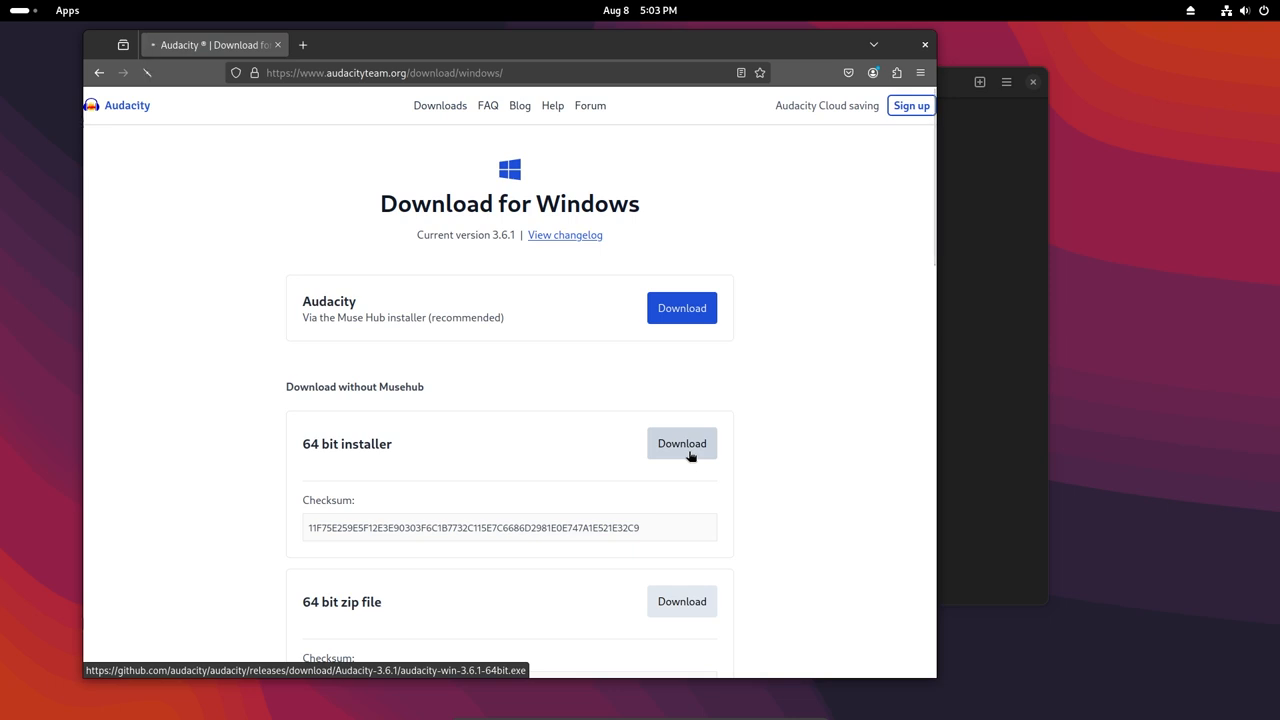
{"action": "left_click", "coordinate": [682, 444]}
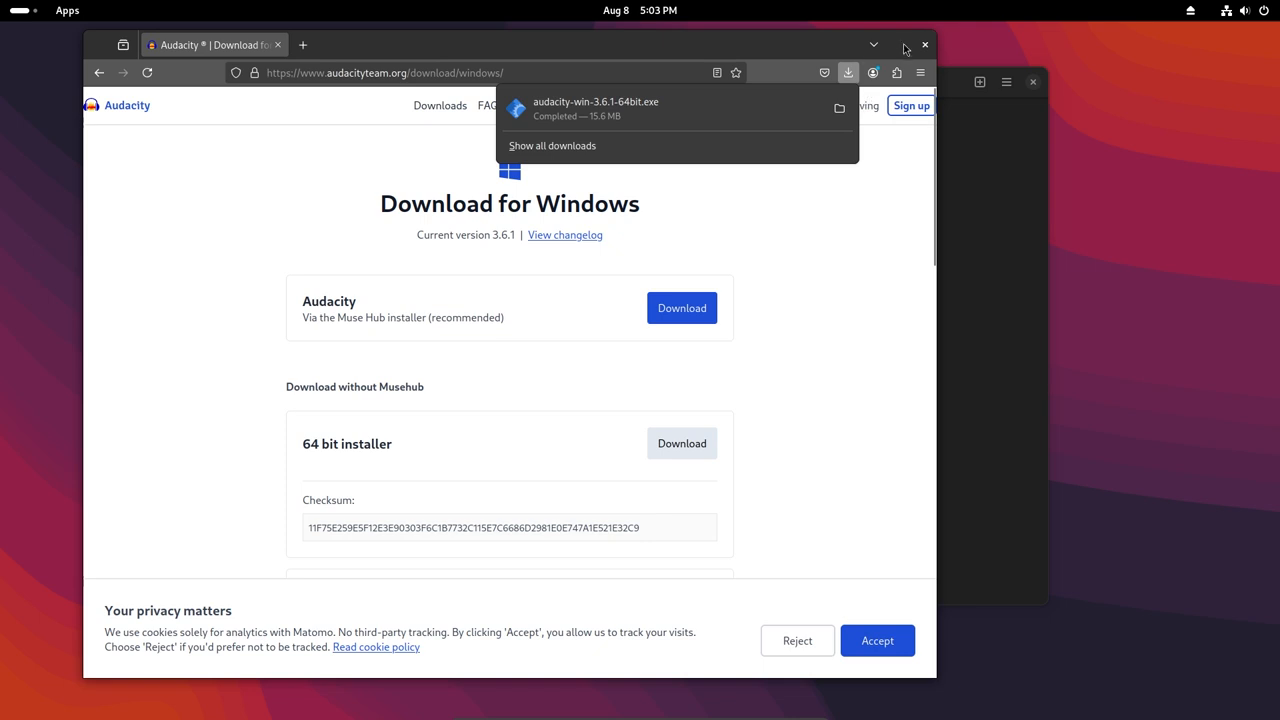
{"action": "mouse_move", "coordinate": [924, 46]}
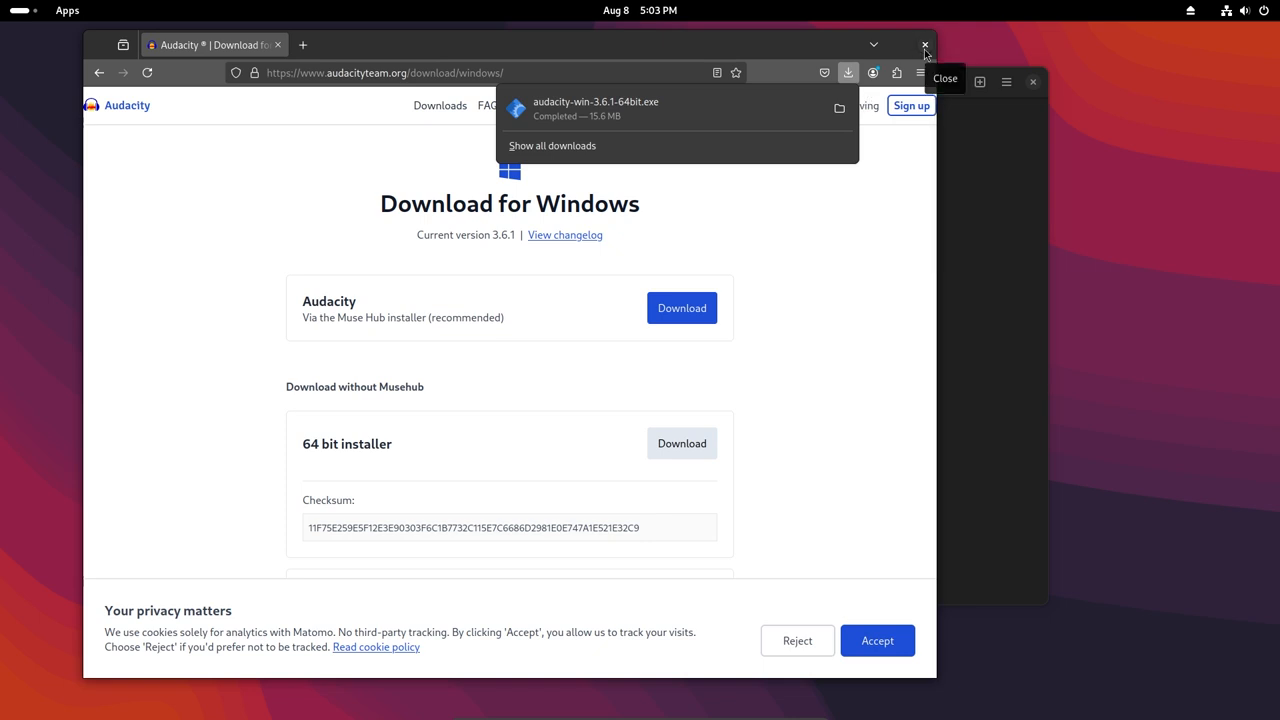
{"action": "left_click", "coordinate": [924, 46]}
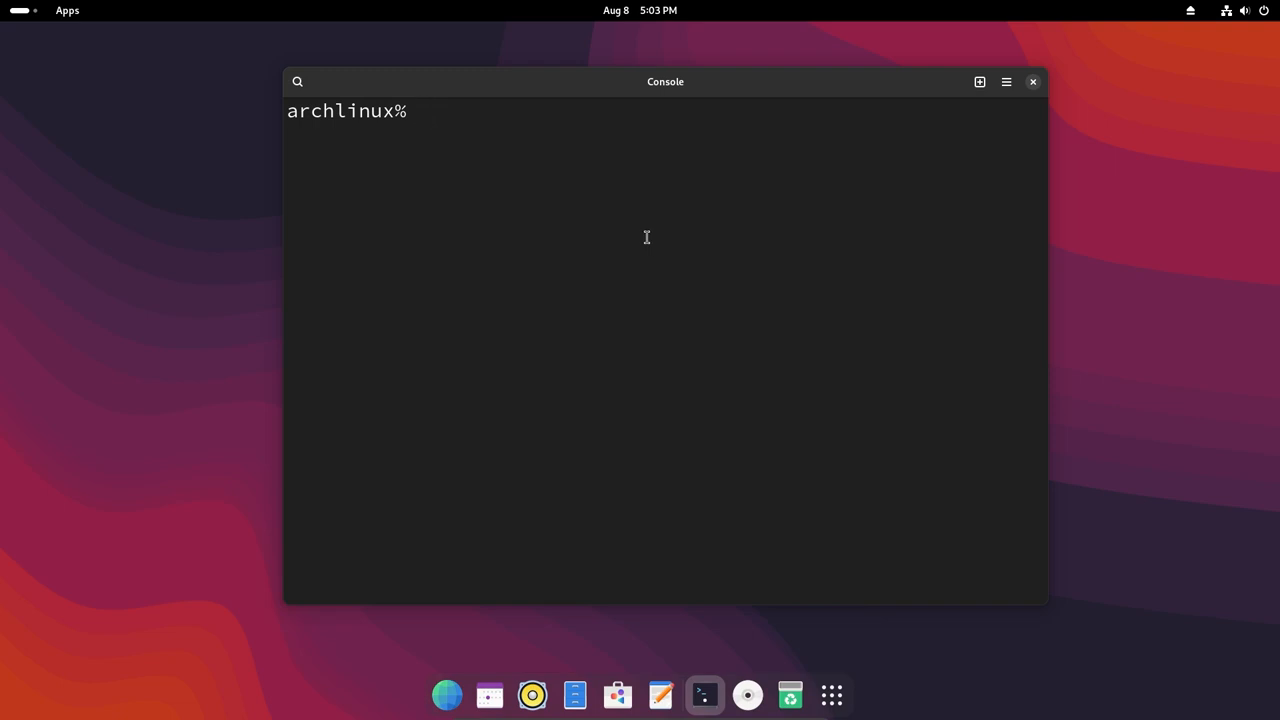
Step: List the home folder and change into Downloads to find the installer
{"action": "type", "text": "ls"}
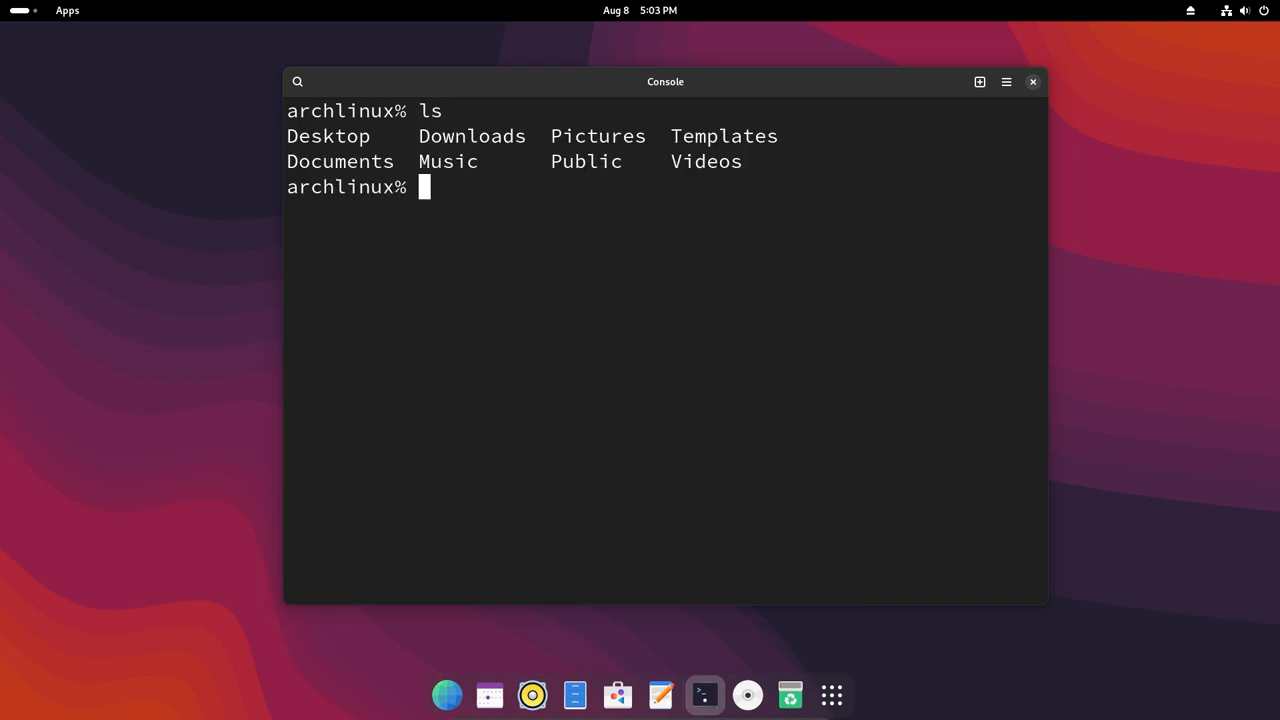
{"action": "type", "text": "cd D"}
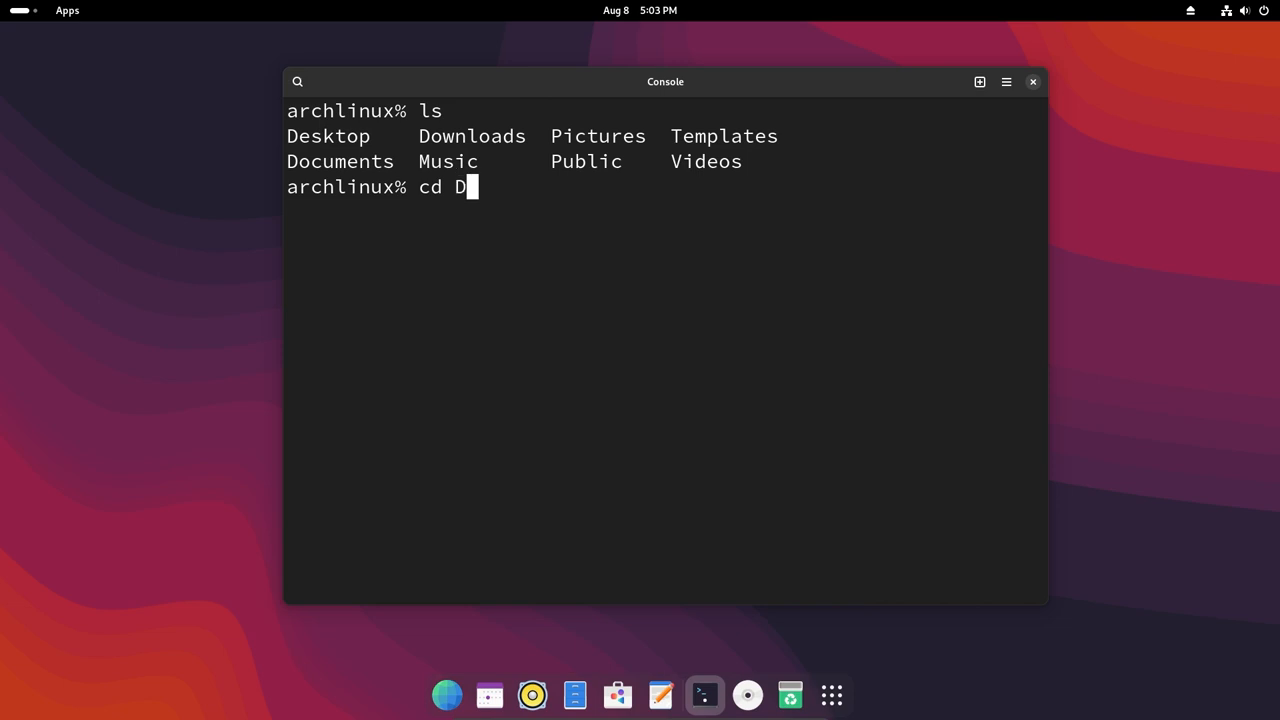
{"action": "key", "text": "Tab"}
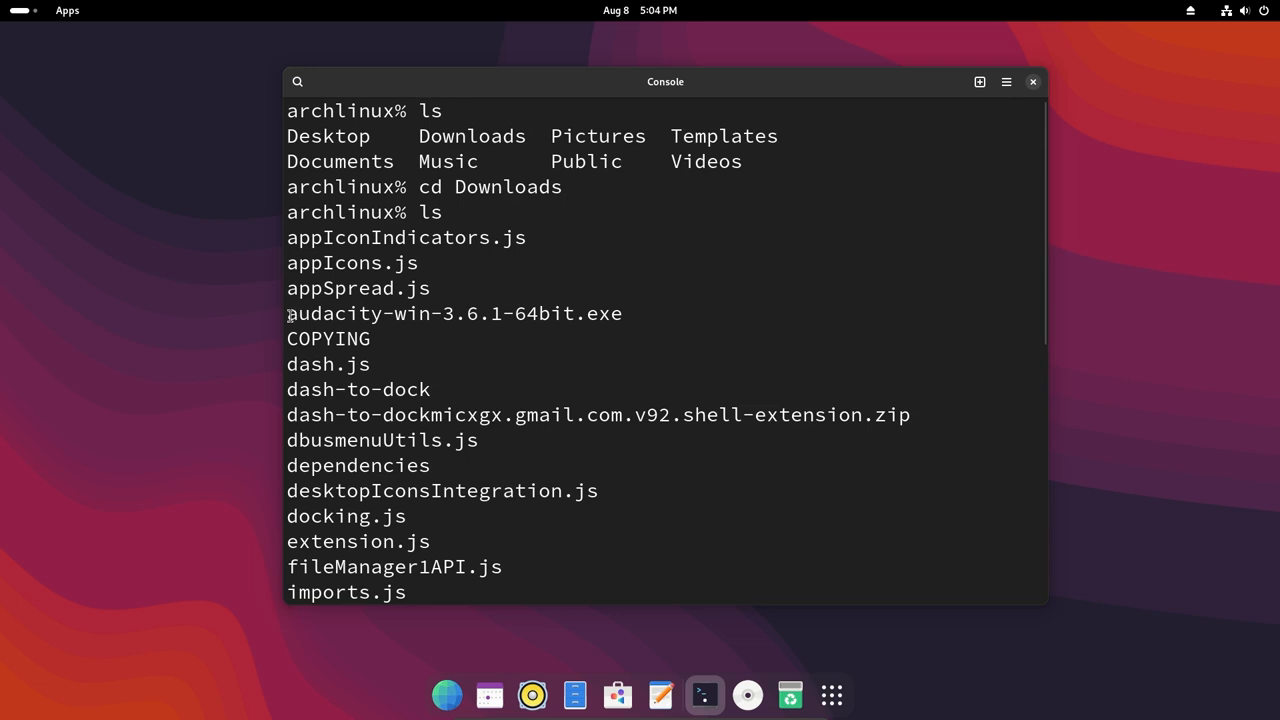
{"action": "scroll", "scroll_direction": "down", "scroll_amount": 3}
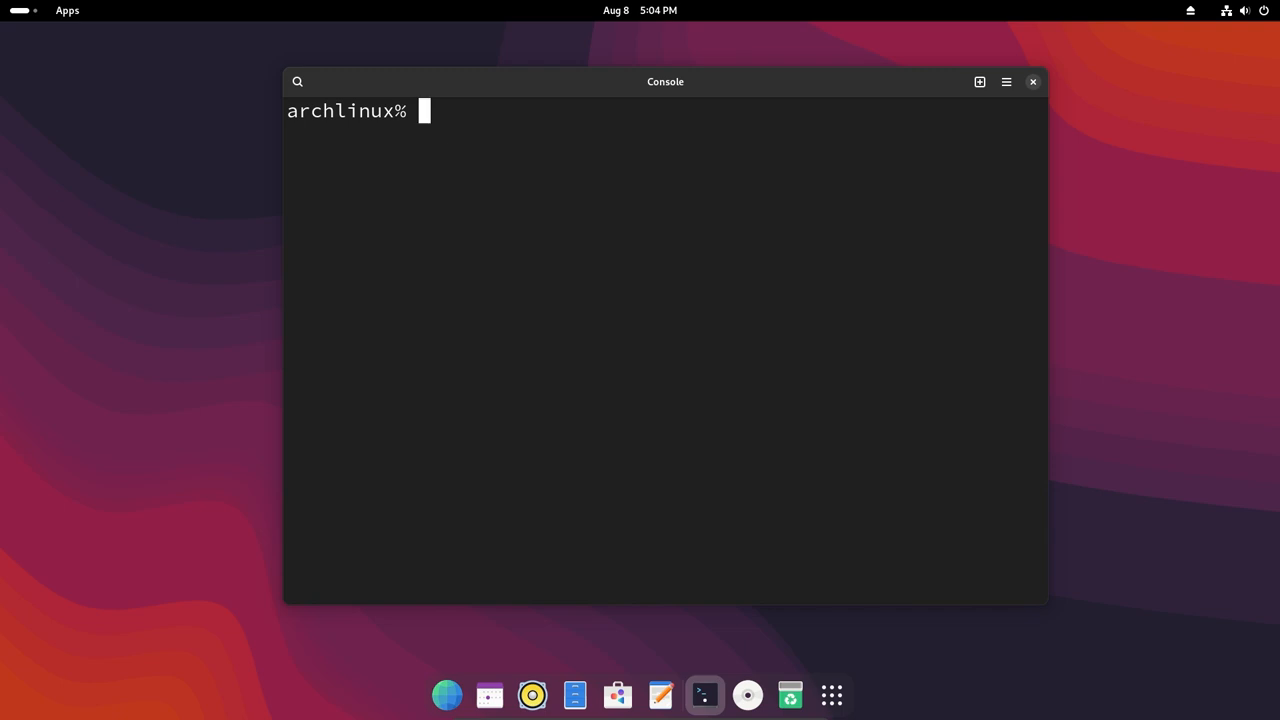
Step: Start audacity-win-3.6.1-64bit.exe under Wine
{"action": "type", "text": "wine"}
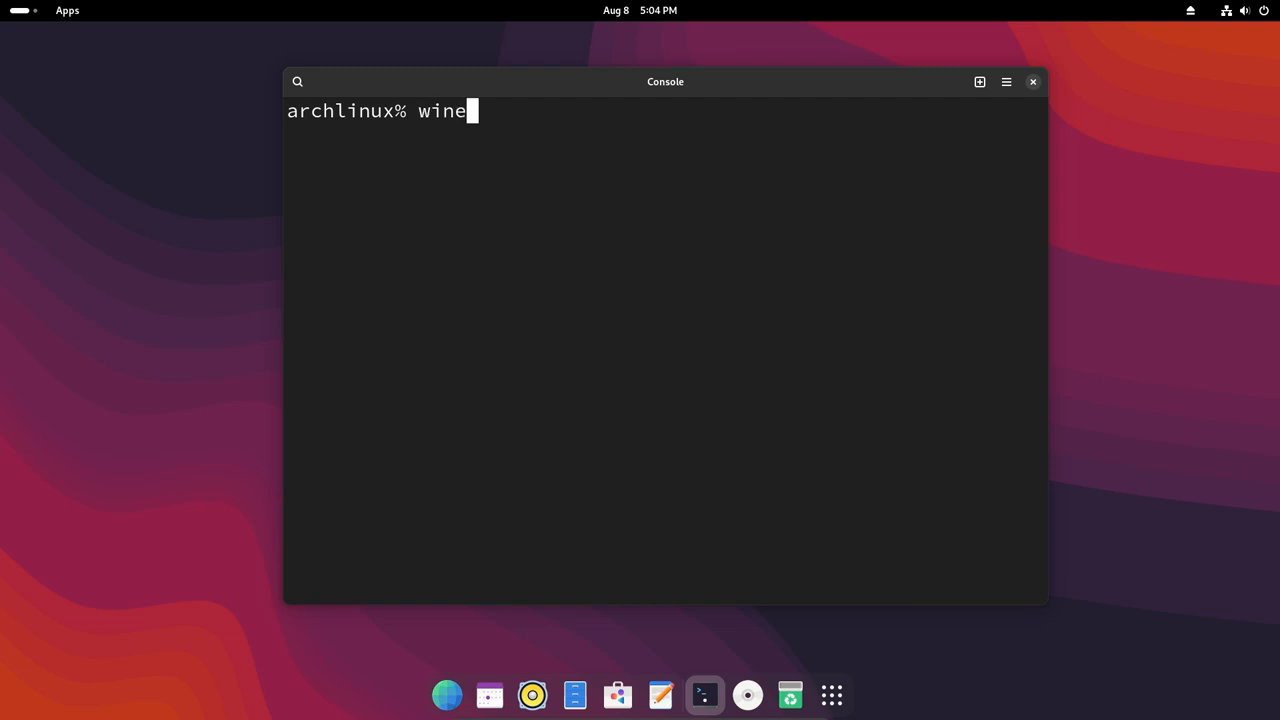
{"action": "type", "text": "\" \""}
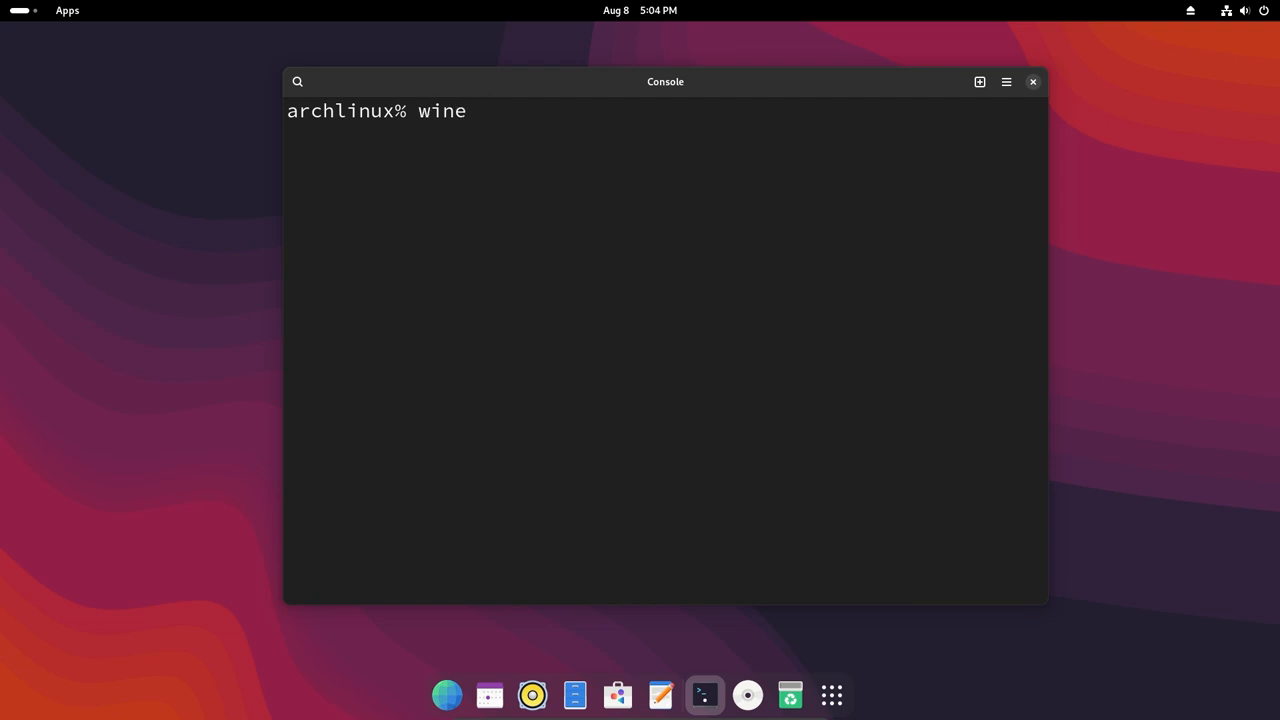
{"action": "type", "text": "audacity-win-3.6.1-64bit.exe"}
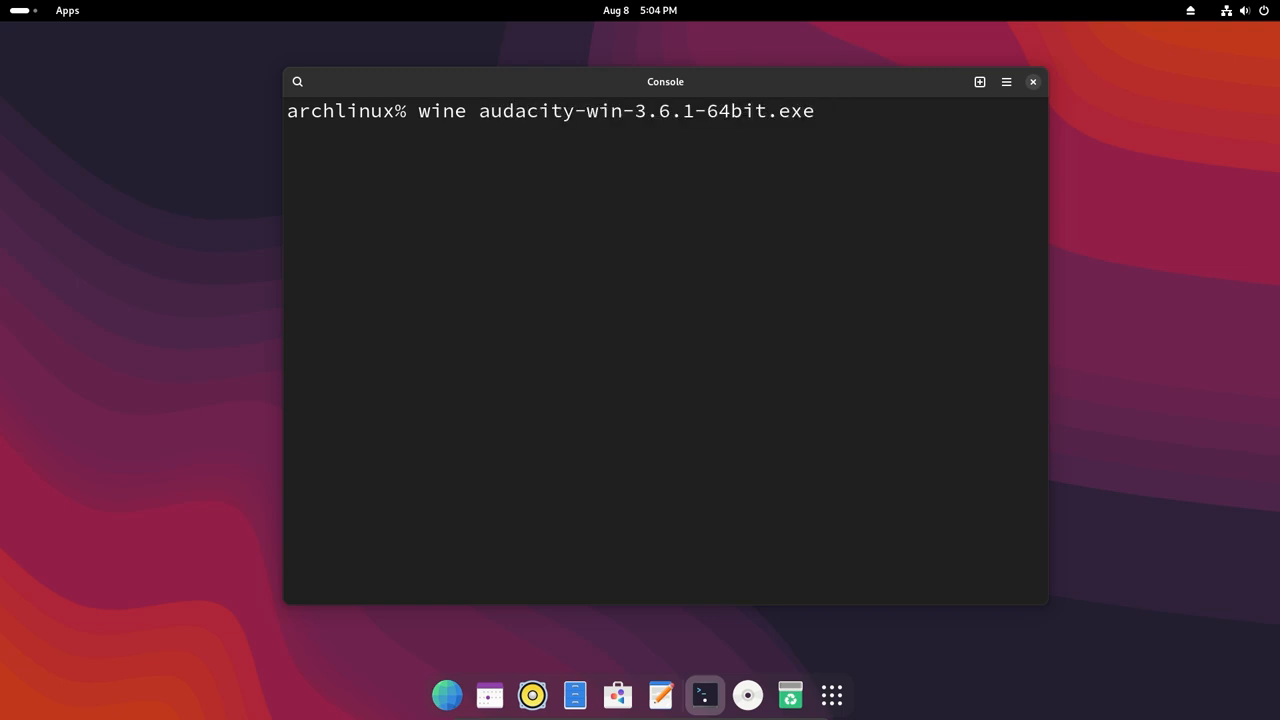
{"action": "key", "text": "Return"}
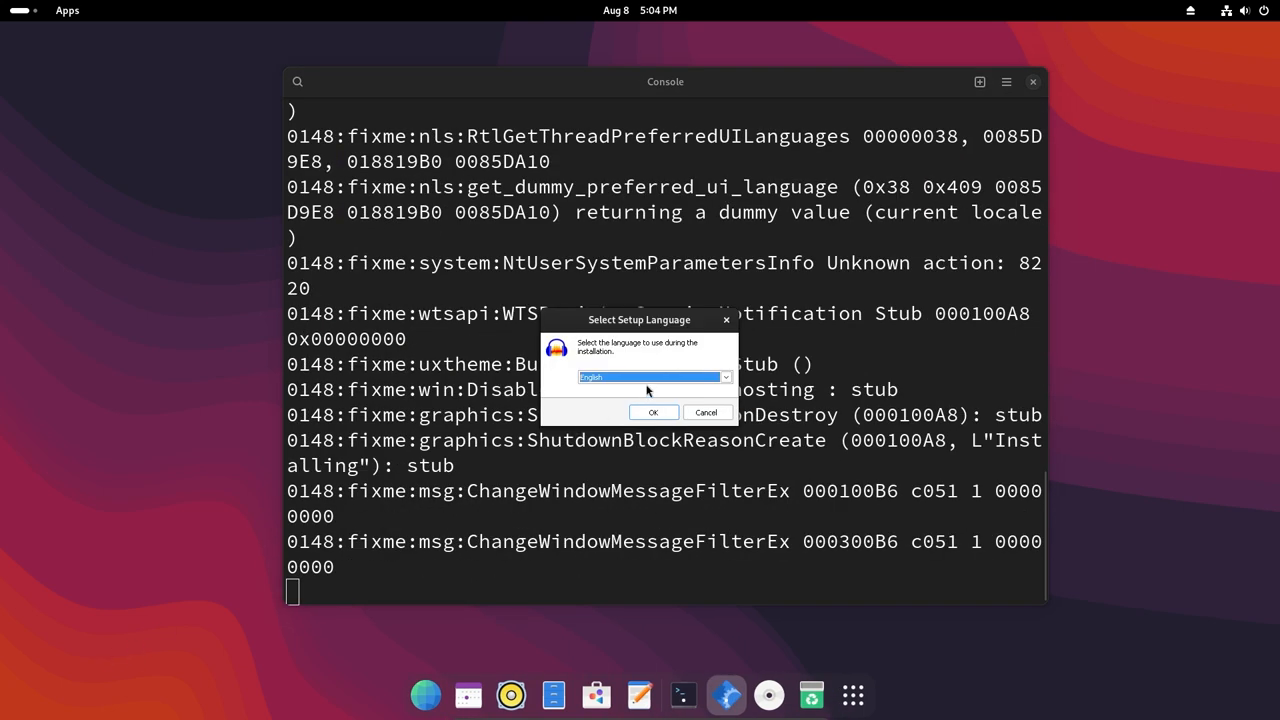
Step: Accept English, the default C:\Program Files\Audacity folder, and finish setup launching Audacity
{"action": "left_click", "coordinate": [652, 412]}
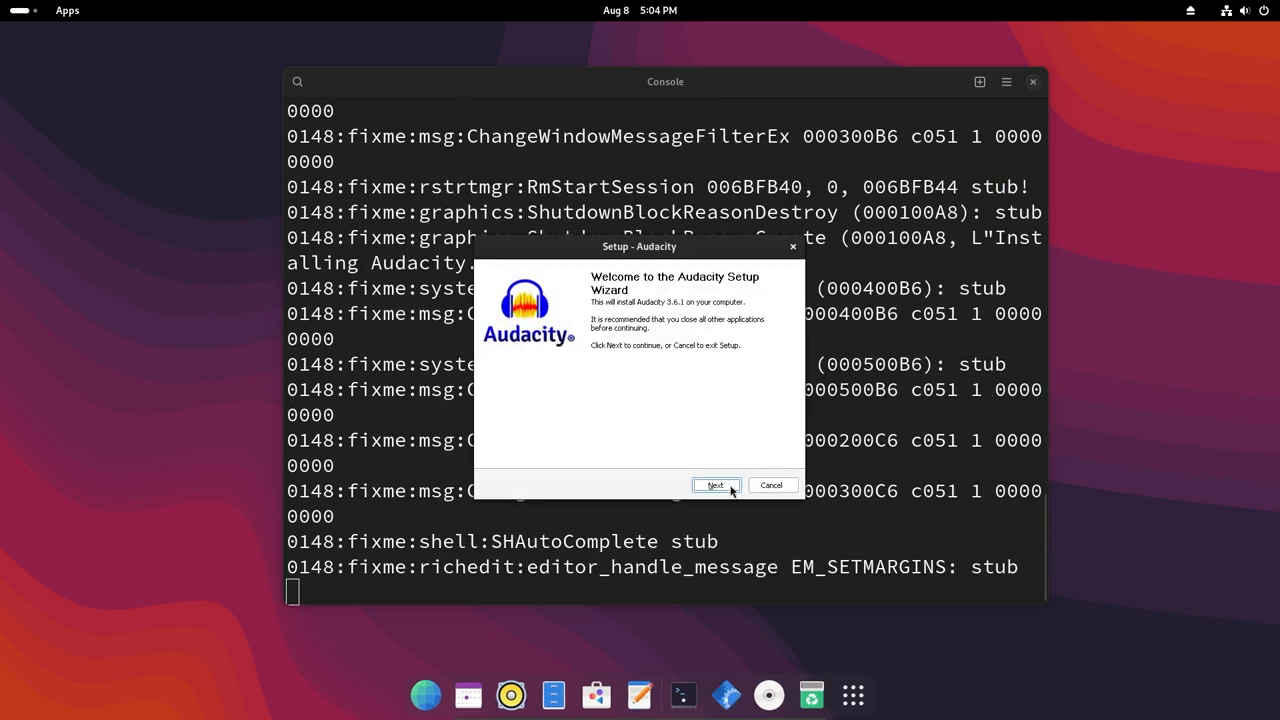
{"action": "left_click", "coordinate": [716, 486]}
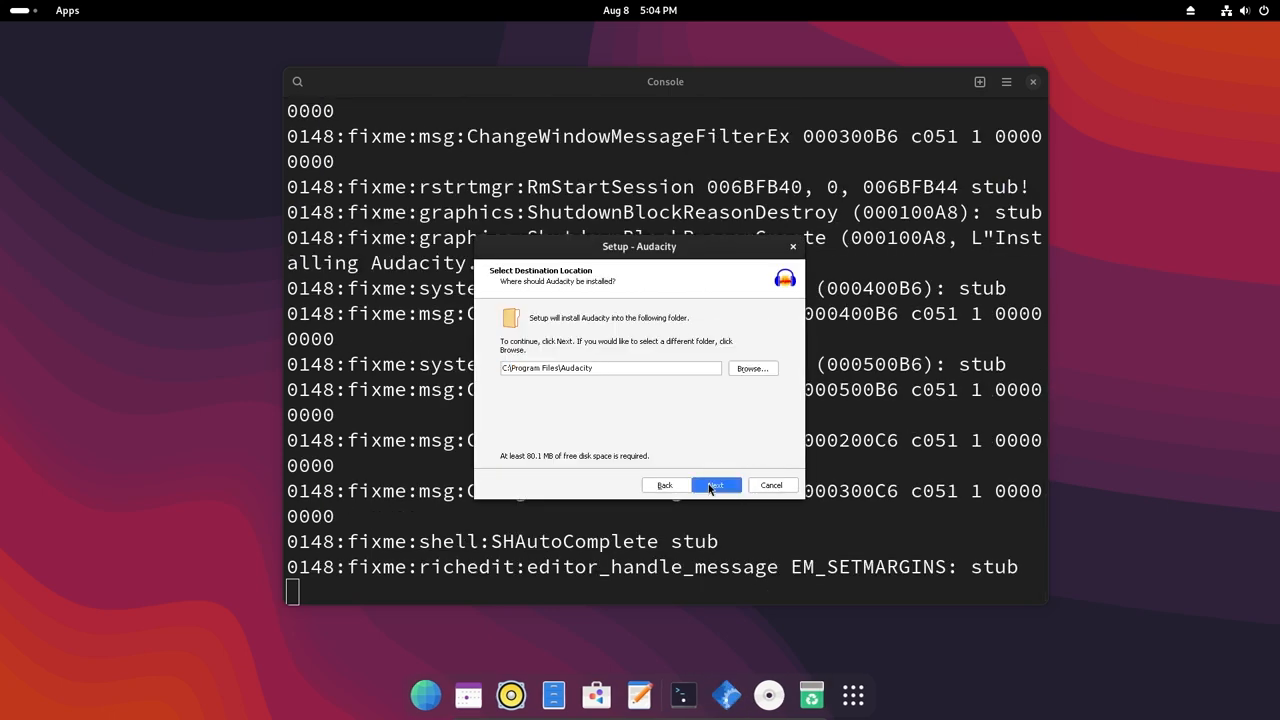
{"action": "left_click", "coordinate": [716, 486]}
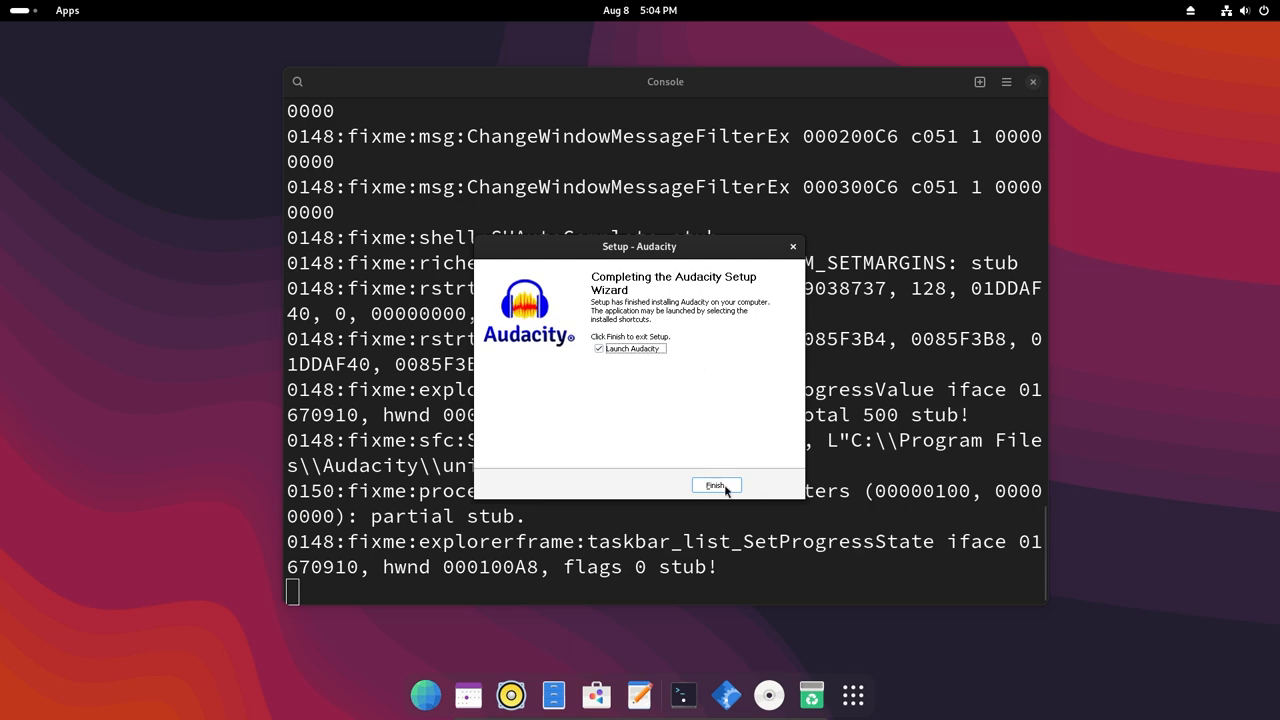
{"action": "left_click", "coordinate": [714, 486]}
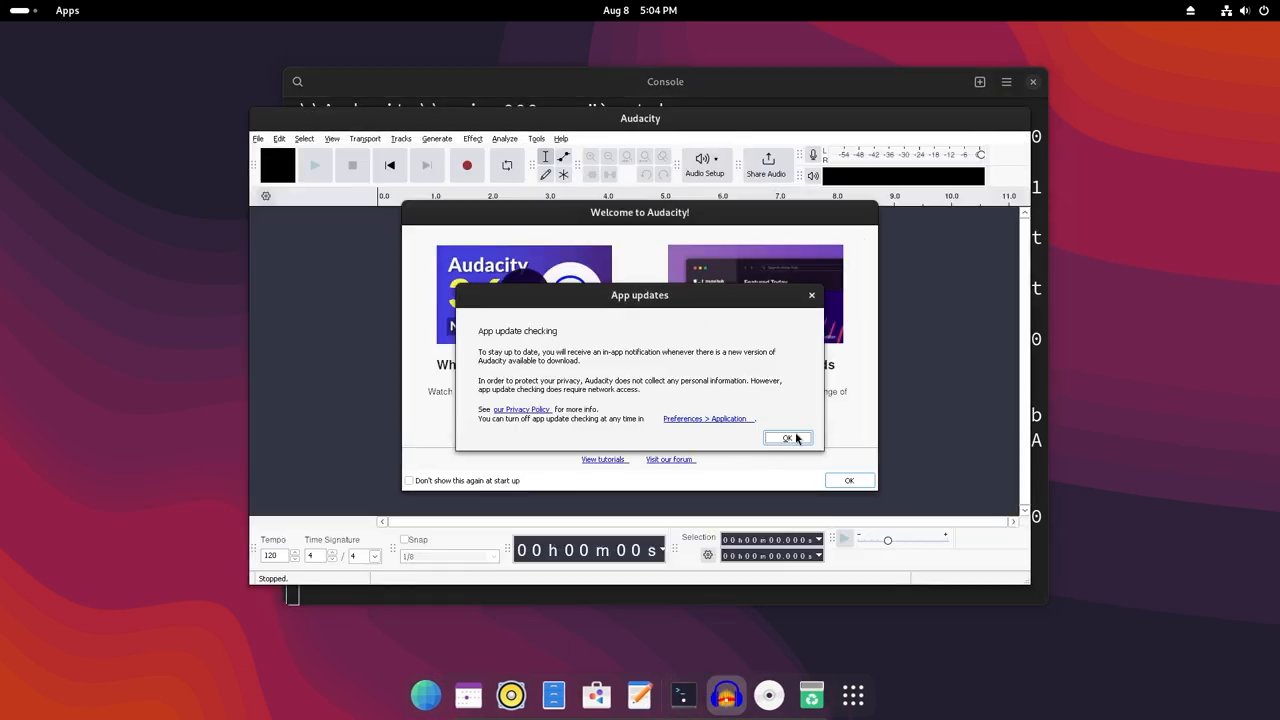
Step: Dismiss Audacity's update-check notice and show the app grid listing Audacity
{"action": "left_click", "coordinate": [788, 438]}
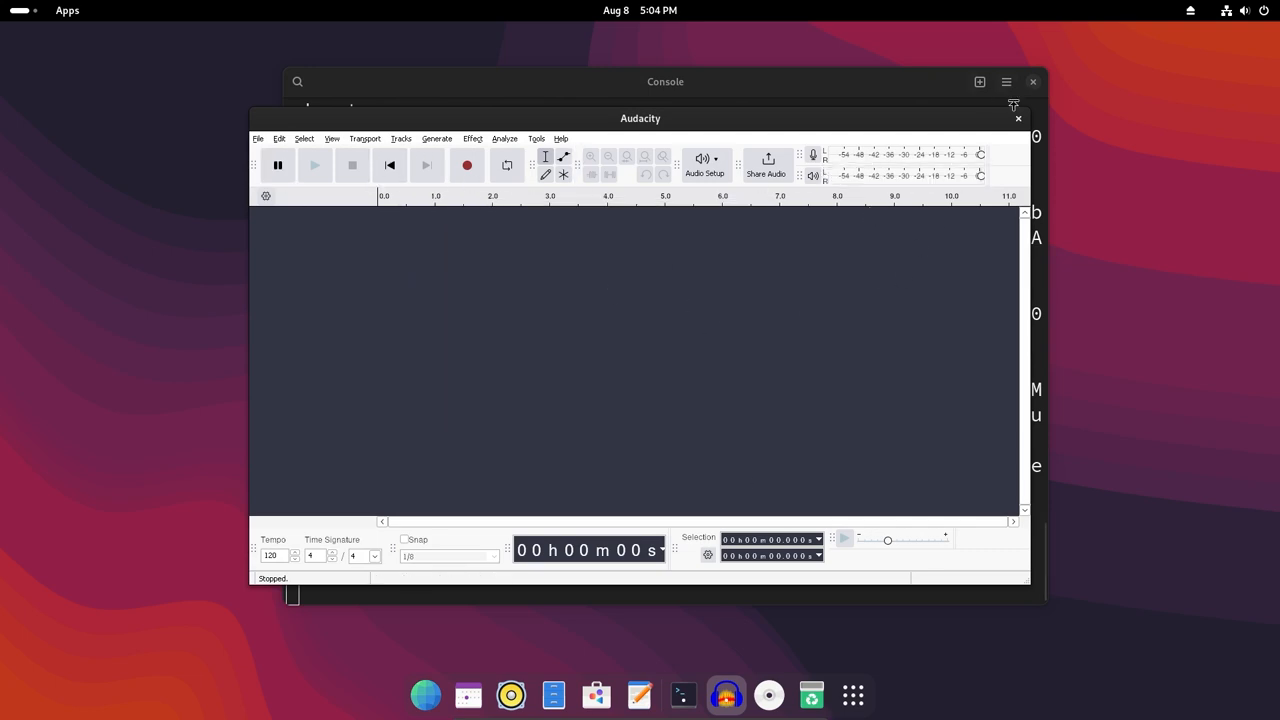
{"action": "left_click", "coordinate": [832, 696]}
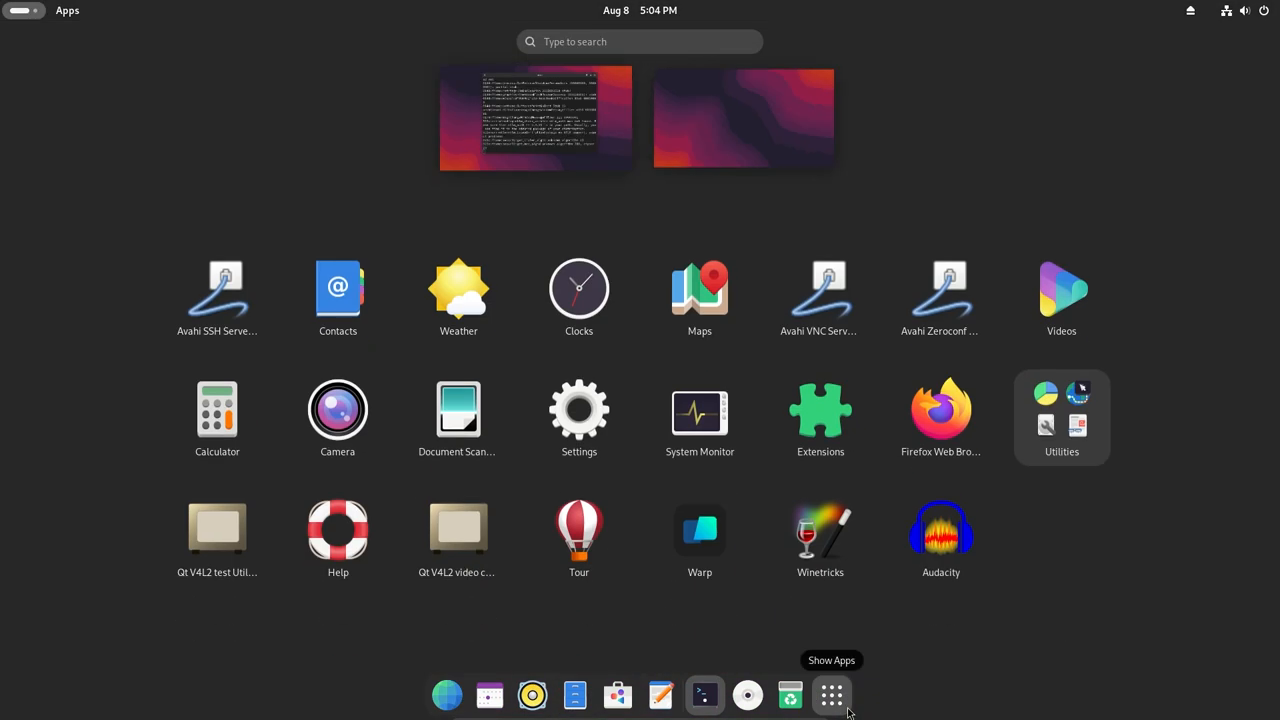
{"action": "mouse_move", "coordinate": [1008, 546]}
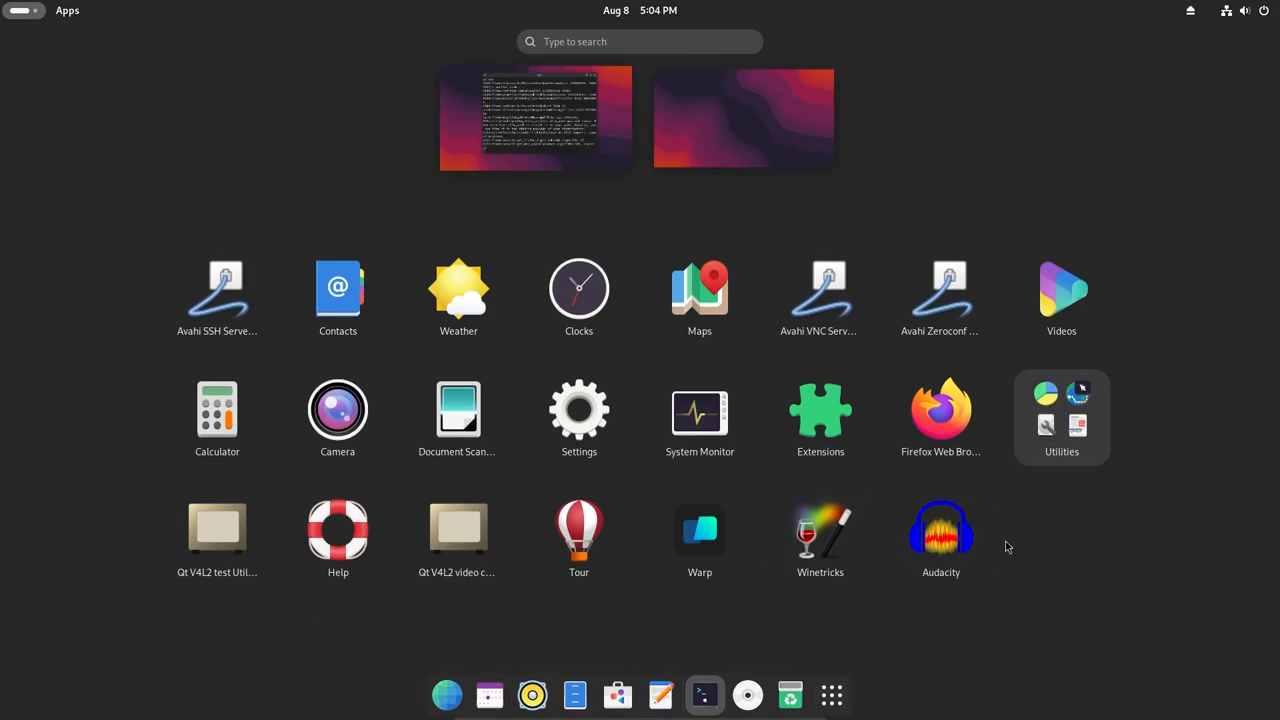
{"action": "mouse_move", "coordinate": [1008, 572]}
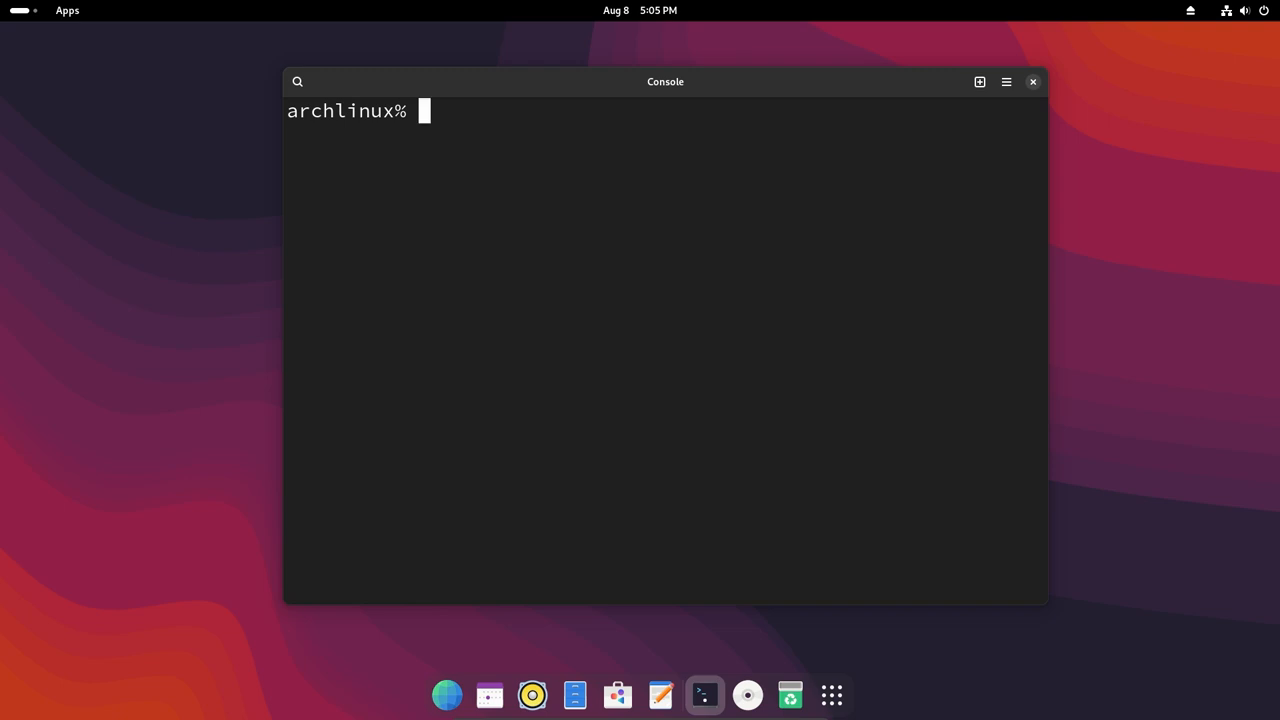
{"action": "type", "text": "wine"}
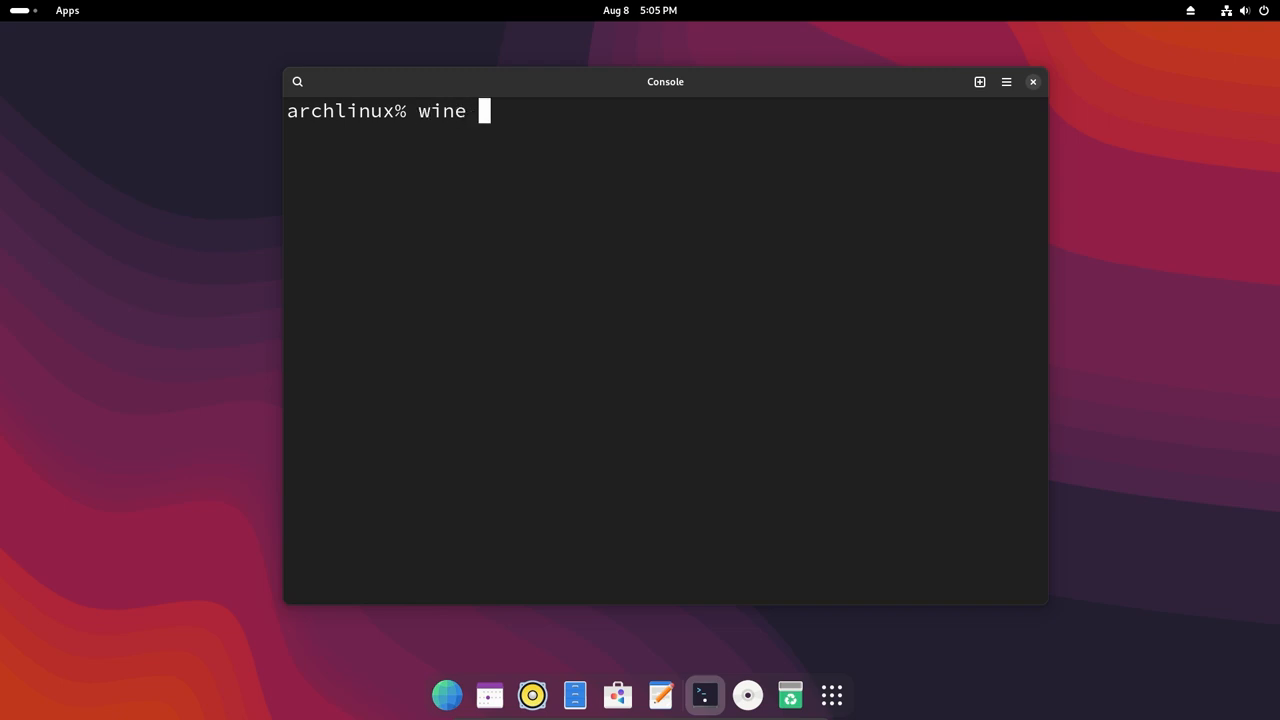
{"action": "type", "text": "winecfg"}
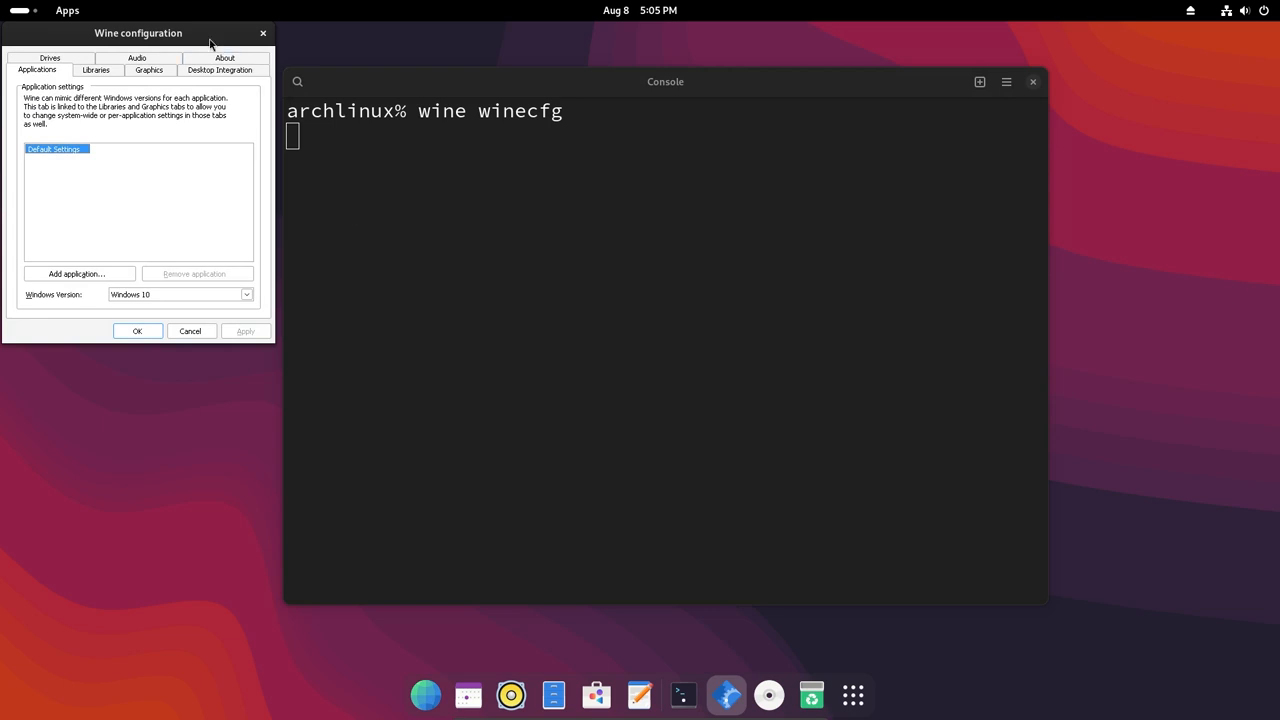
{"action": "left_click_drag", "start_coordinate": [138, 32], "coordinate": [696, 196]}
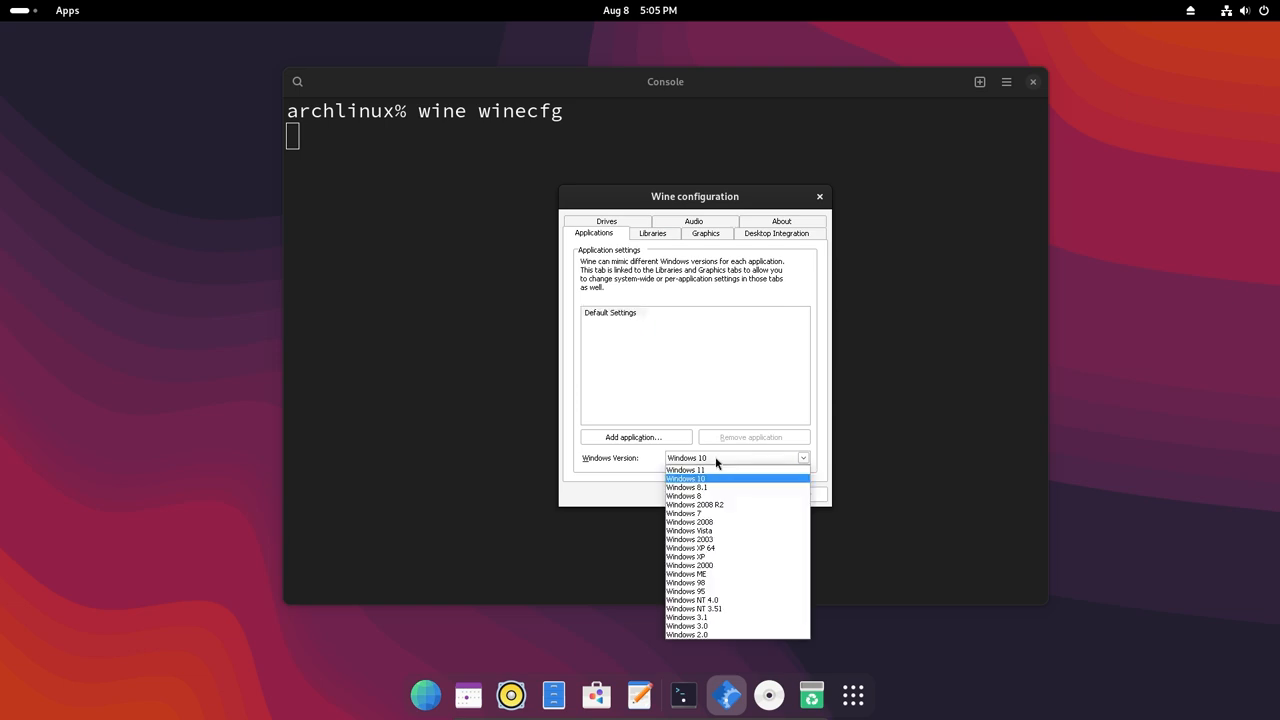
{"action": "mouse_move", "coordinate": [684, 470]}
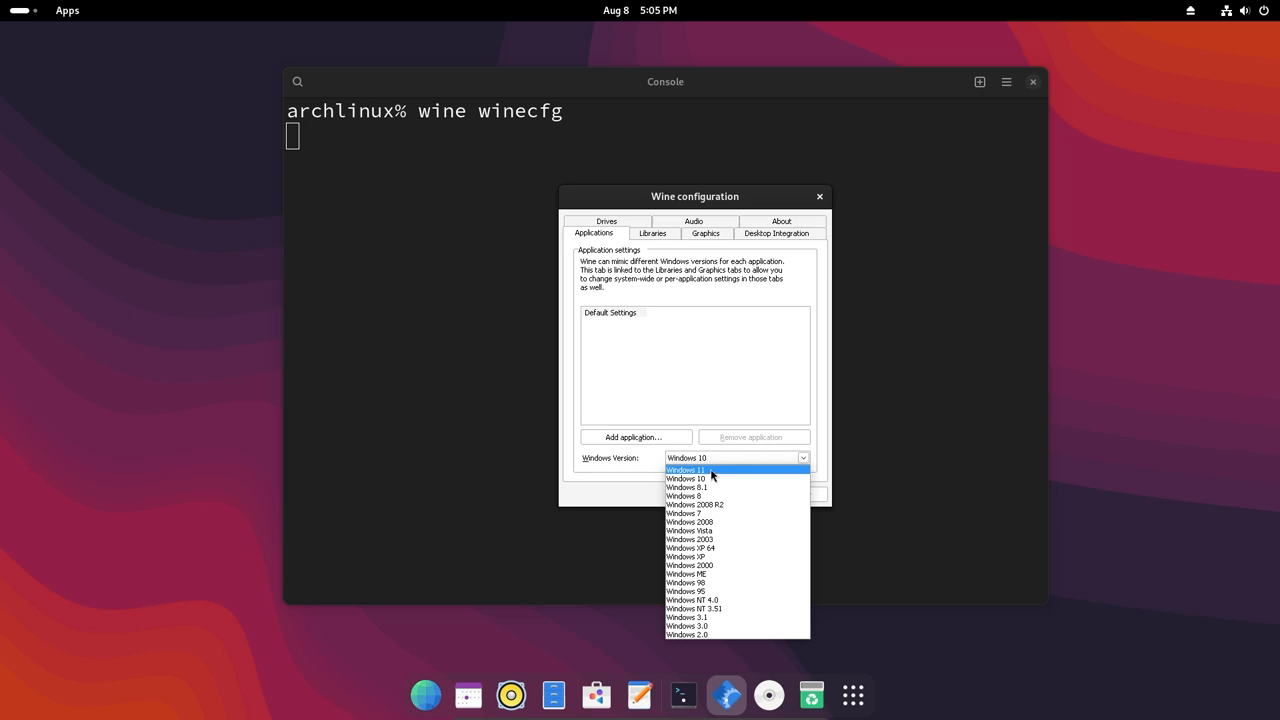
{"action": "mouse_move", "coordinate": [732, 480]}
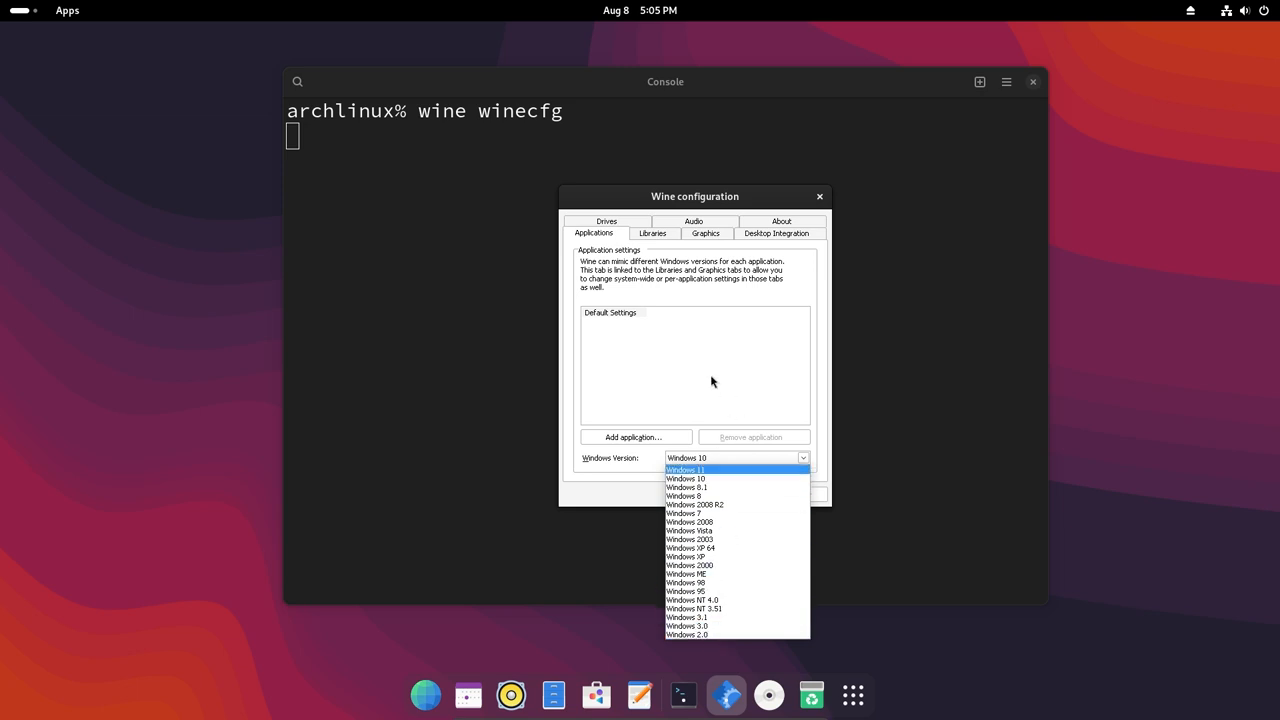
{"action": "left_click", "coordinate": [704, 232]}
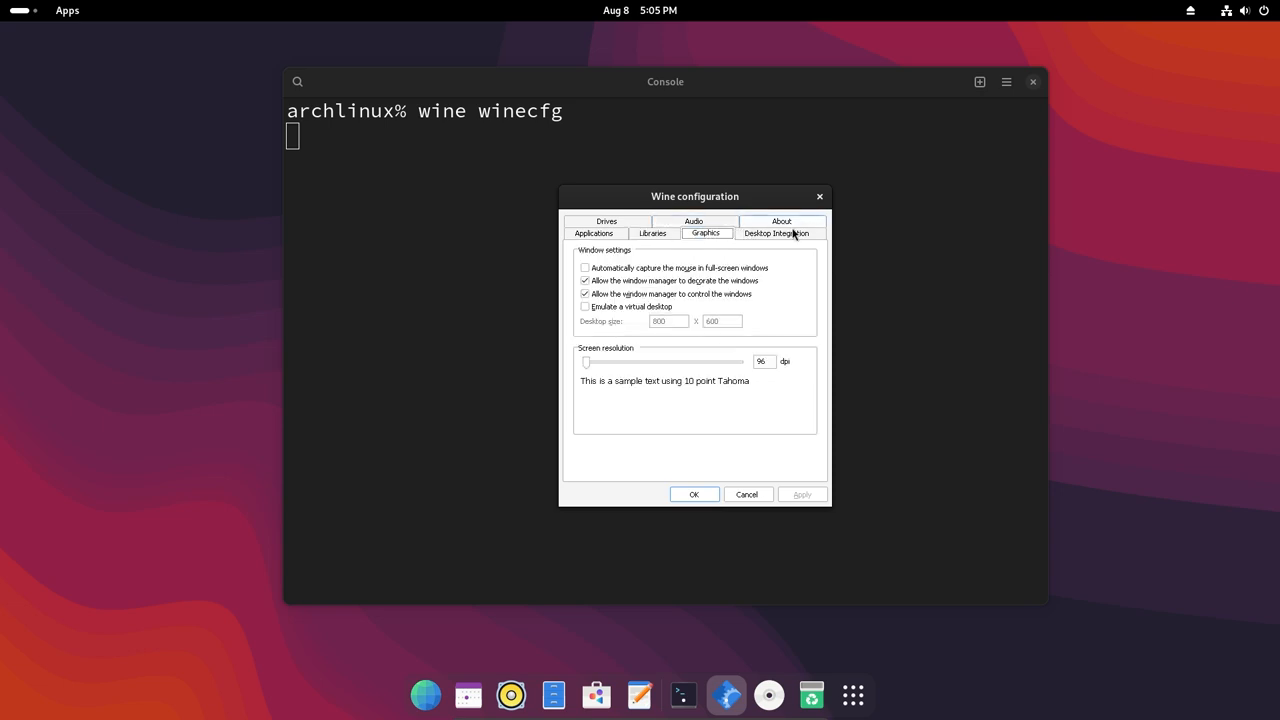
{"action": "left_click", "coordinate": [776, 232]}
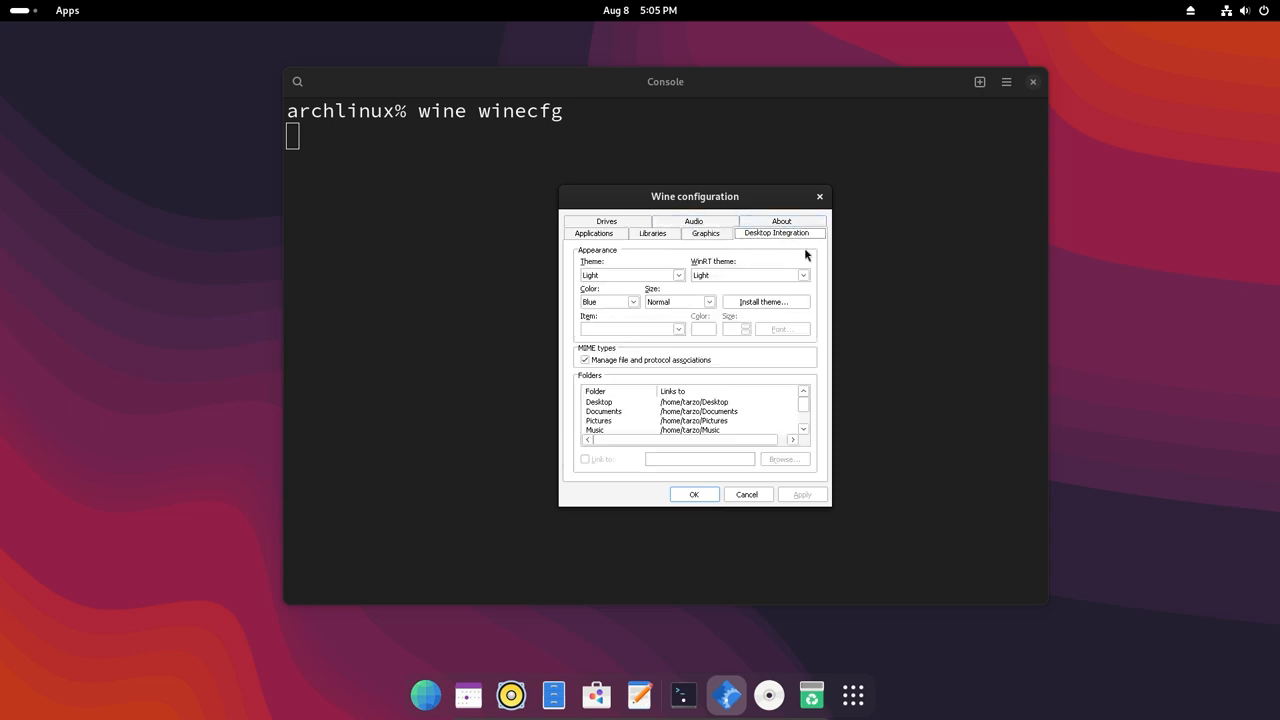
{"action": "left_click", "coordinate": [802, 276]}
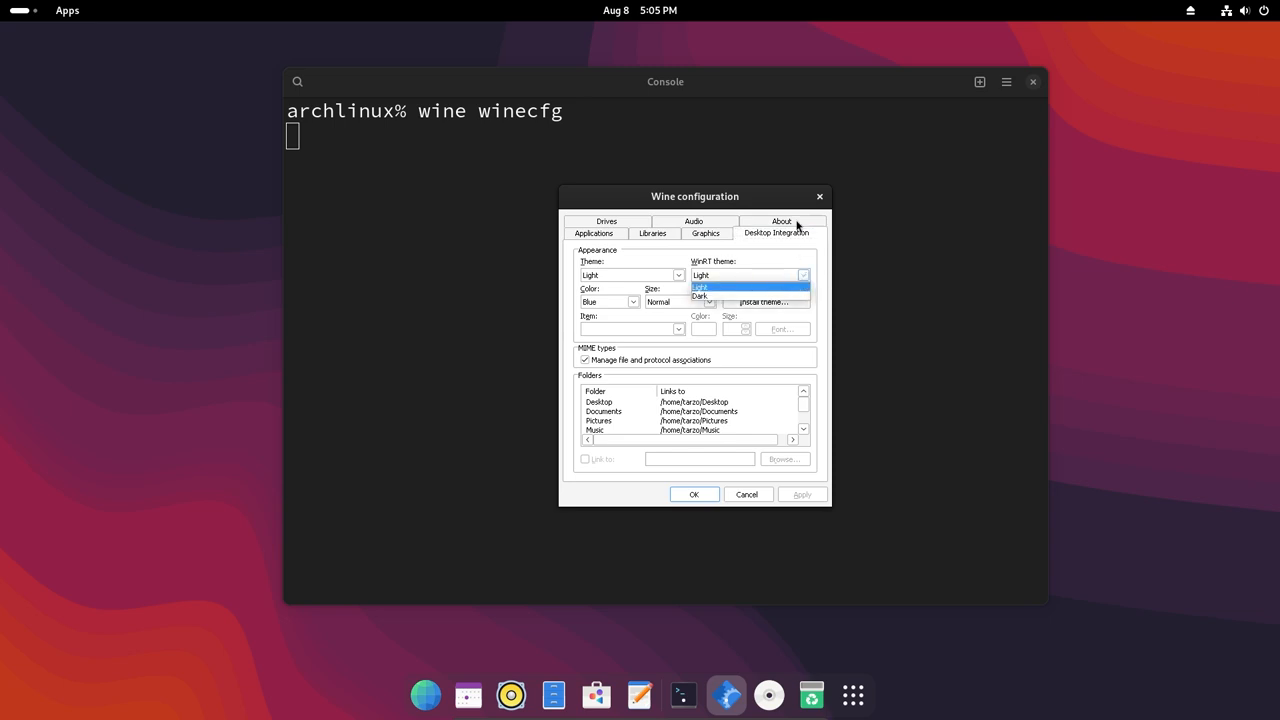
{"action": "left_click", "coordinate": [692, 232]}
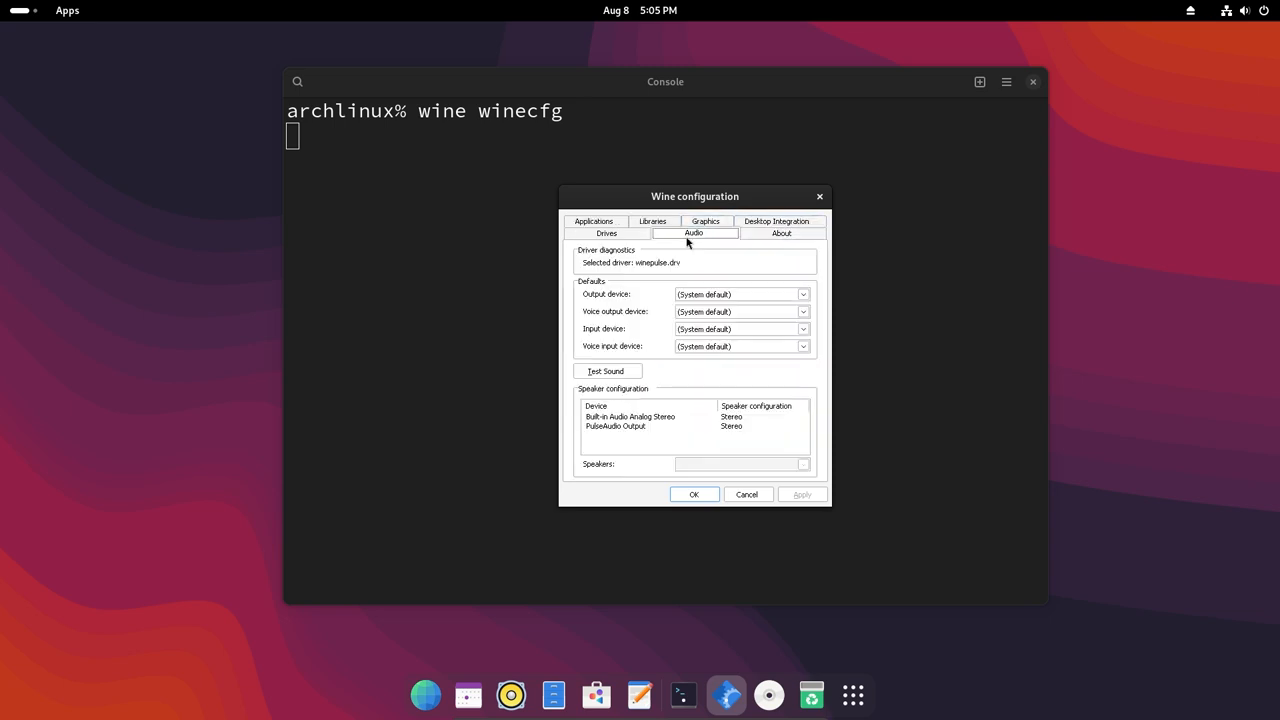
{"action": "left_click", "coordinate": [606, 232]}
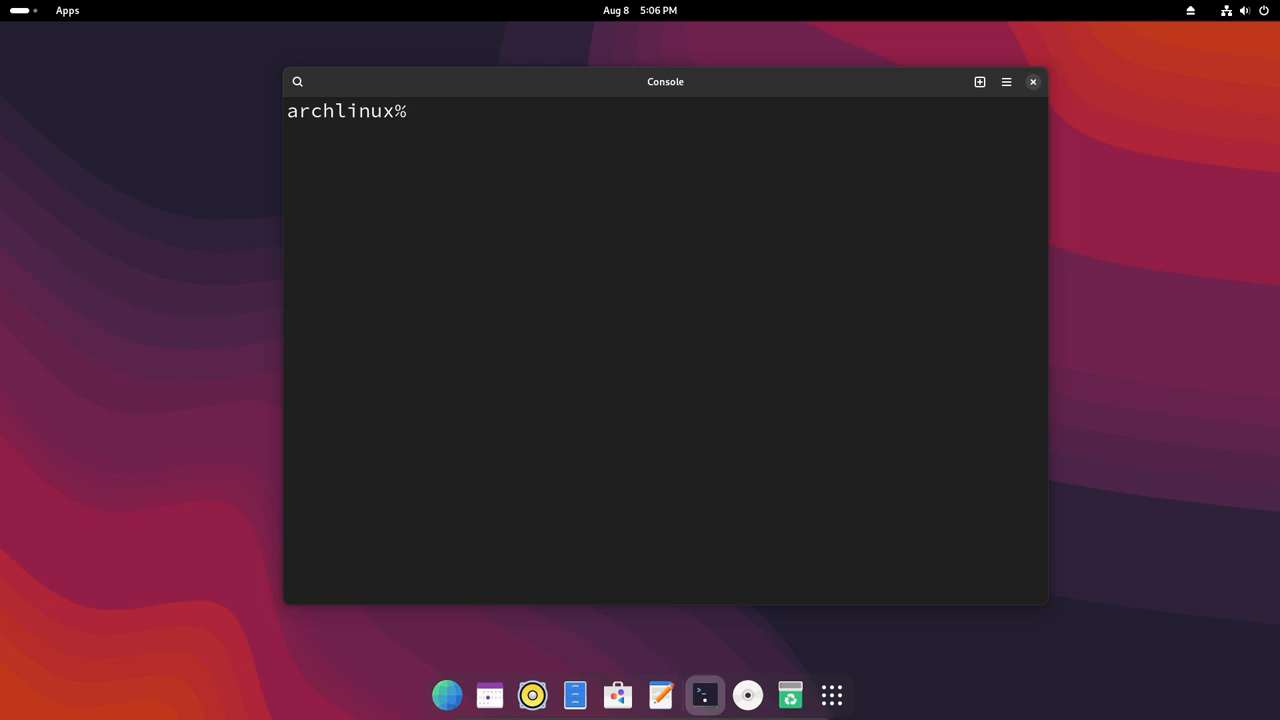
Step: Run 'yay winegui' and choose package 1, the AUR build-from-source winegui
{"action": "type", "text": "yay"}
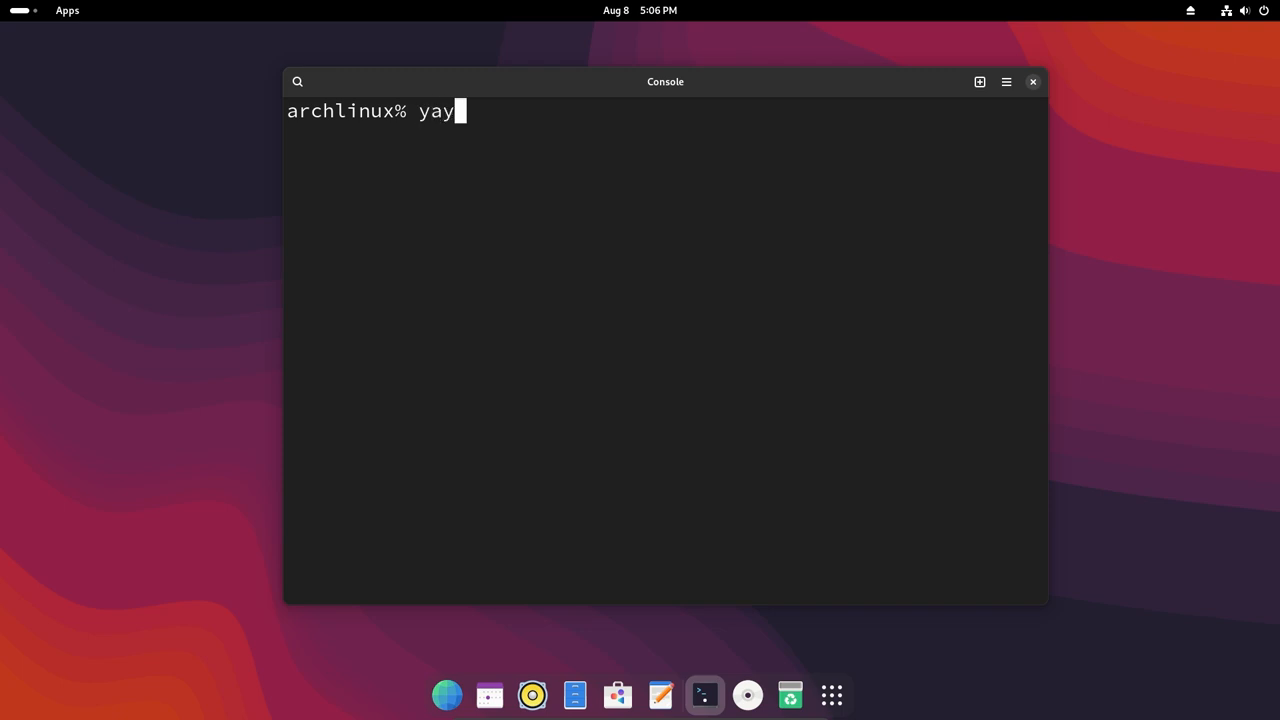
{"action": "type", "text": "wine"}
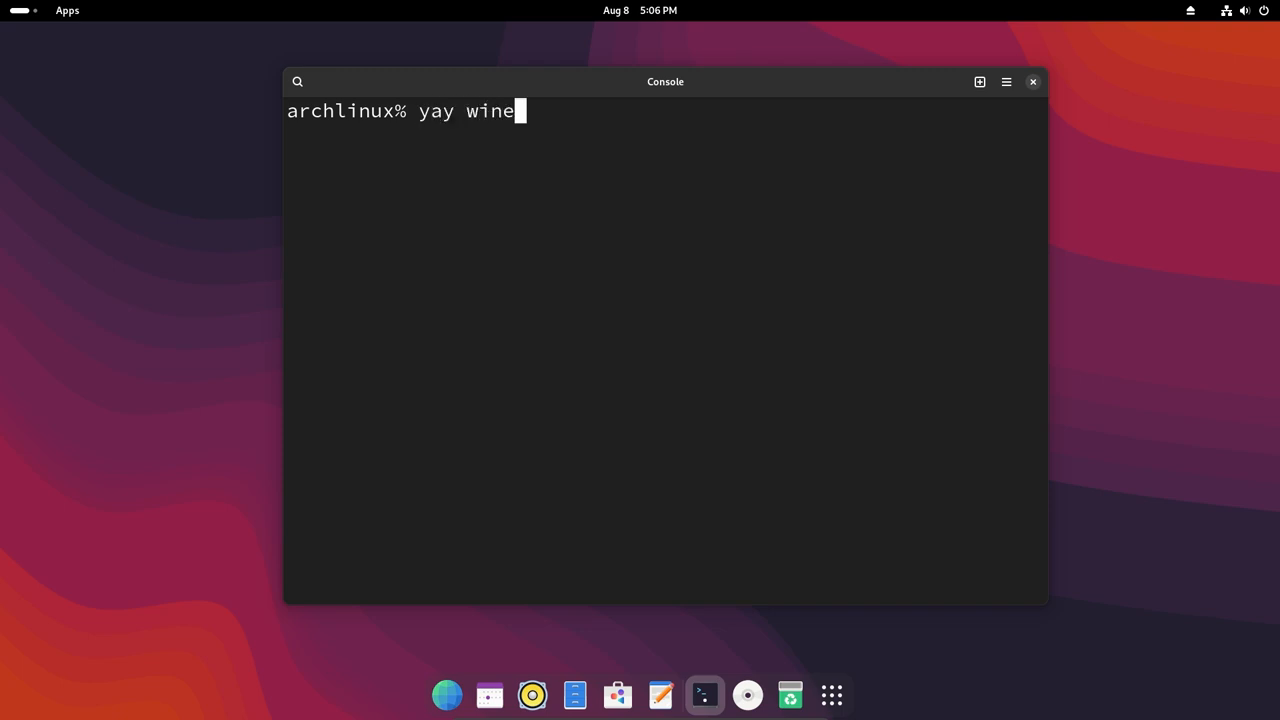
{"action": "type", "text": "gui"}
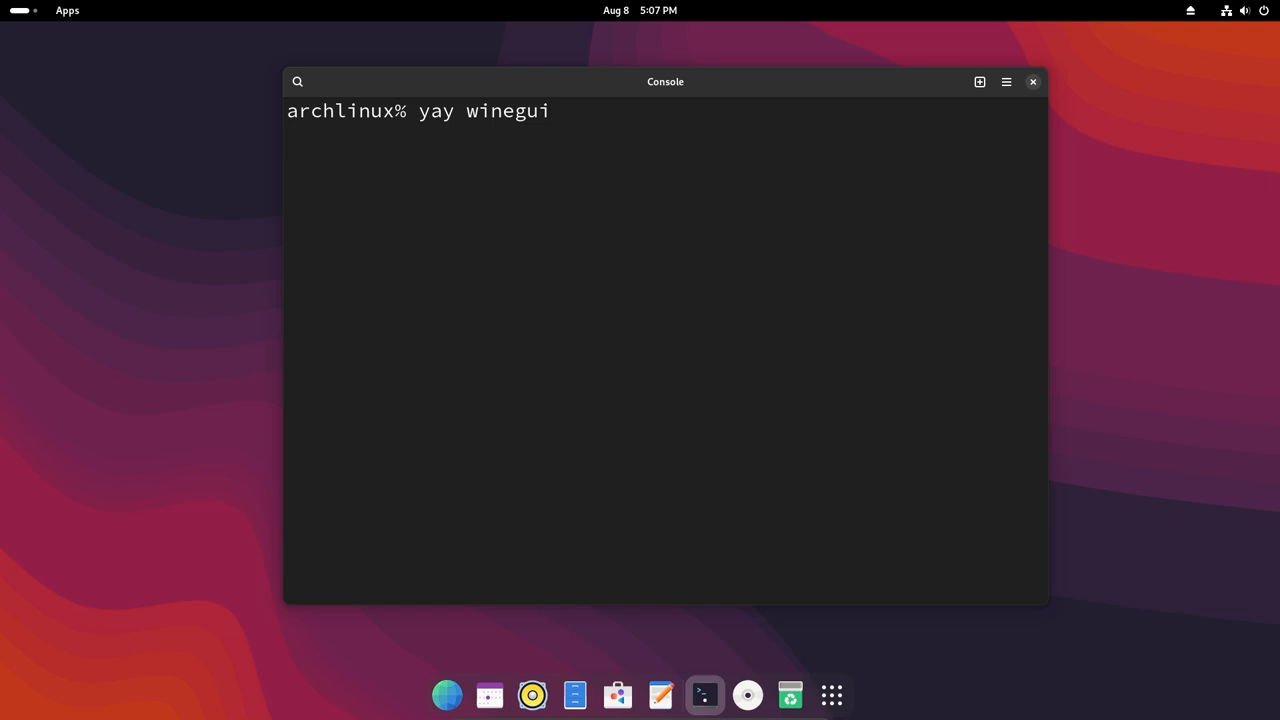
{"action": "key", "text": "Return"}
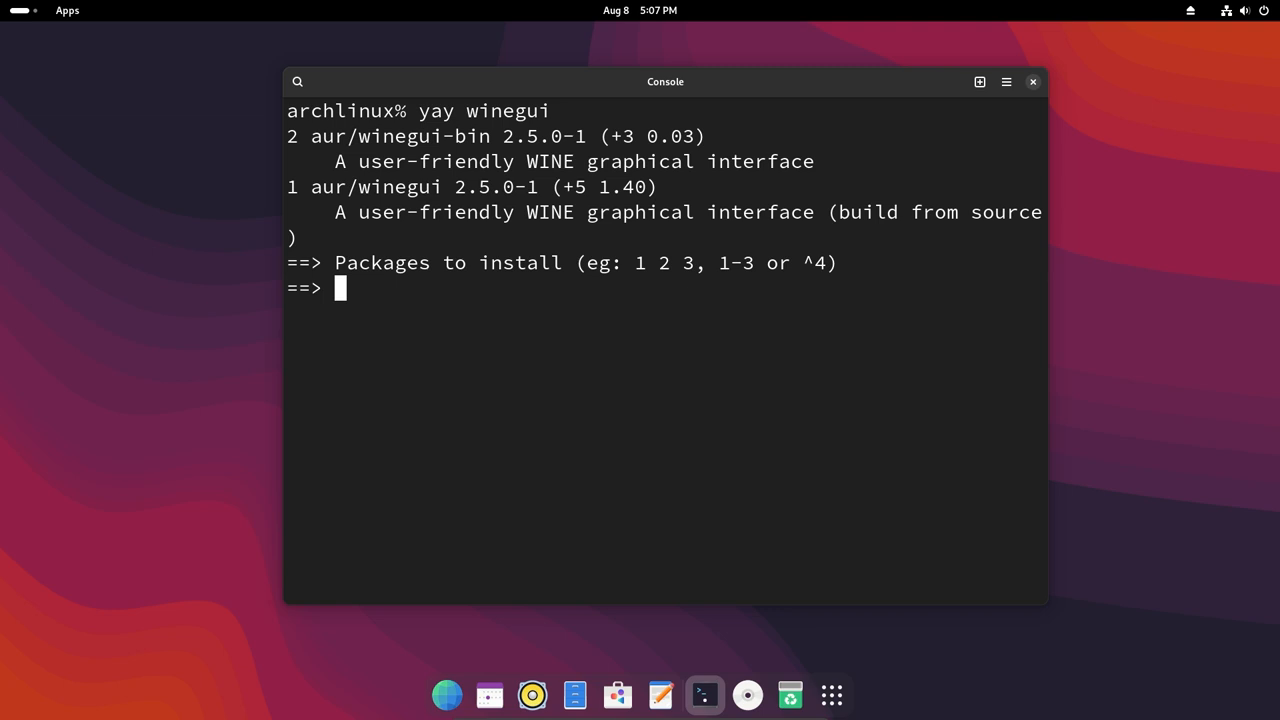
{"action": "type", "text": "1"}
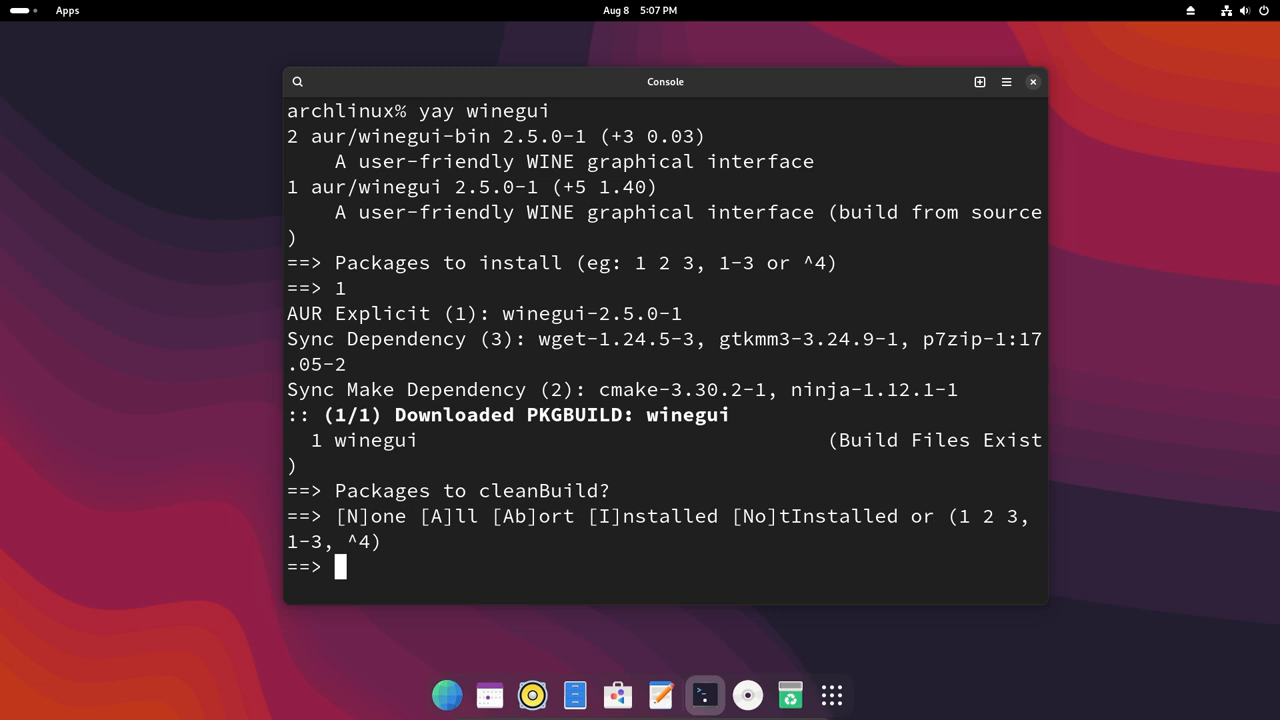
{"action": "mouse_move", "coordinate": [862, 312]}
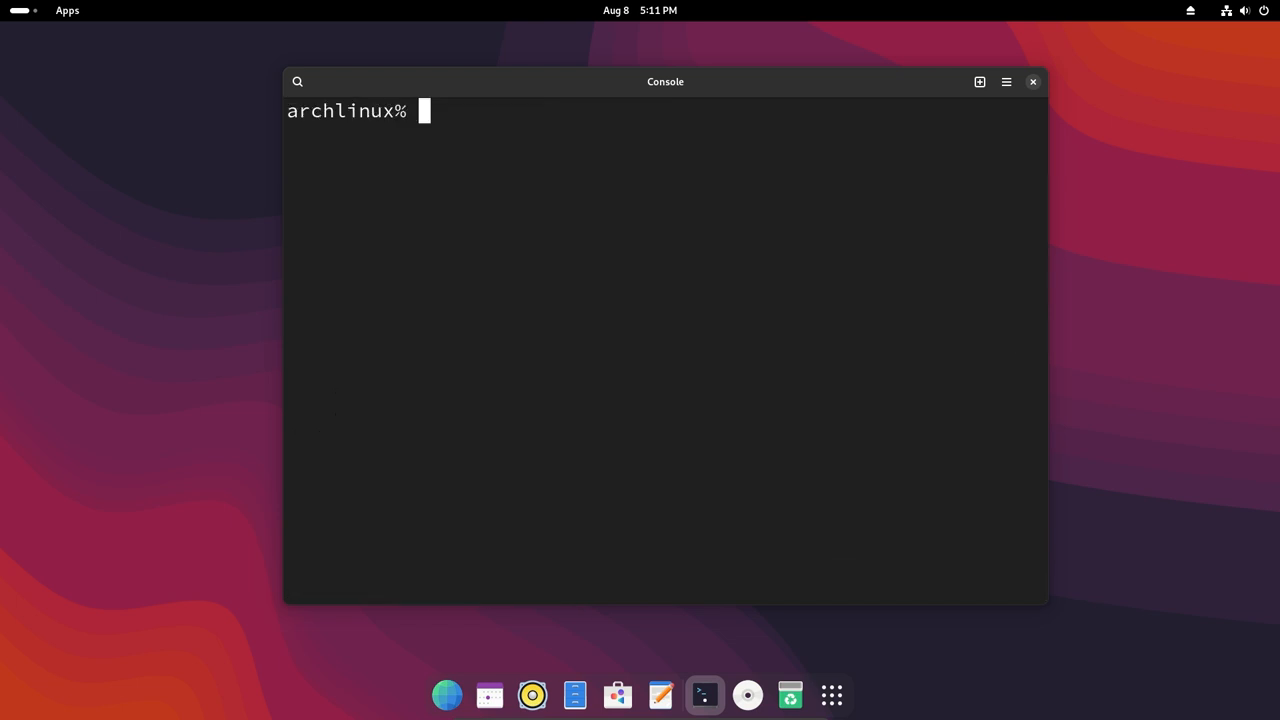
Step: Start winegui, launch and close Audacity from the Default machine, then run Wine Config
{"action": "type", "text": "wine"}
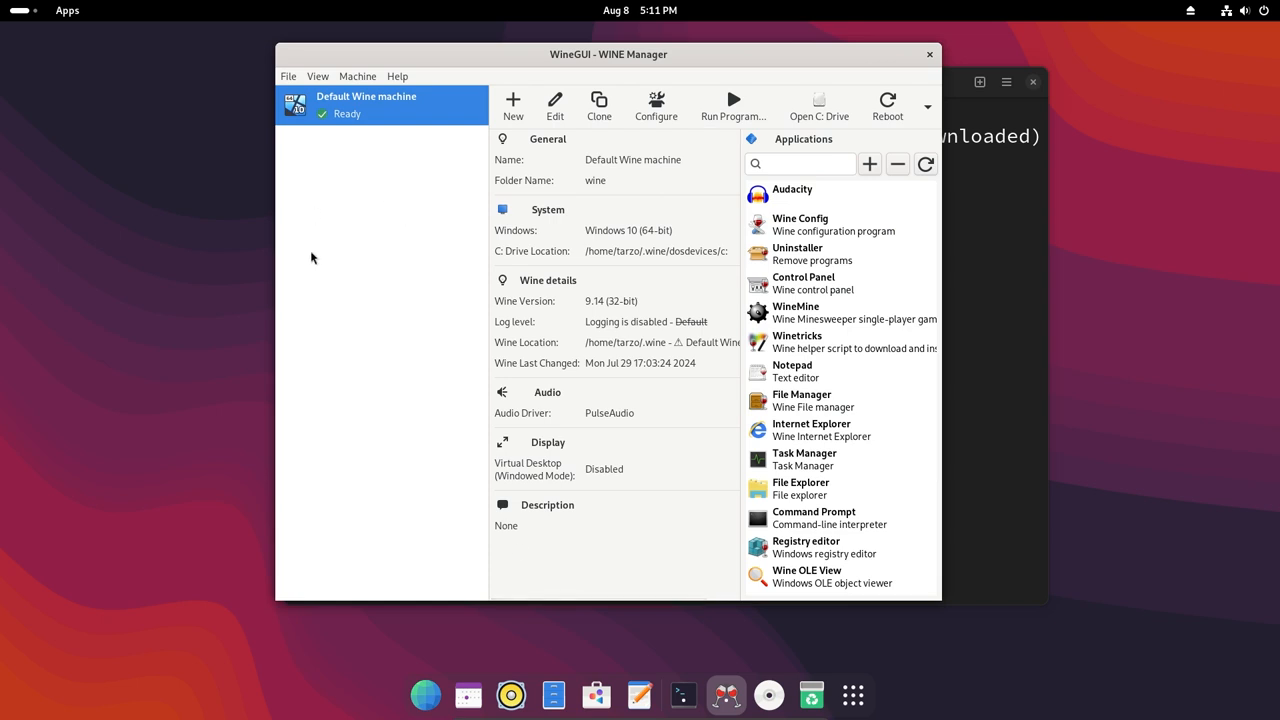
{"action": "mouse_move", "coordinate": [686, 242]}
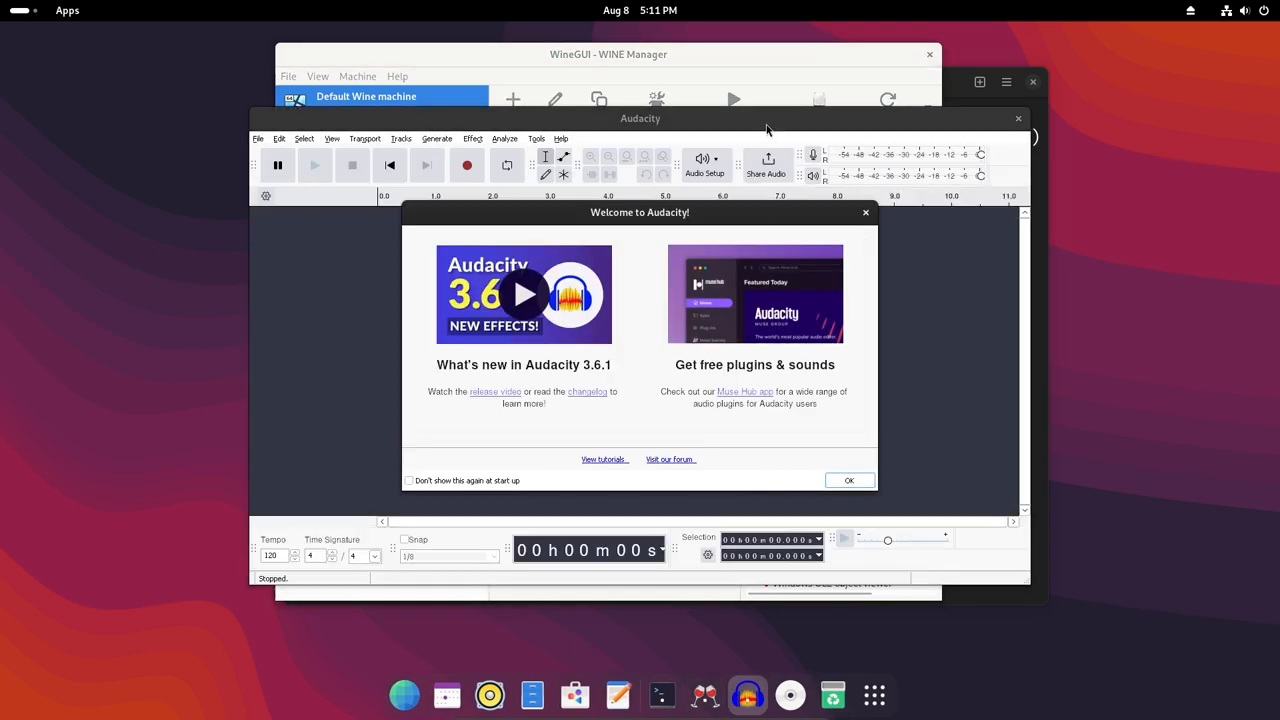
{"action": "left_click", "coordinate": [848, 480]}
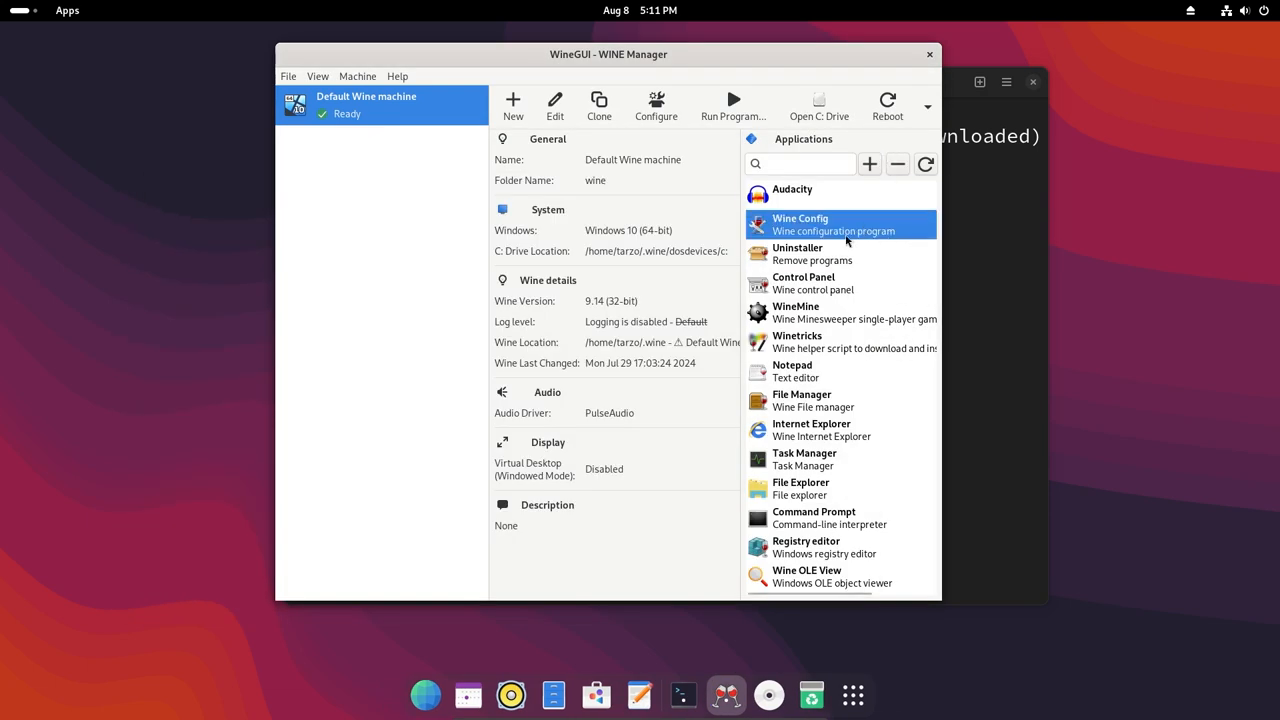
{"action": "double_click", "coordinate": [800, 224]}
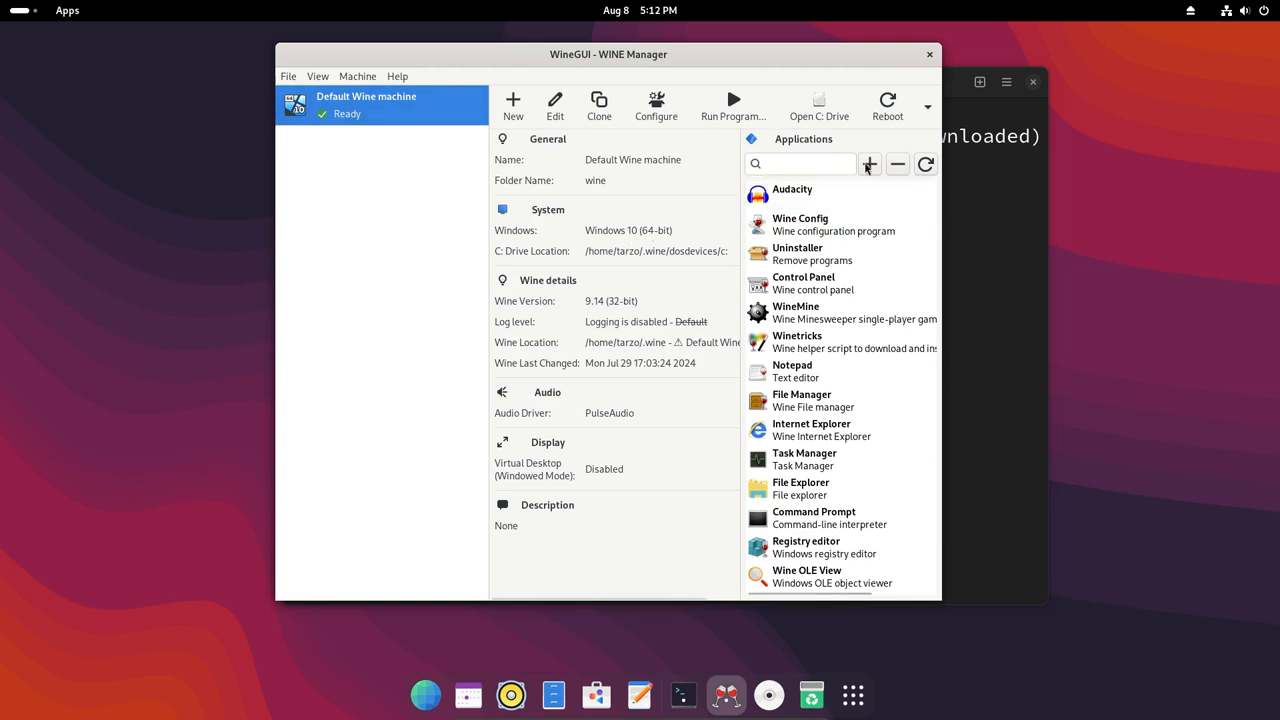
Step: Remove Audacity 3.6.1 through the default machine's Uninstaller and acknowledge completion
{"action": "left_click", "coordinate": [810, 190]}
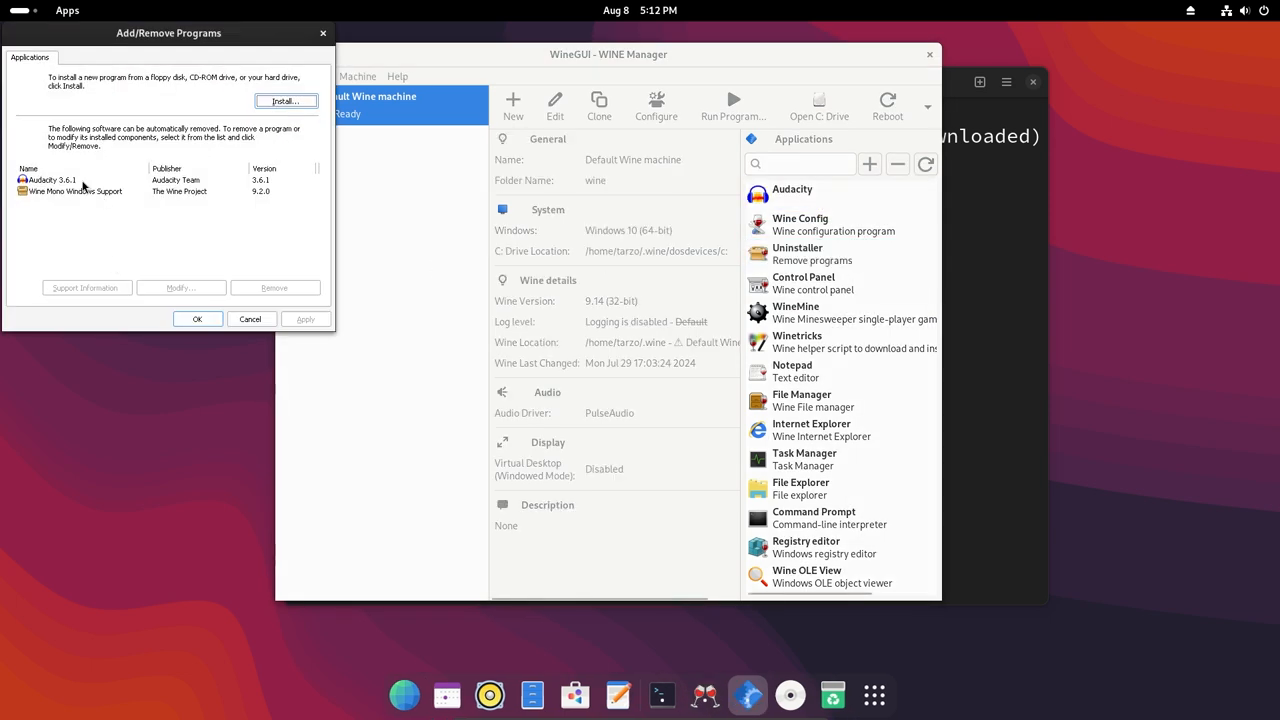
{"action": "left_click", "coordinate": [52, 180]}
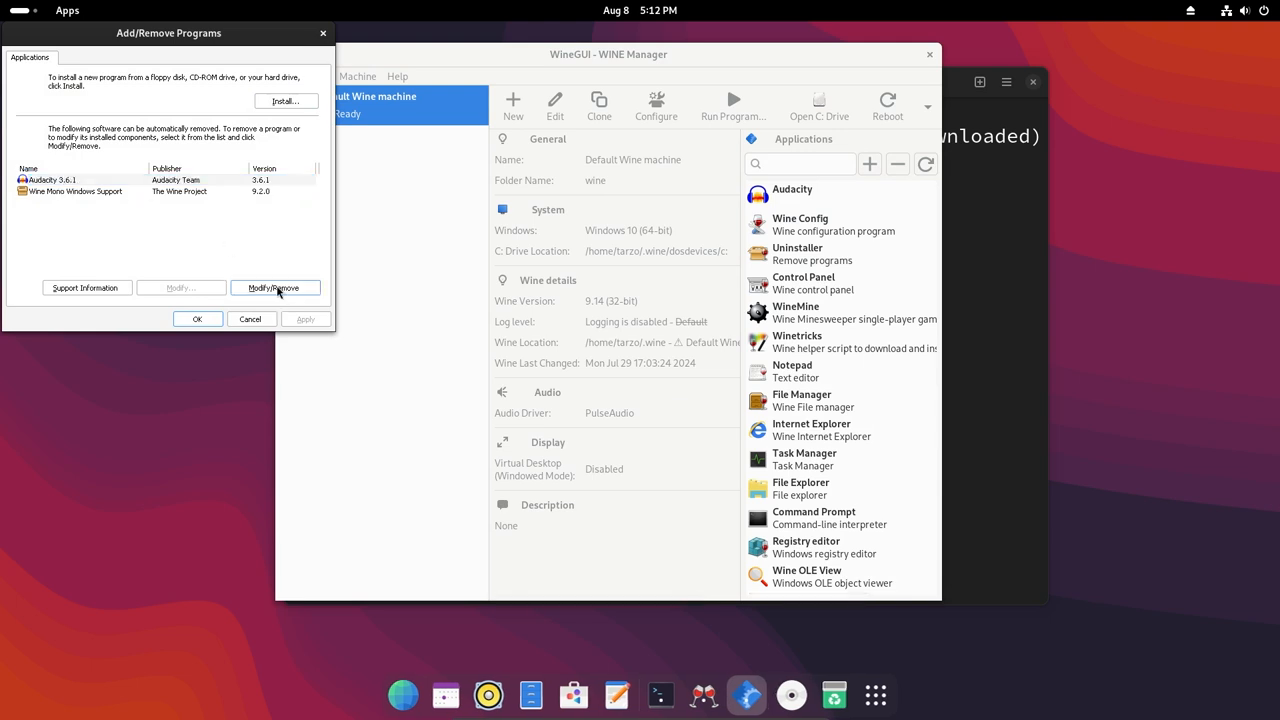
{"action": "left_click", "coordinate": [274, 288]}
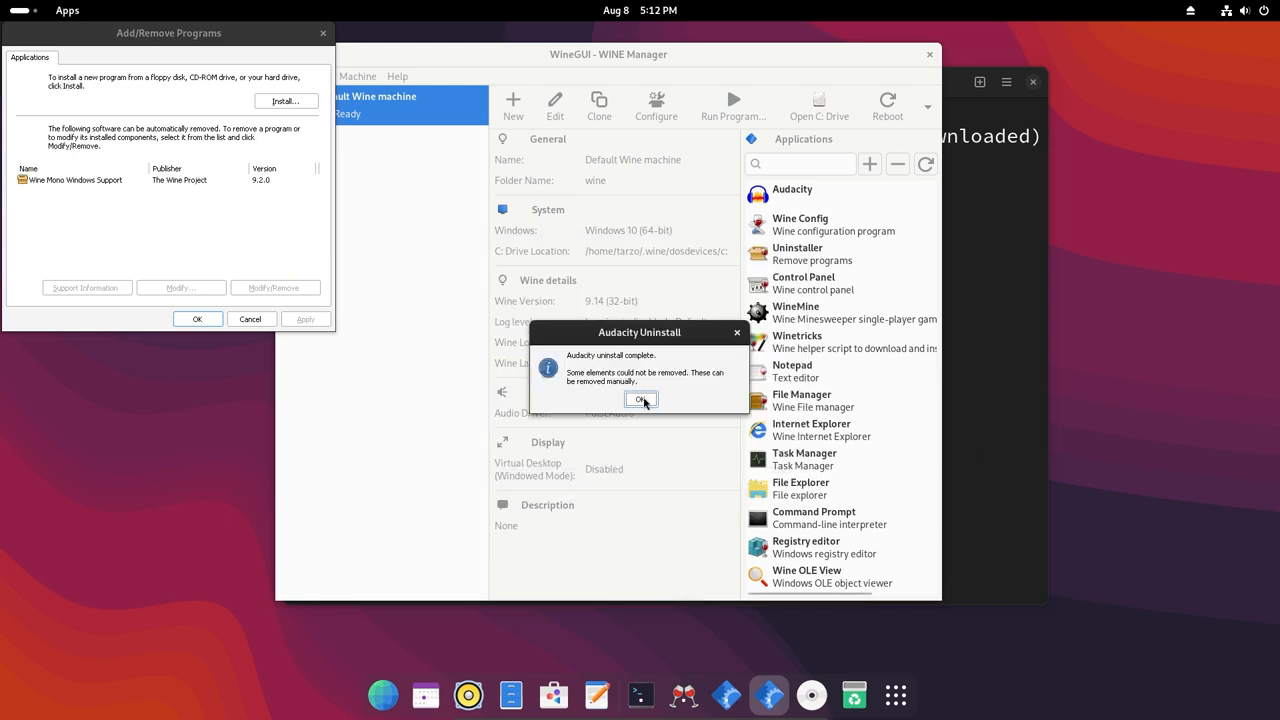
{"action": "left_click", "coordinate": [640, 400]}
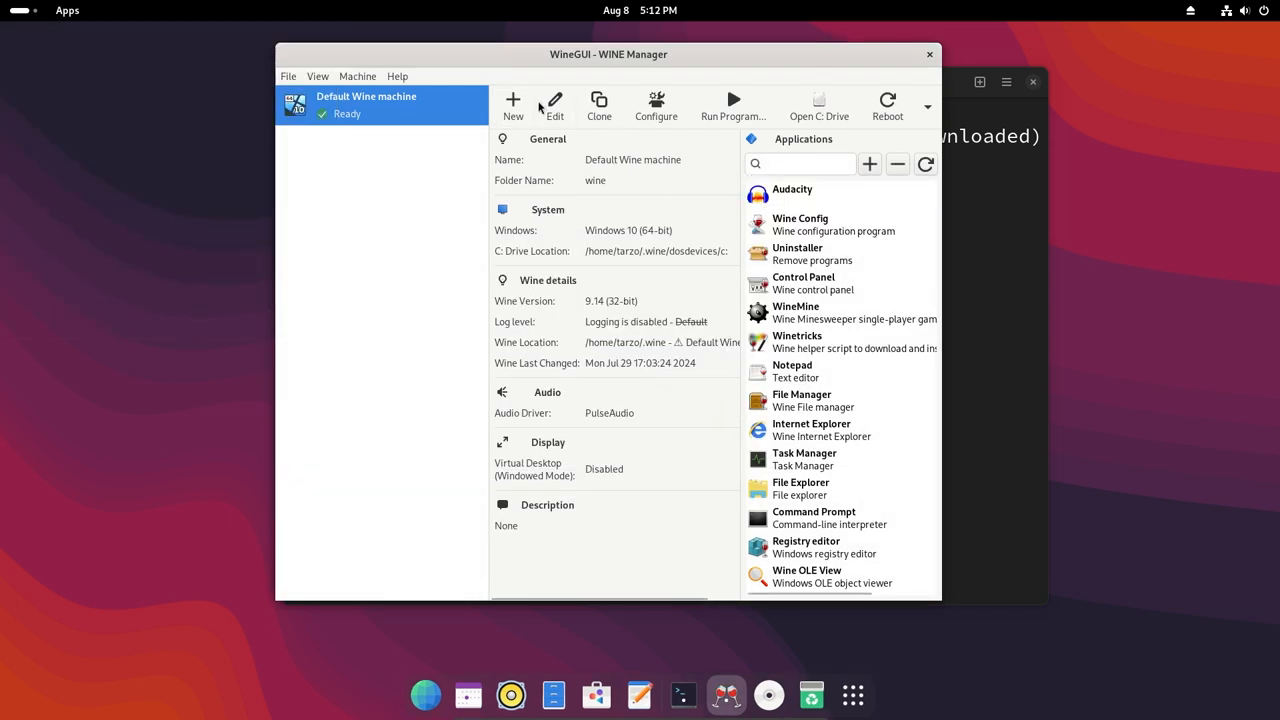
{"action": "left_click", "coordinate": [512, 104]}
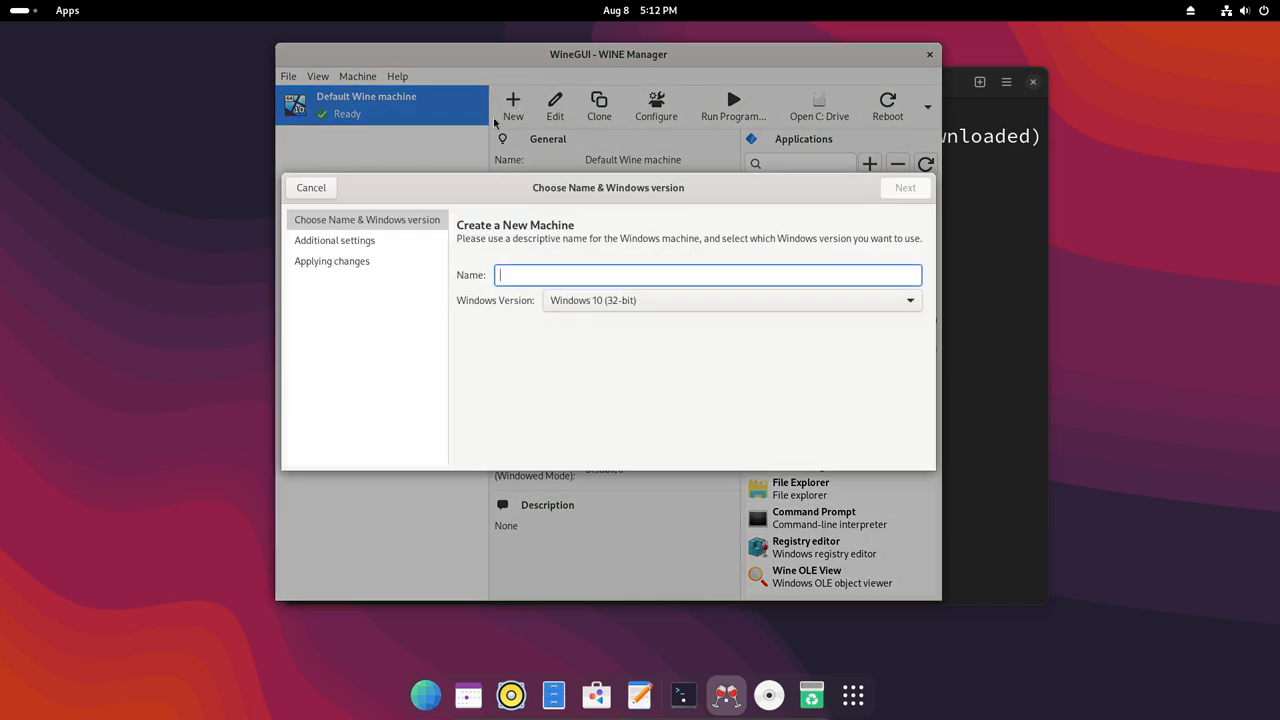
Step: Browse the Windows Version list, keep Windows 10 (32-bit), and cancel the new machine
{"action": "left_click", "coordinate": [728, 300]}
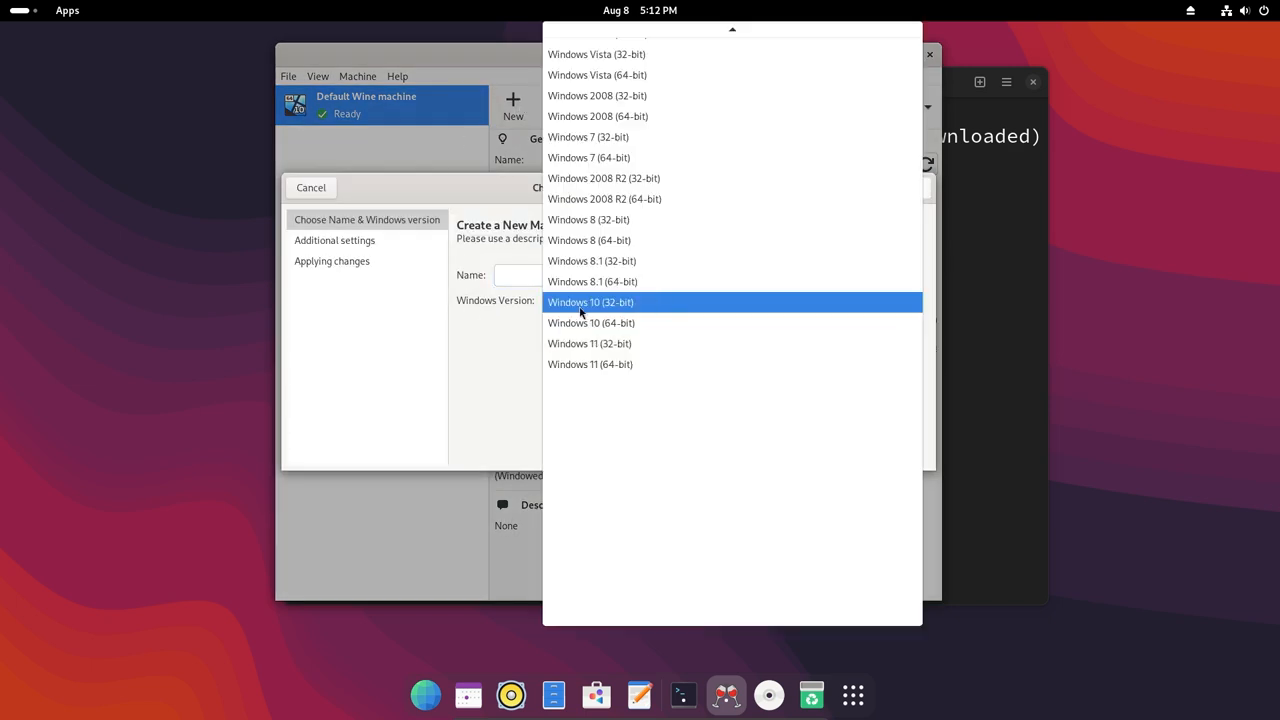
{"action": "left_click", "coordinate": [590, 302]}
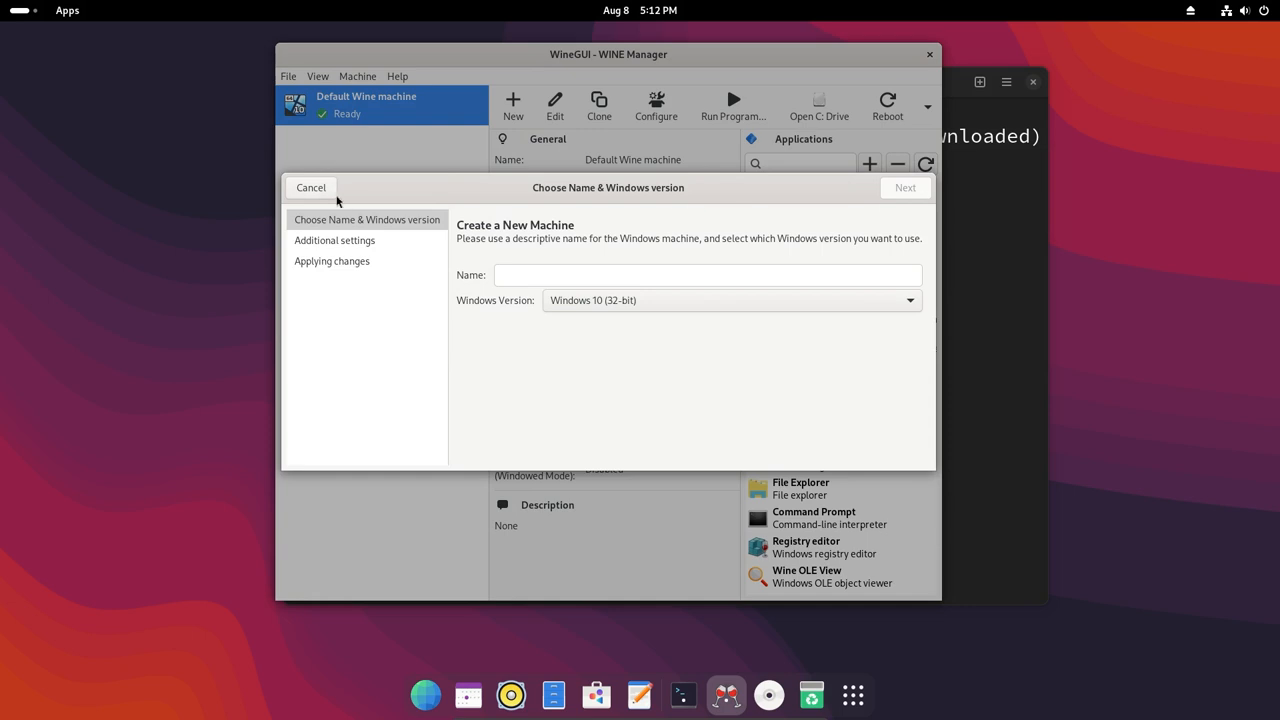
{"action": "left_click", "coordinate": [310, 188]}
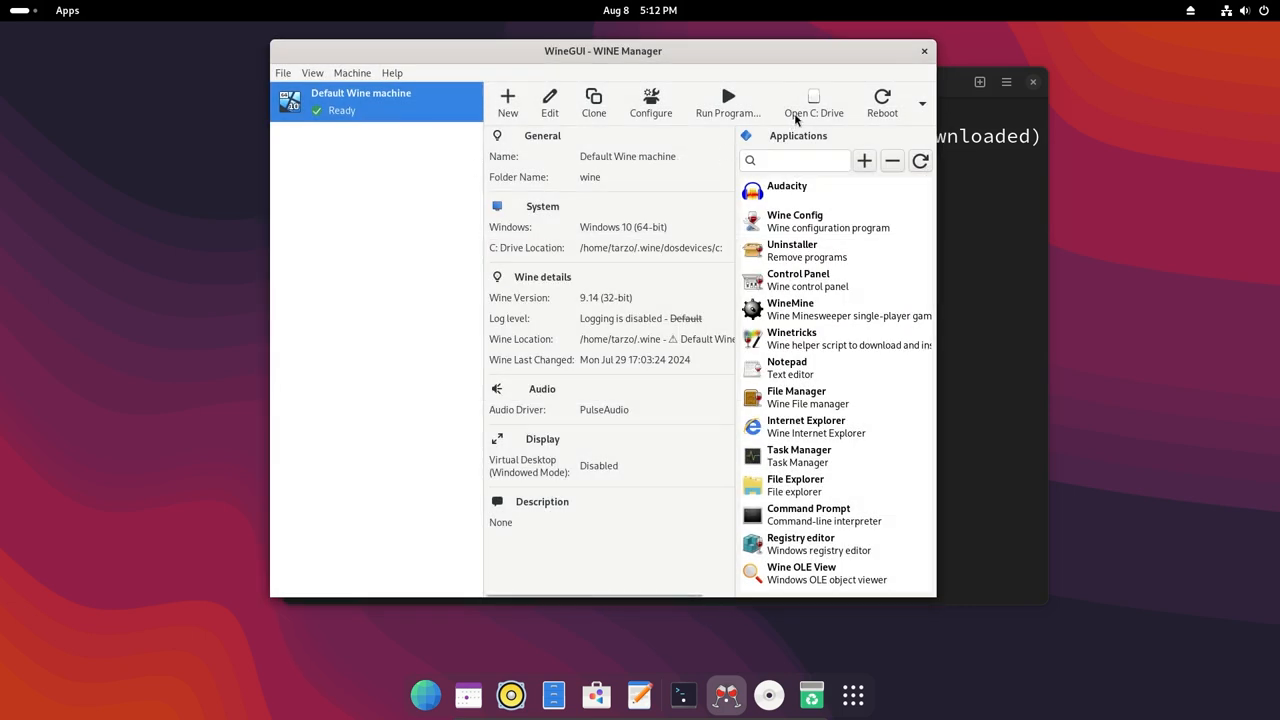
{"action": "left_click", "coordinate": [812, 104]}
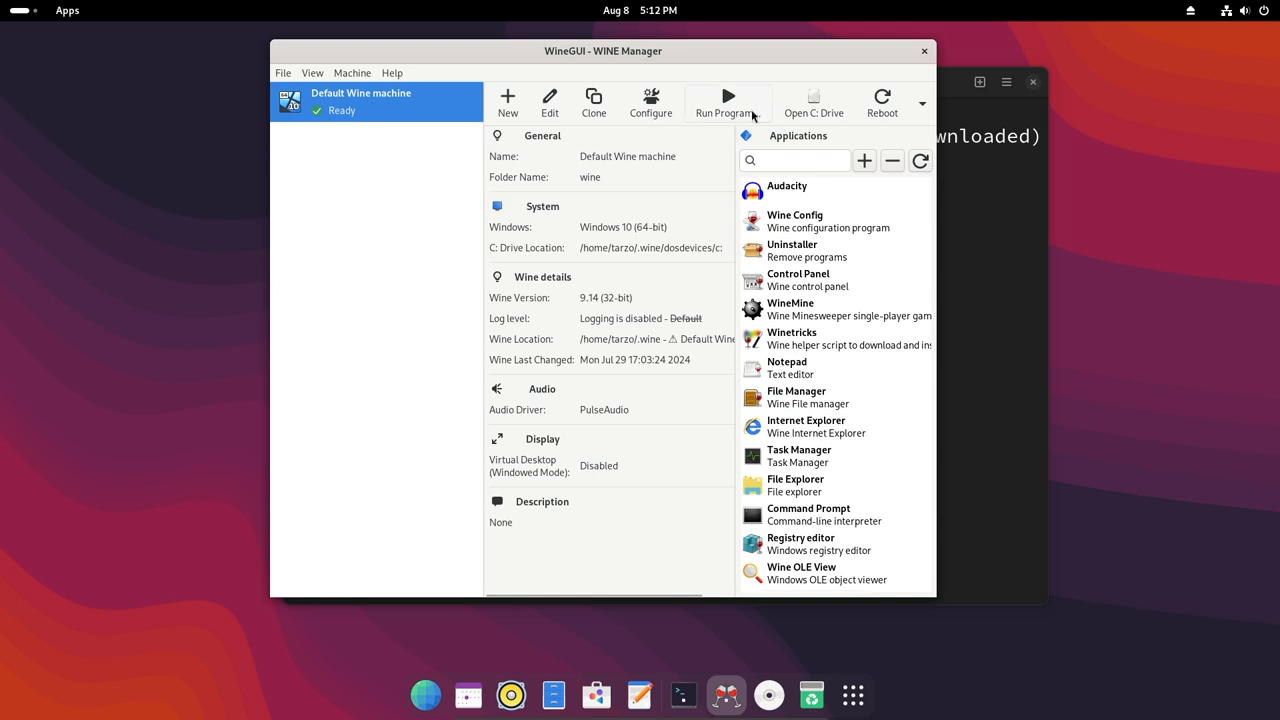
Step: From Run Program, browse the file chooser into the .wine dosdevices folder
{"action": "left_click", "coordinate": [722, 104]}
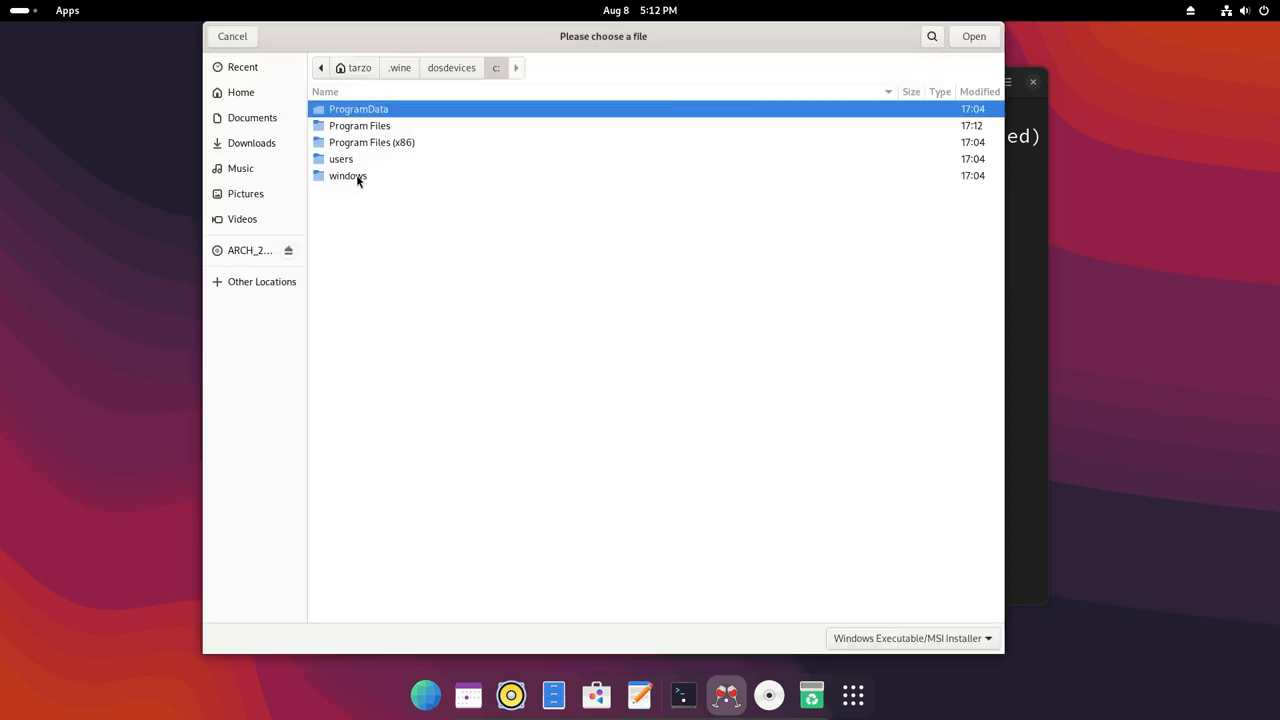
{"action": "left_click", "coordinate": [340, 160]}
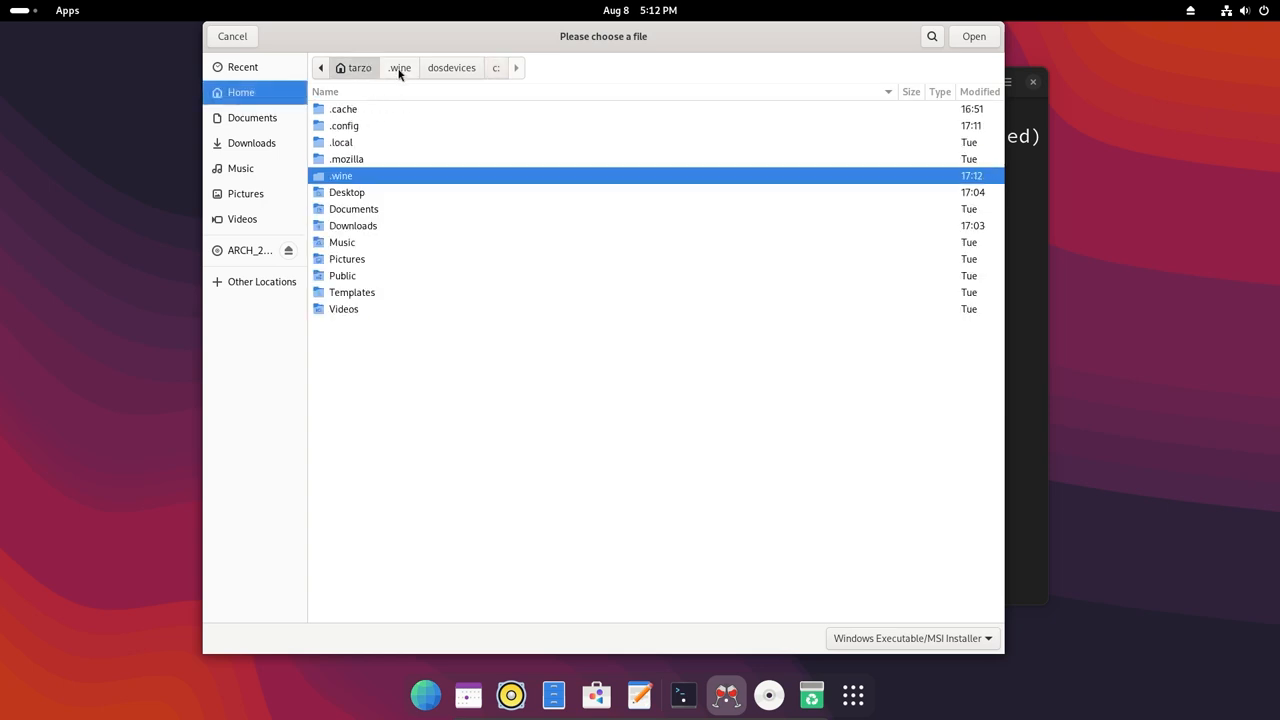
{"action": "left_click", "coordinate": [452, 68]}
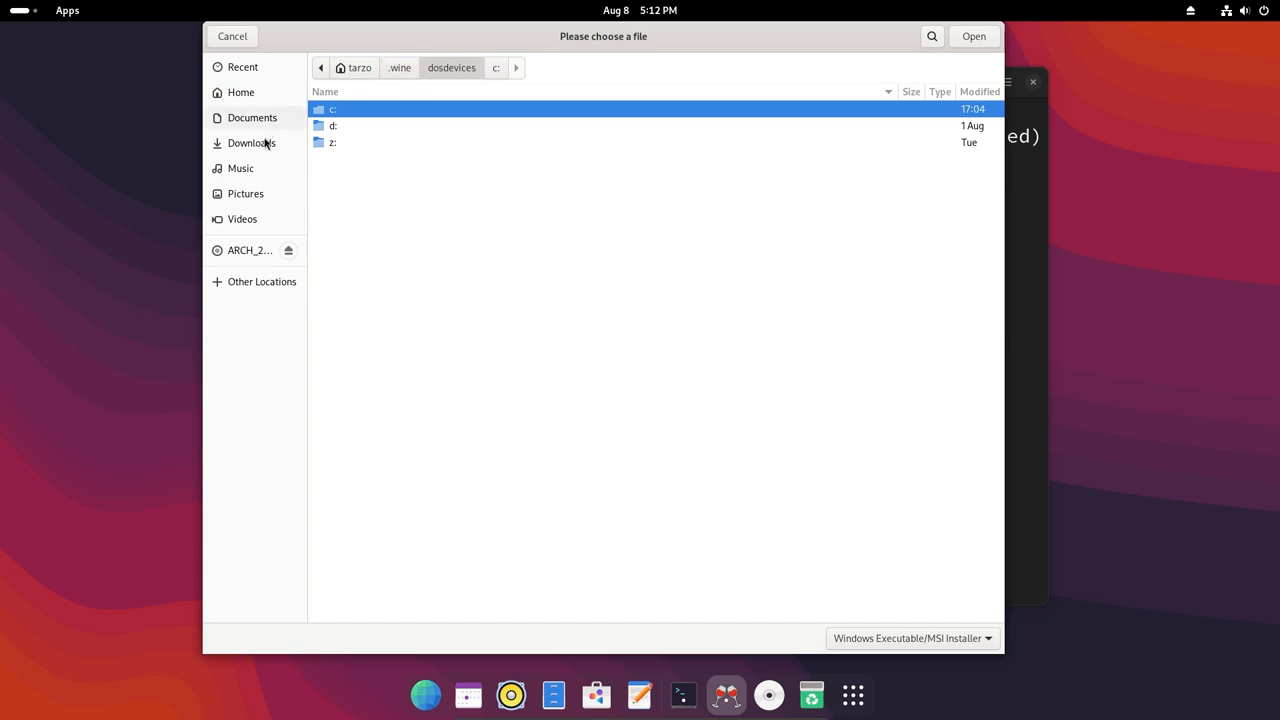
Step: Browse Downloads, Music and Documents, then return to the home folder without choosing a program
{"action": "left_click", "coordinate": [252, 142]}
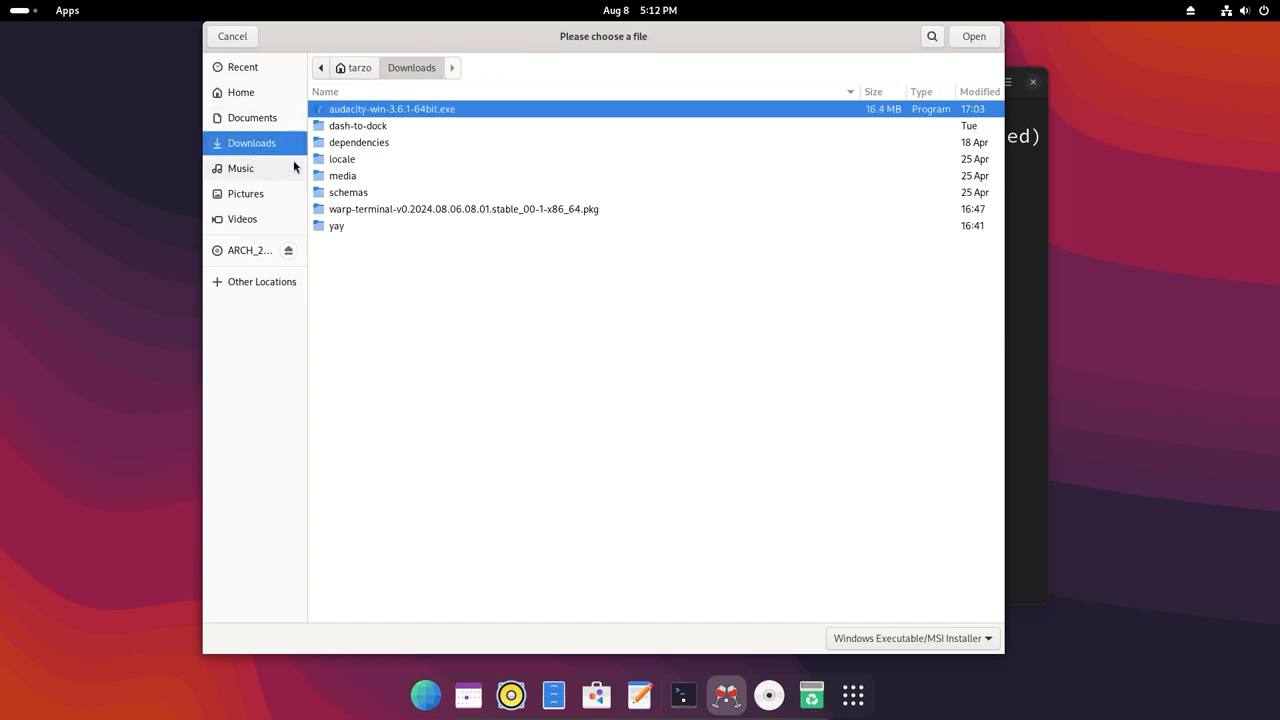
{"action": "left_click", "coordinate": [240, 168]}
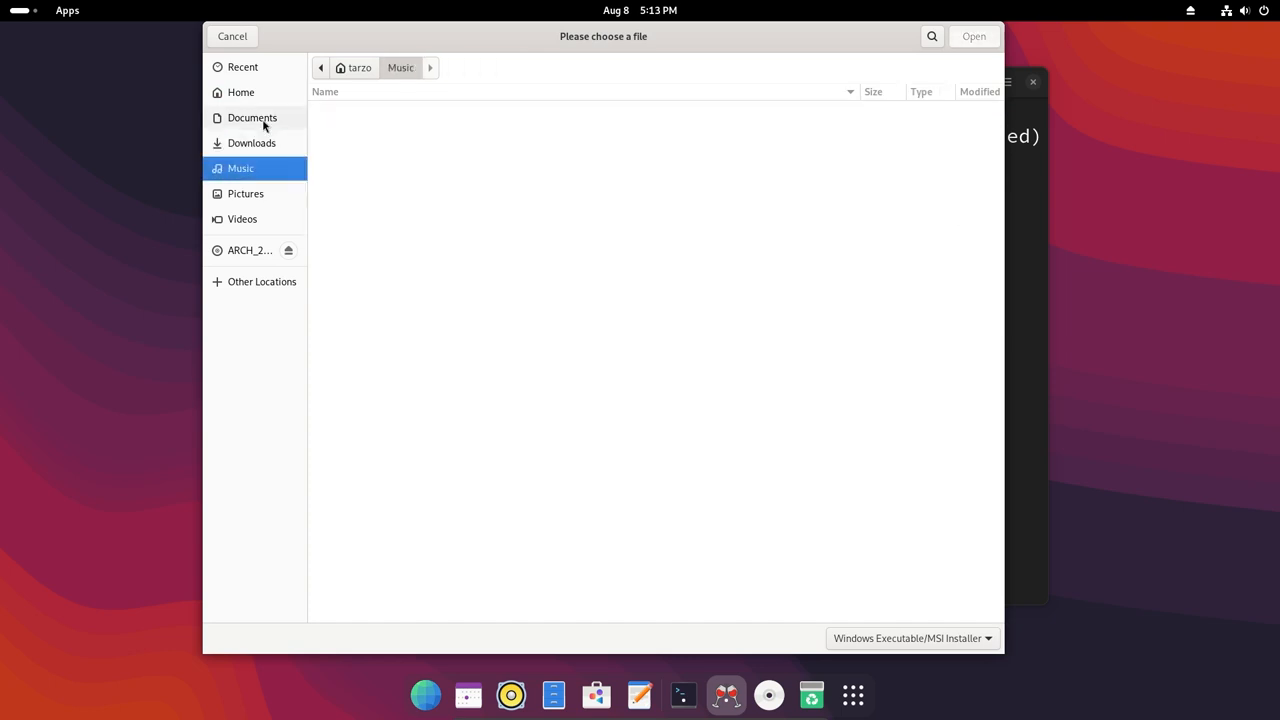
{"action": "left_click", "coordinate": [252, 116]}
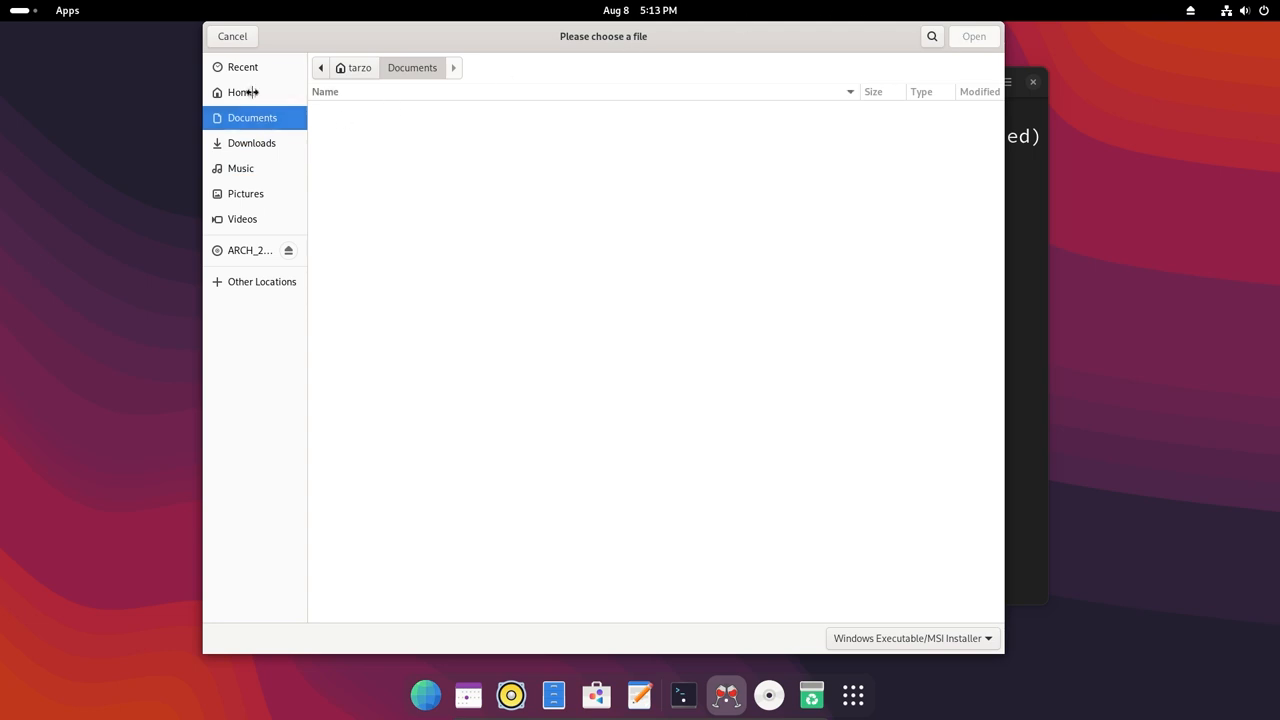
{"action": "left_click", "coordinate": [232, 36]}
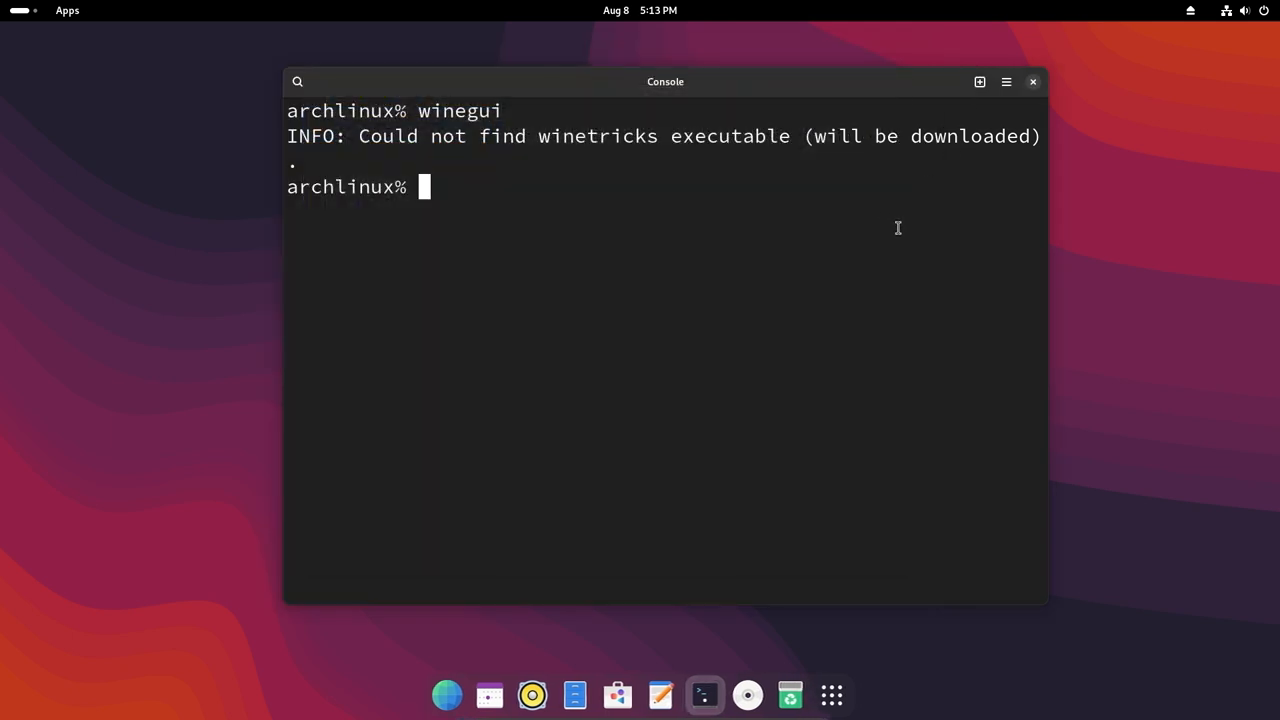
Step: Close the Console window, leaving only the empty GNOME desktop
{"action": "left_click", "coordinate": [1032, 80]}
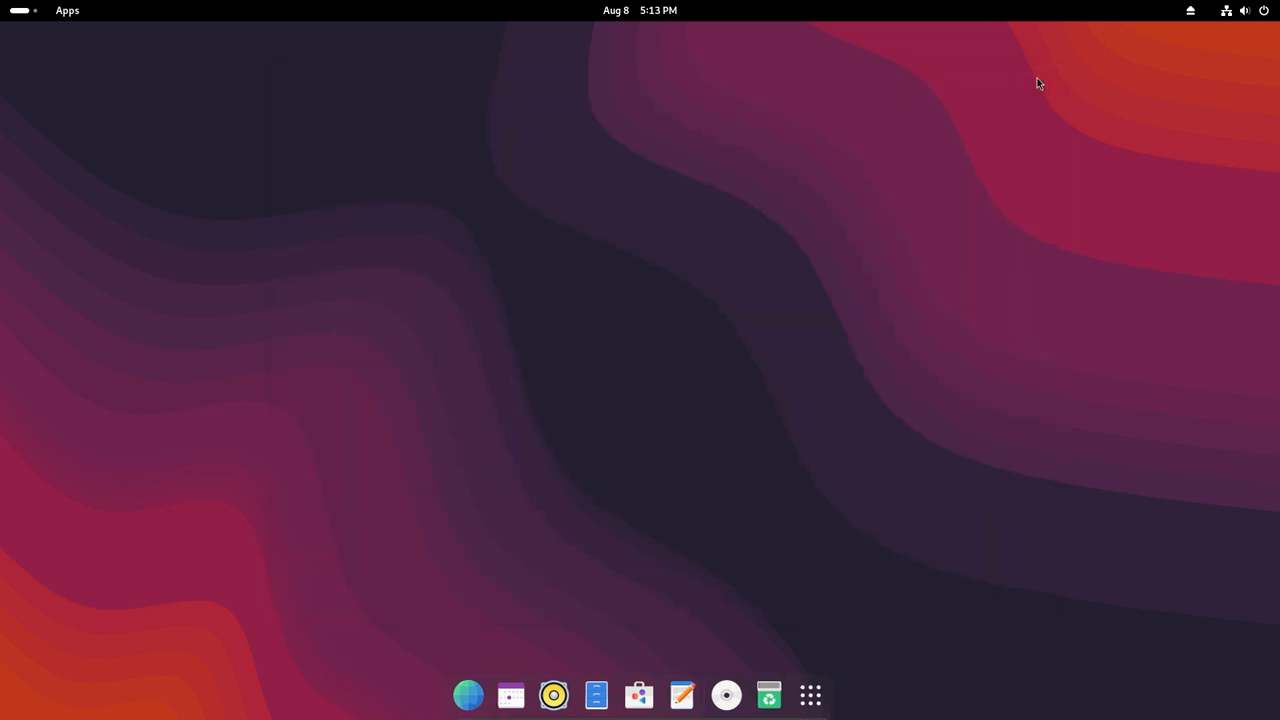
{"action": "mouse_move", "coordinate": [1032, 104]}
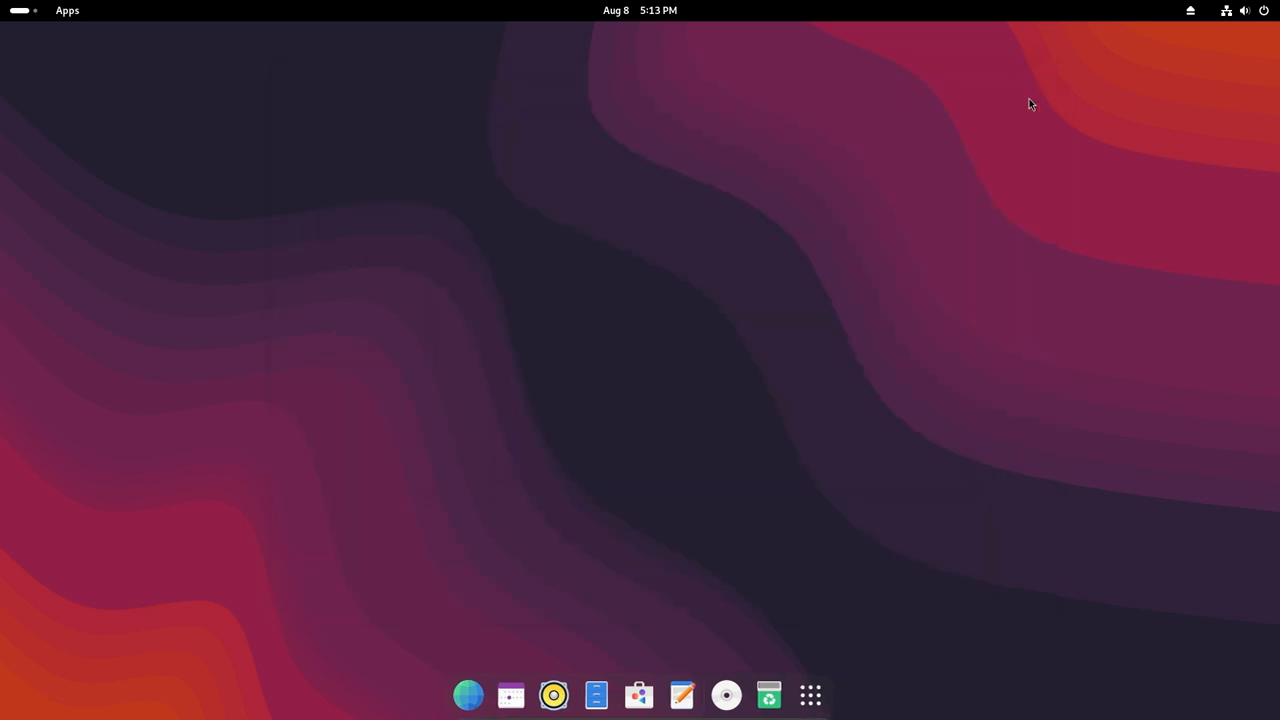
{"action": "mouse_move", "coordinate": [800, 176]}
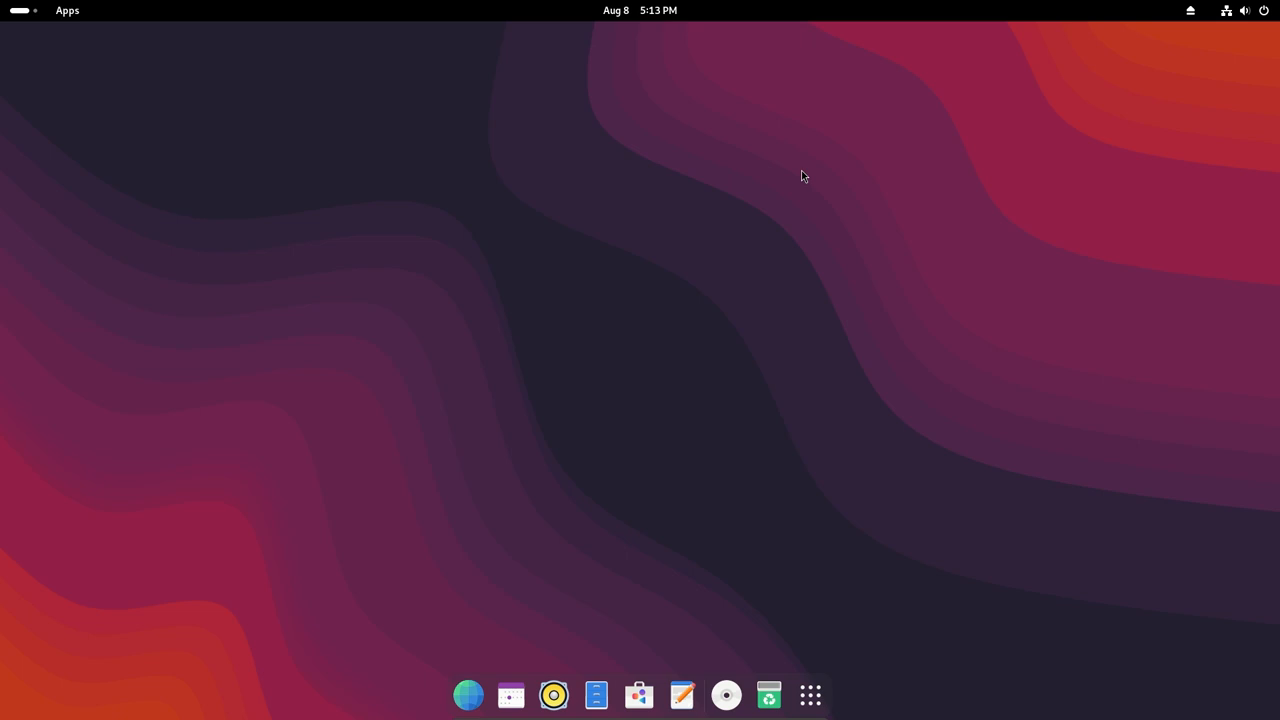
{"action": "mouse_move", "coordinate": [896, 168]}
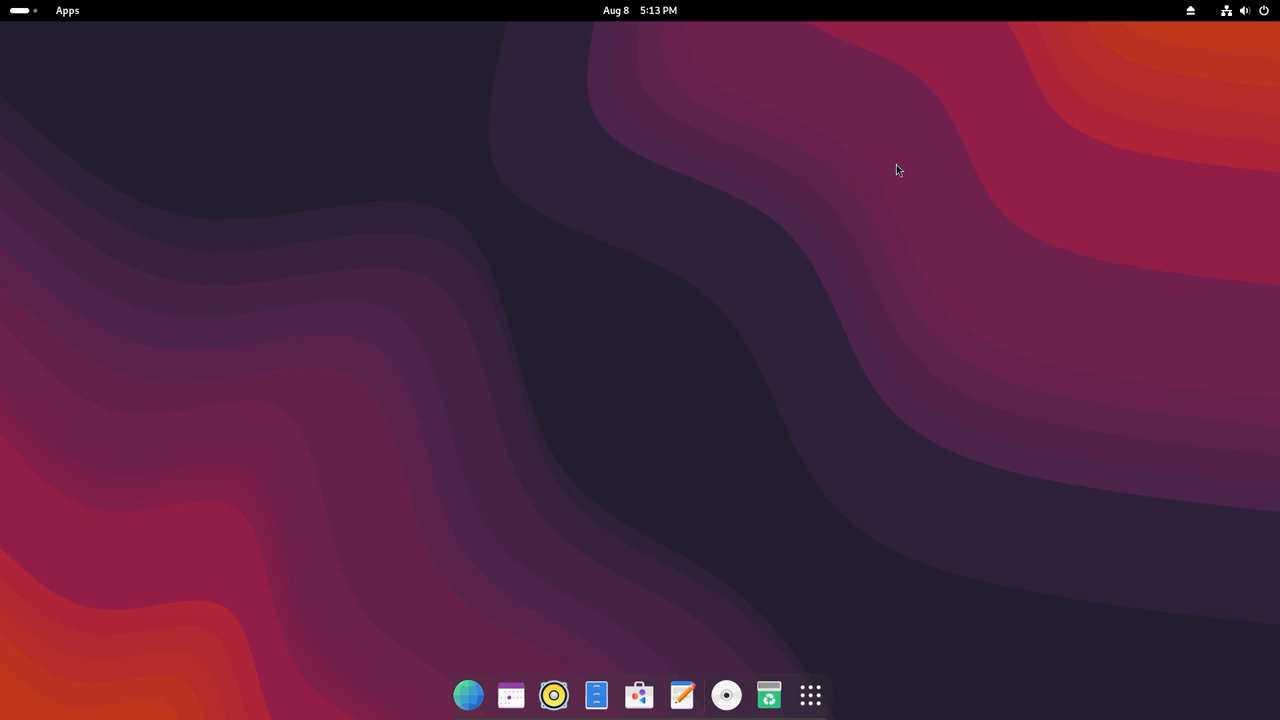